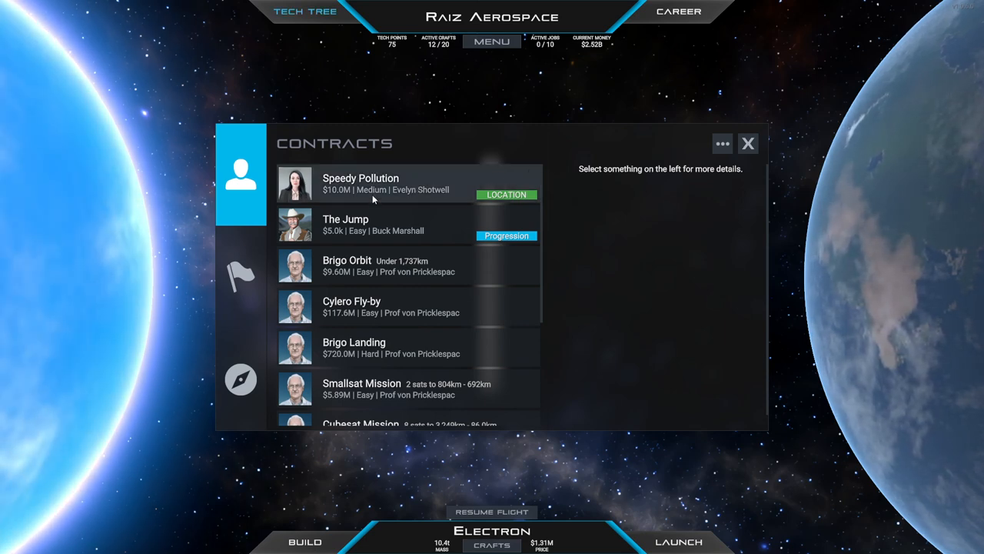
Show the Speedy Pollution contract's requirements for a 1.00kt orbital craft and its rewards
click(385, 183)
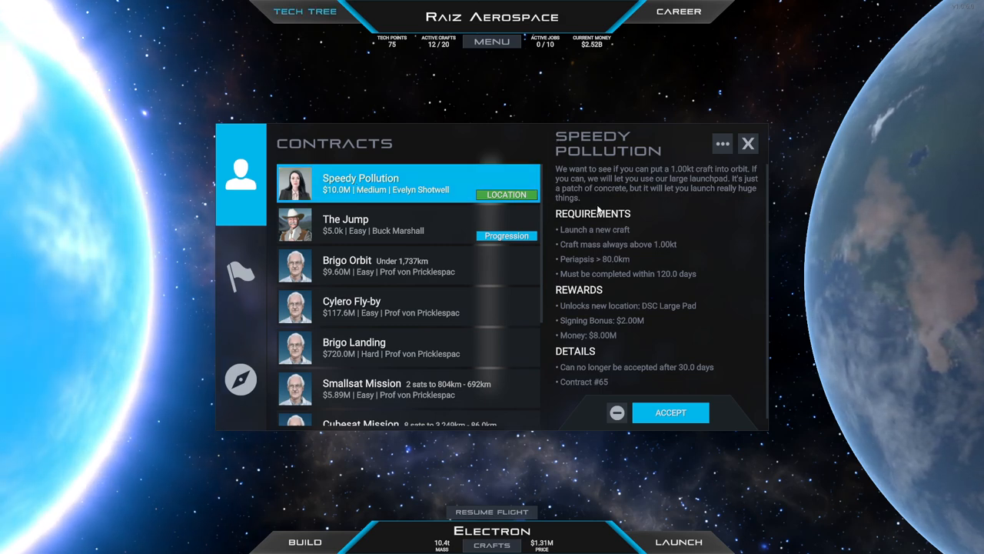
mouse_move(622, 197)
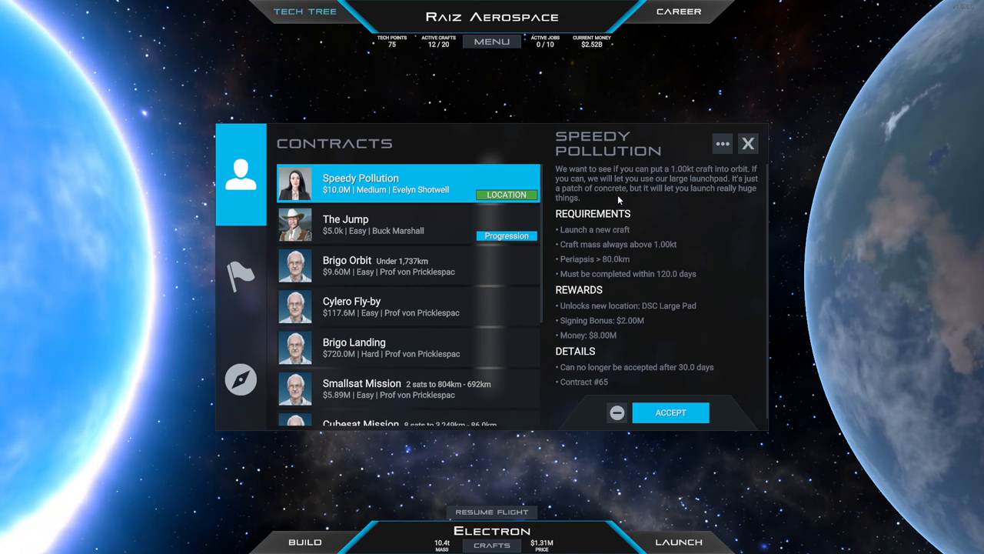
mouse_move(698, 186)
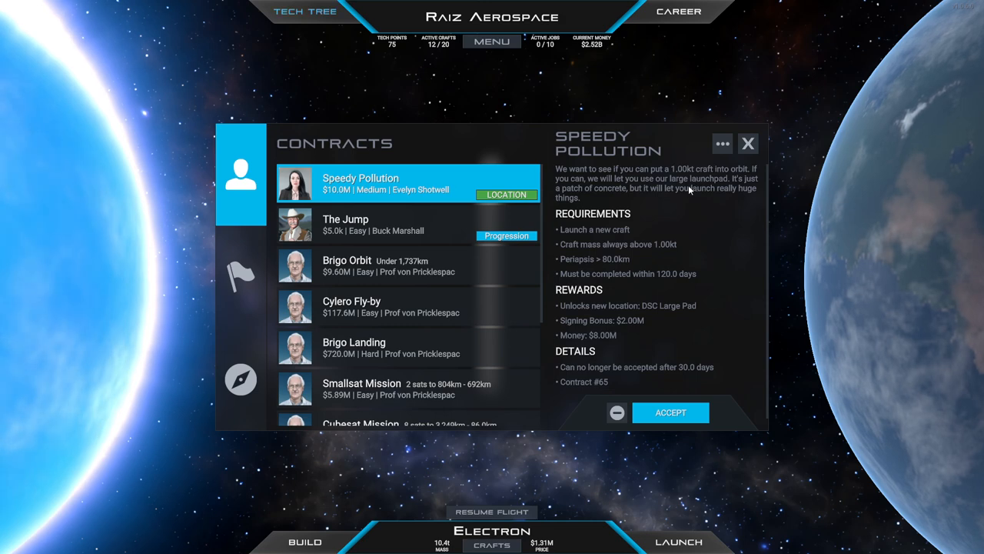
mouse_move(583, 255)
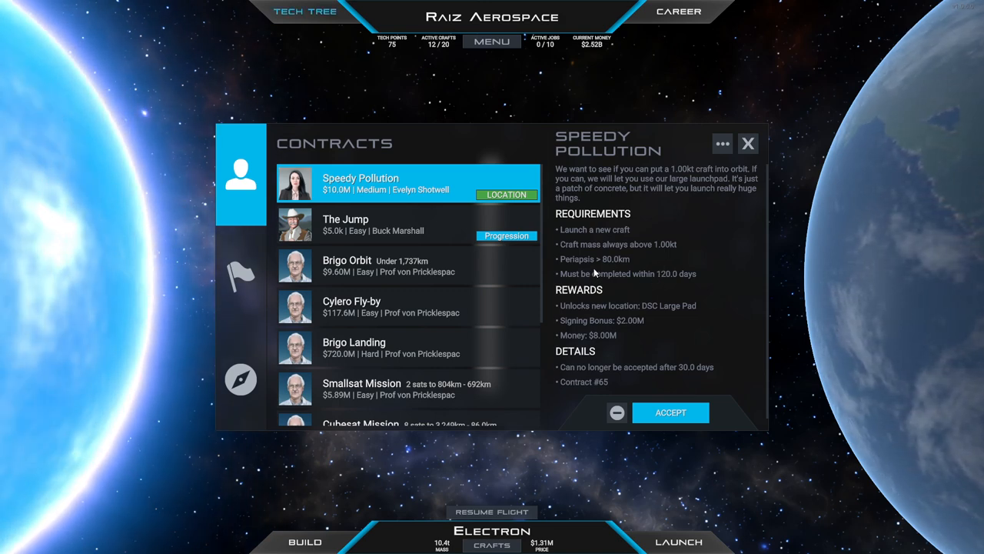
mouse_move(678, 283)
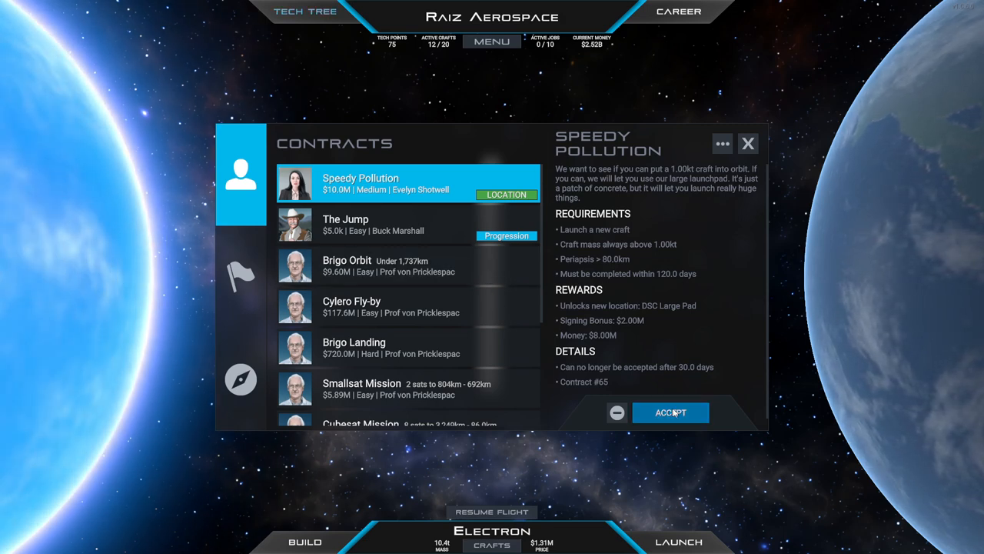
Accept Speedy Pollution, then review the Brigo Orbit and Cylero Fly-by offers
click(670, 412)
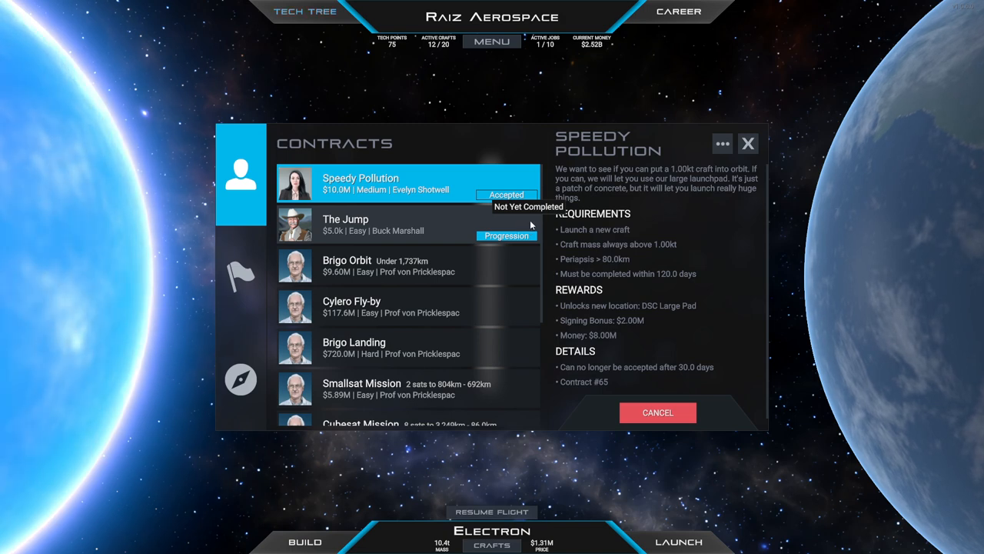
mouse_move(397, 334)
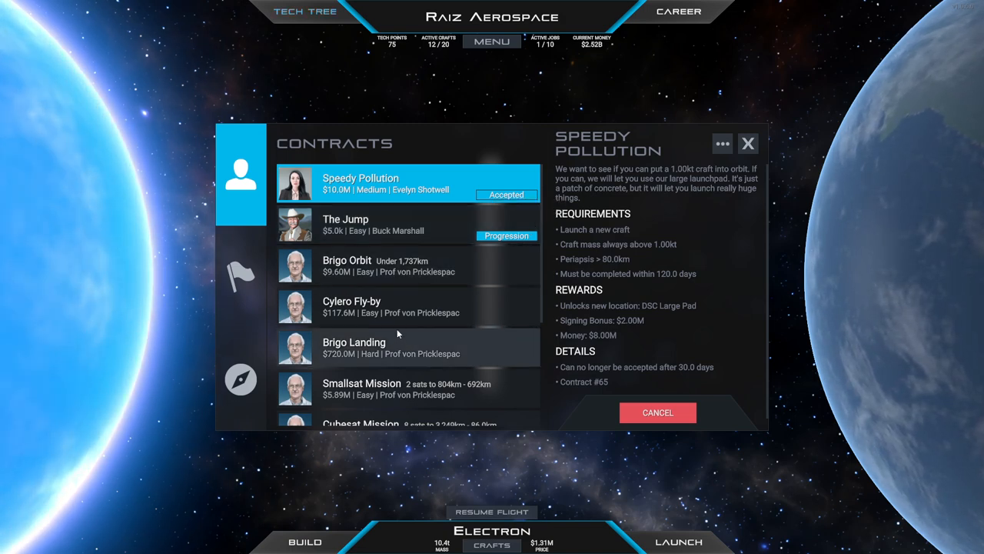
mouse_move(686, 269)
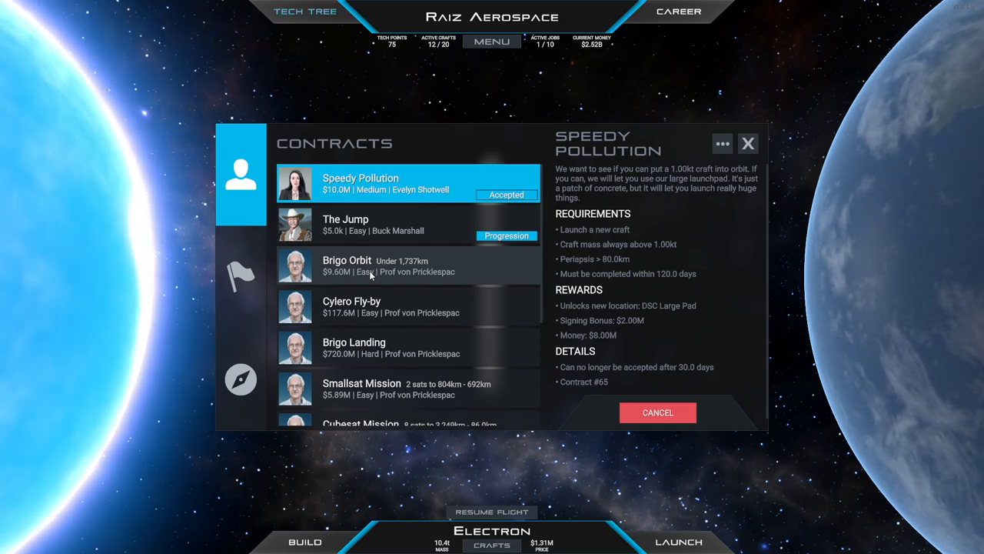
click(346, 264)
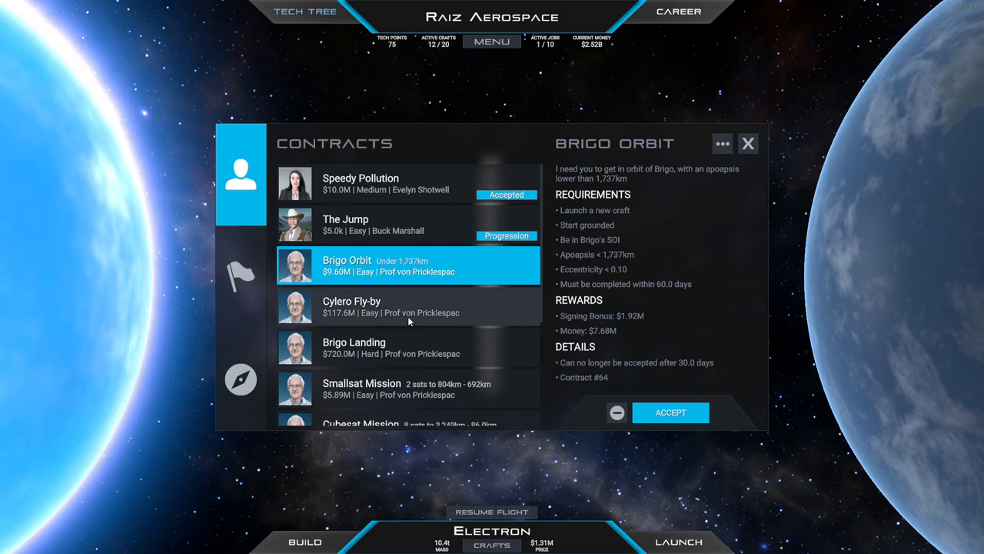
click(351, 306)
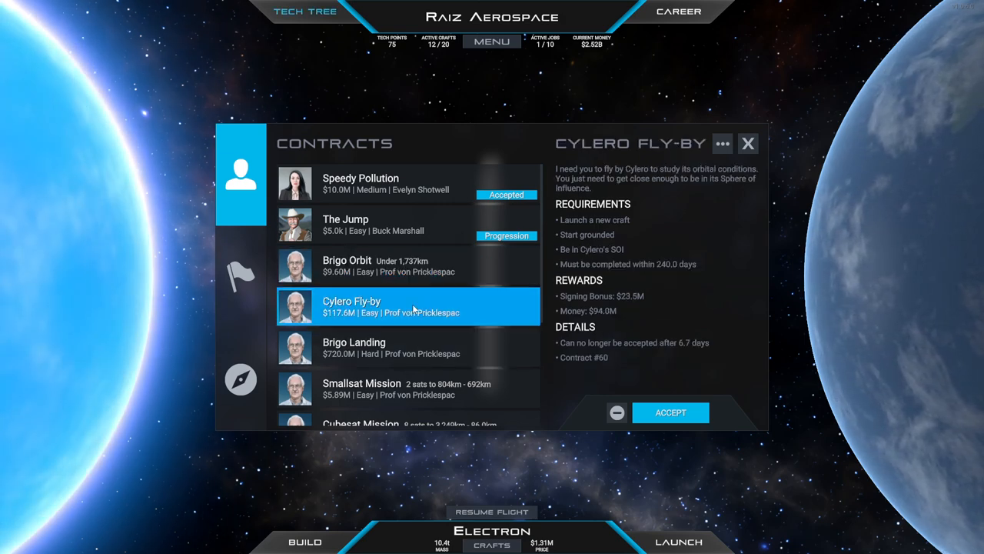
mouse_move(453, 351)
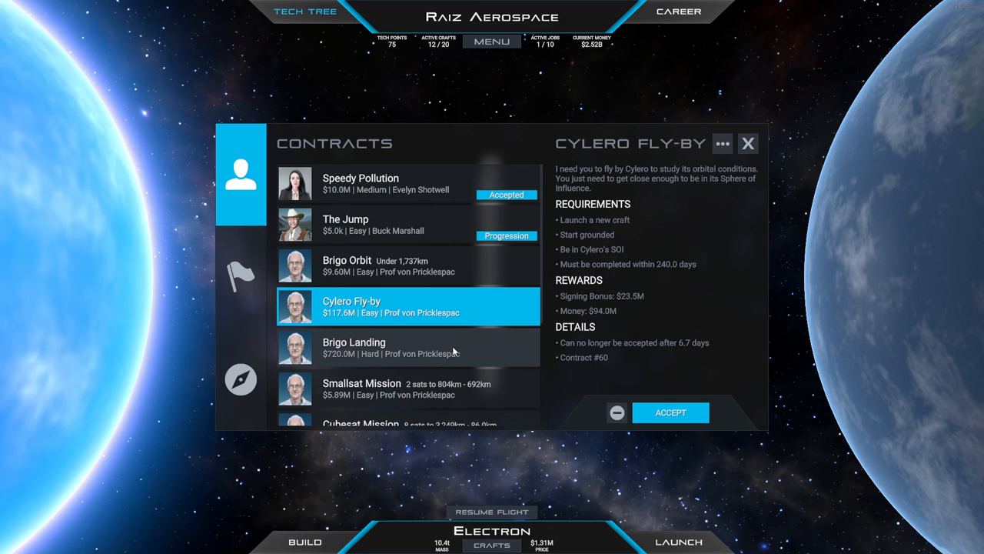
Review the Brigo Landing and Smallsat Mission offers, then switch to Cylero's exploration record
click(353, 295)
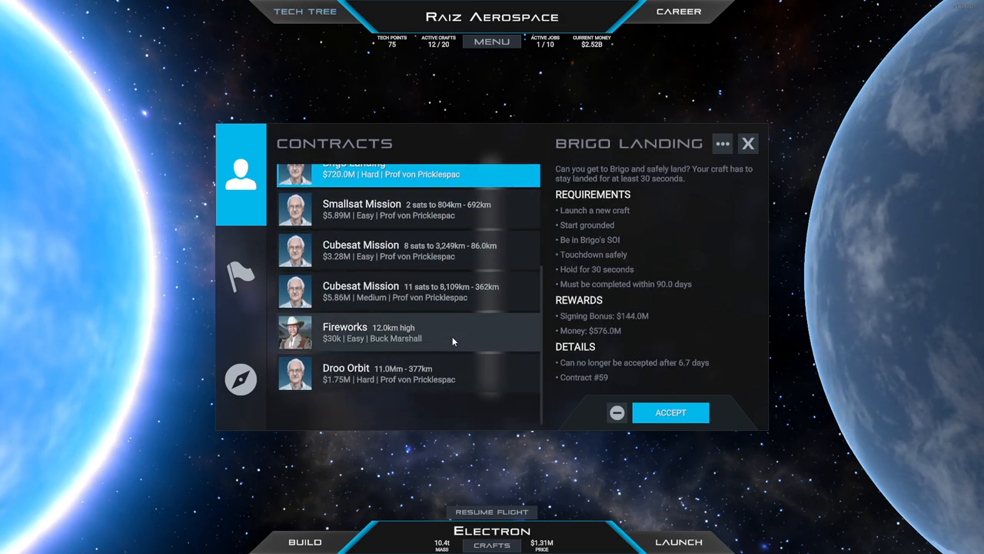
scroll(down, 3)
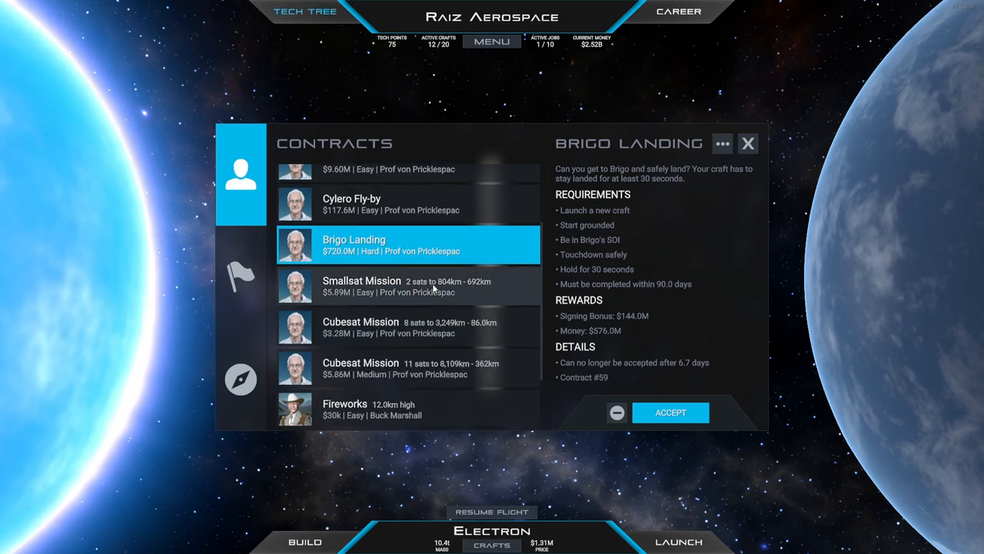
click(361, 286)
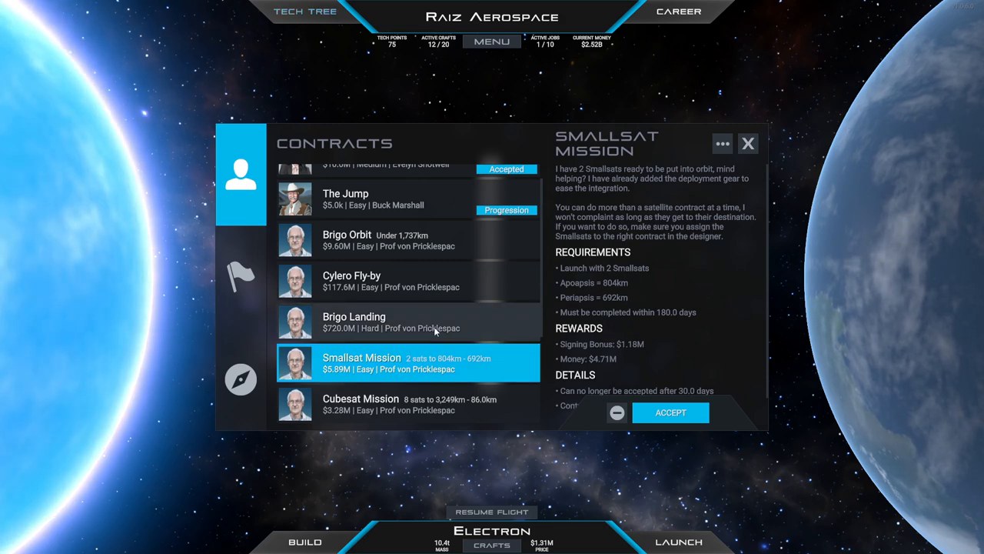
click(351, 279)
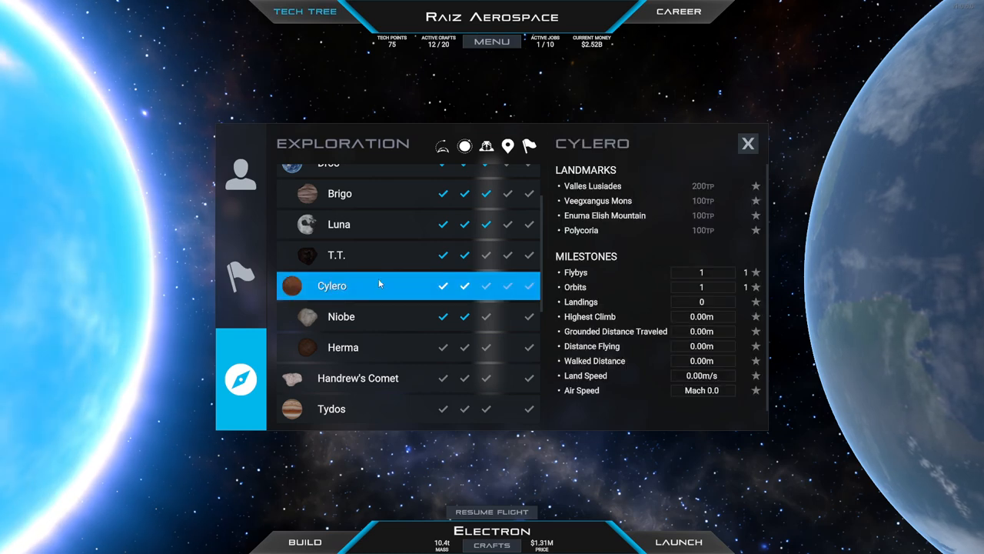
View Herma's exploration milestones, then return to Contracts on the Cylero Fly-by offer
click(345, 348)
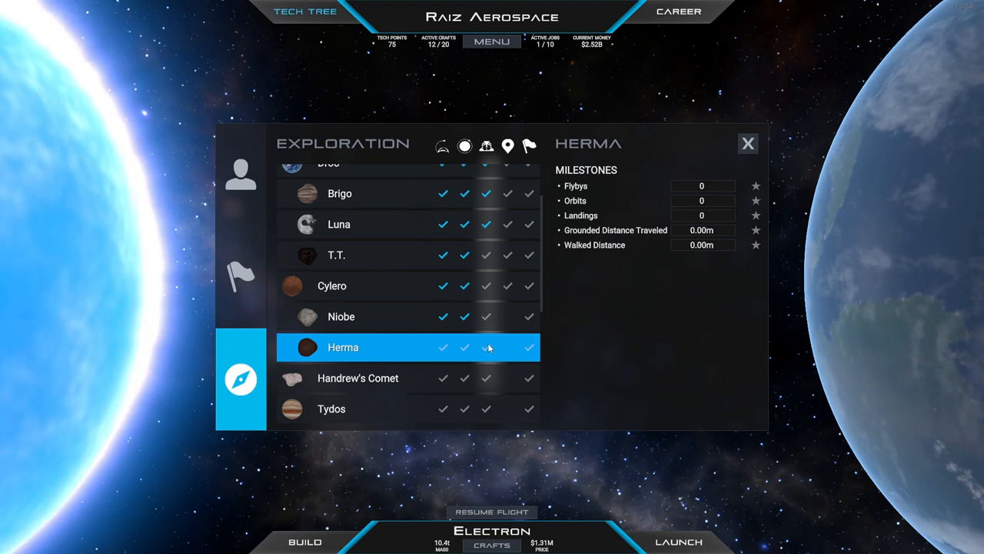
mouse_move(497, 339)
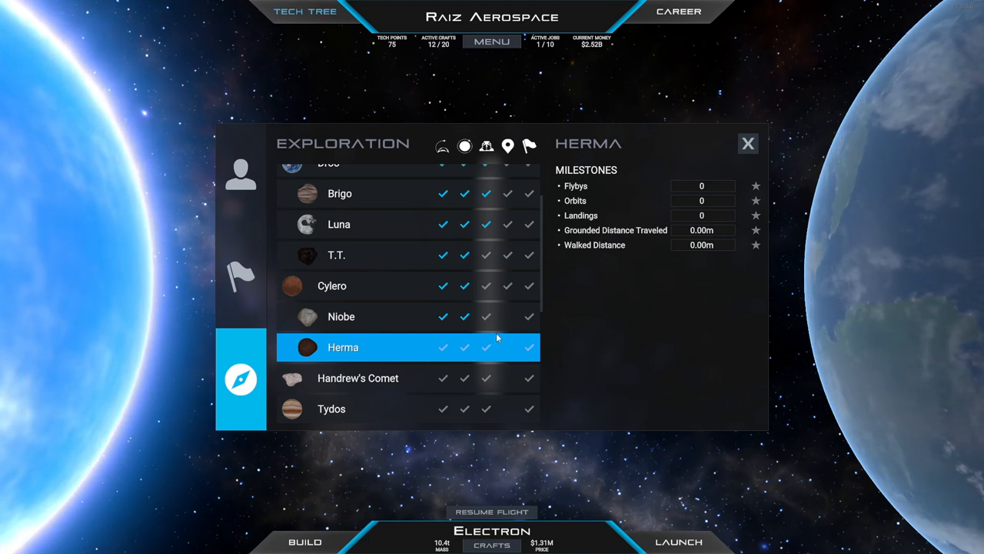
mouse_move(480, 352)
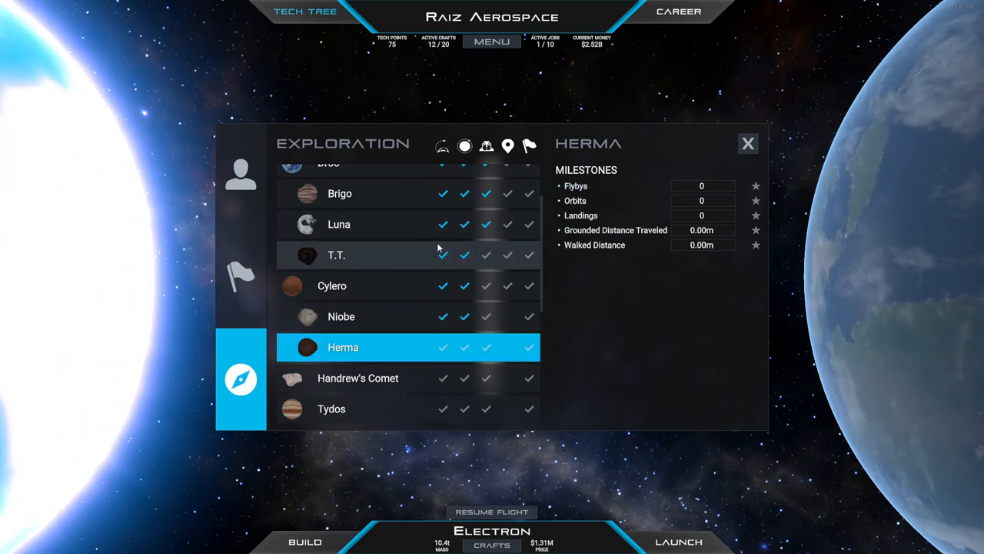
scroll(down, 3)
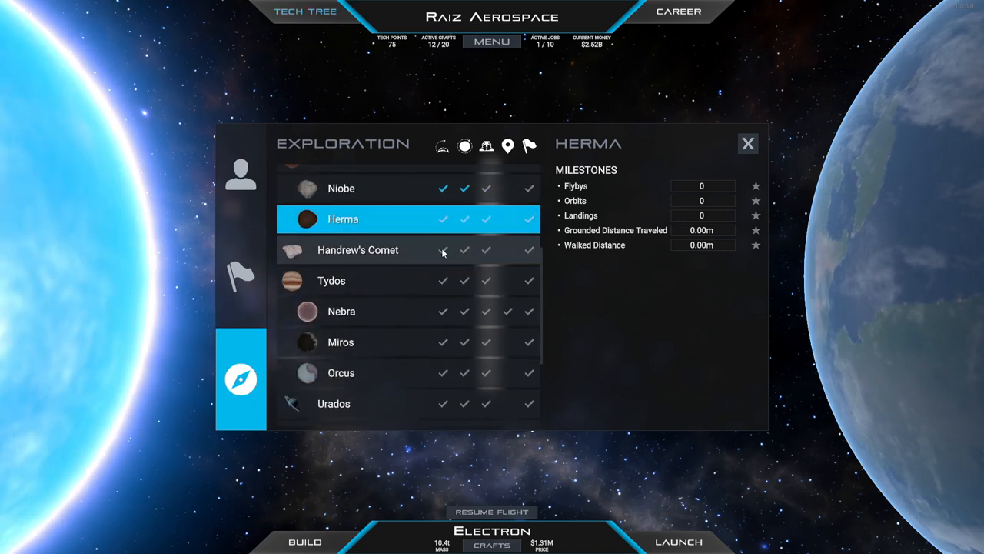
click(240, 172)
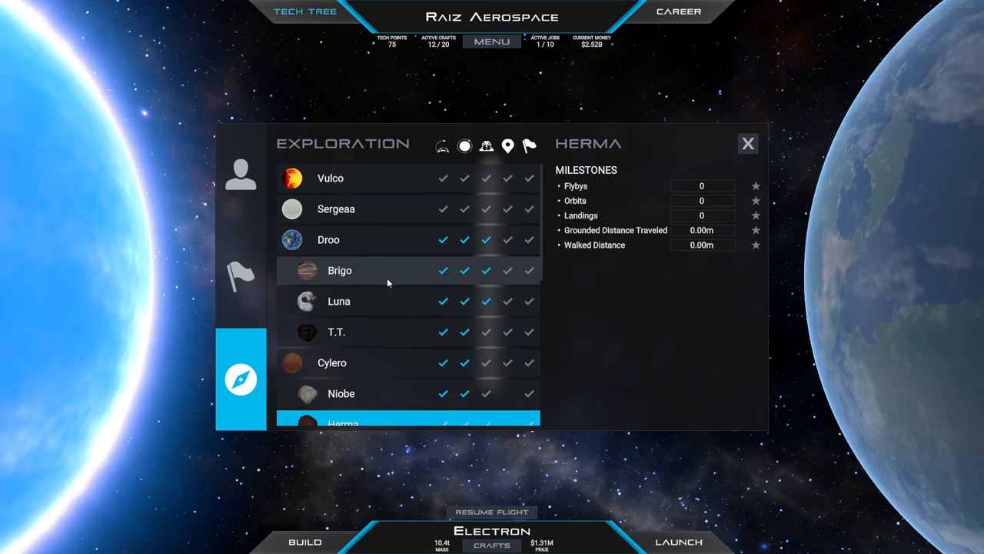
click(240, 173)
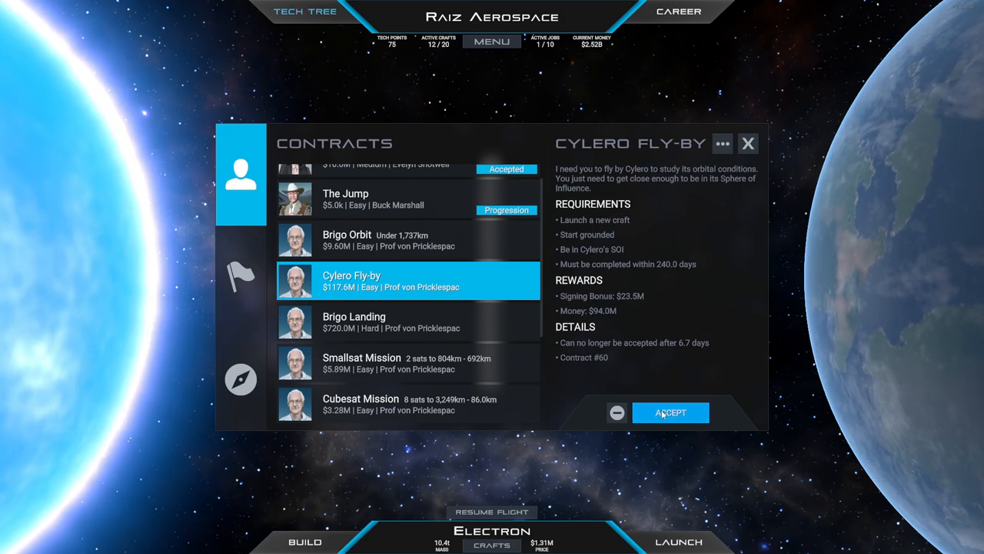
Accept Cylero Fly-by as a second job and review Speedy Pollution again
click(670, 412)
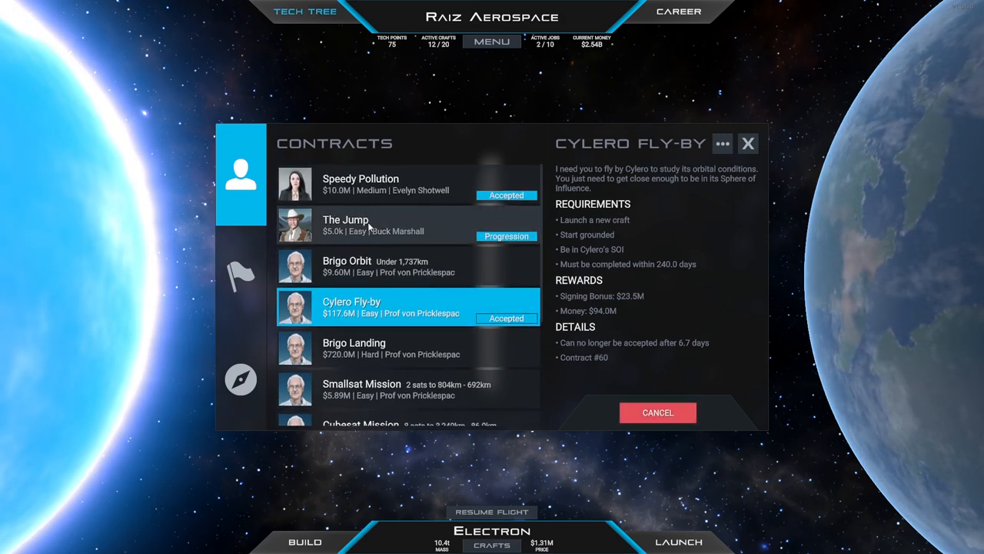
click(360, 183)
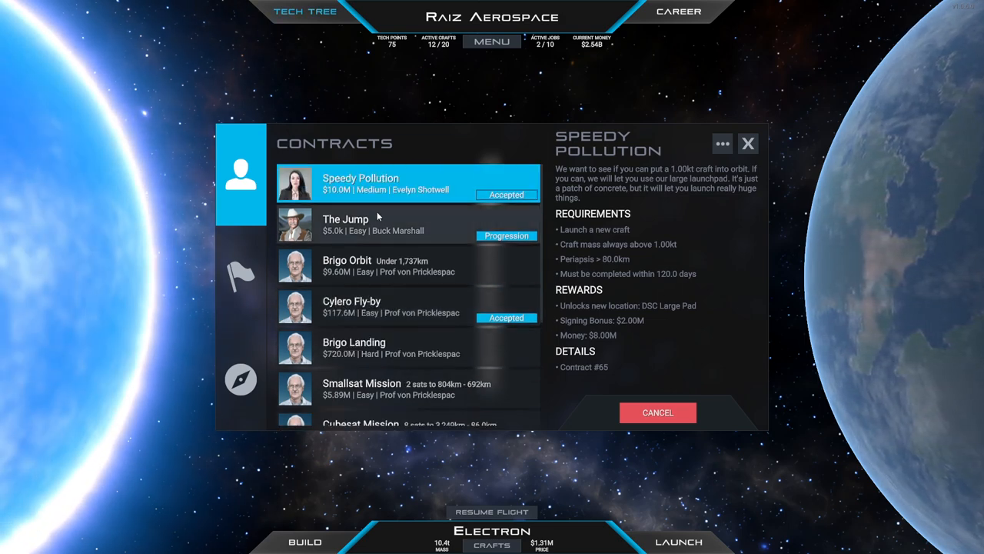
mouse_move(369, 310)
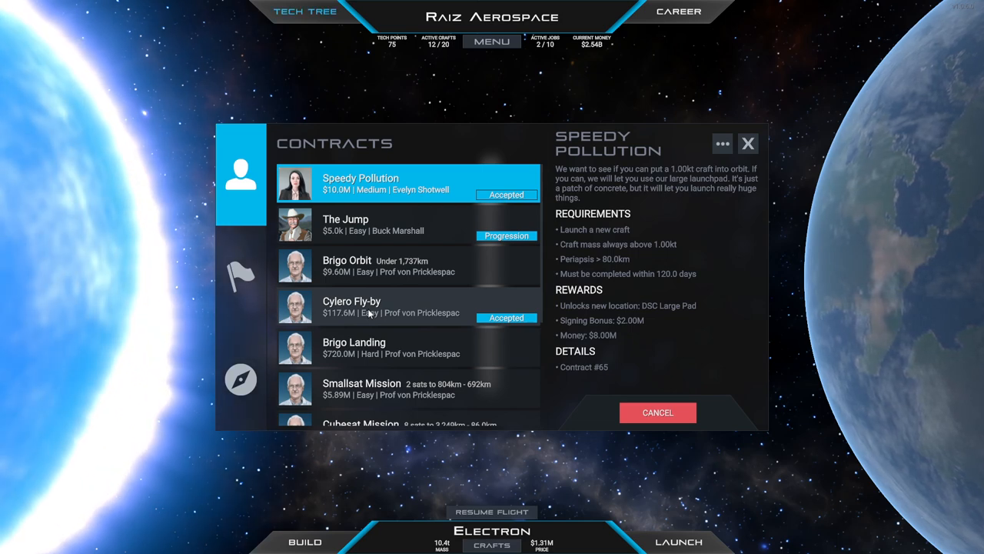
scroll(down, 3)
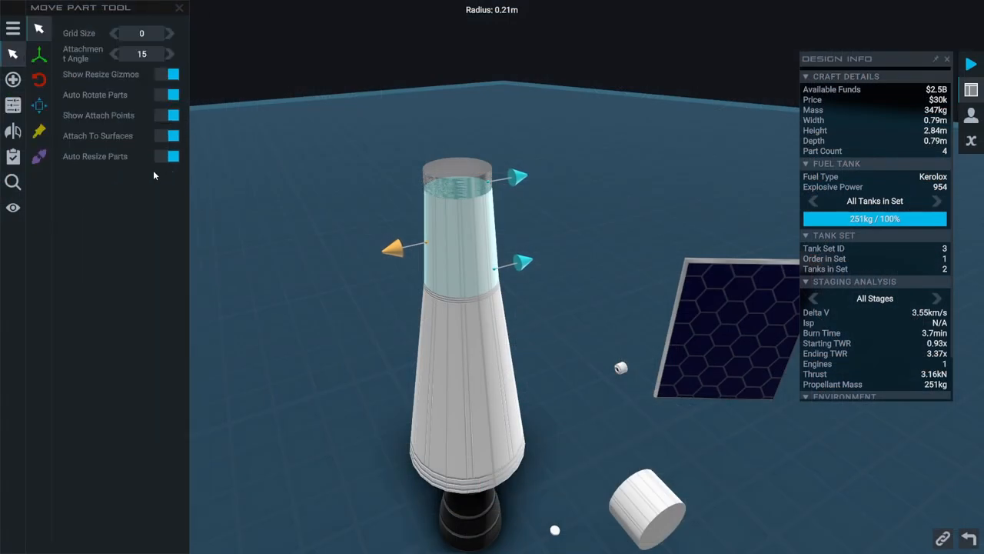
Adjust the docking port size between 25% and 100% in Part Properties
click(12, 80)
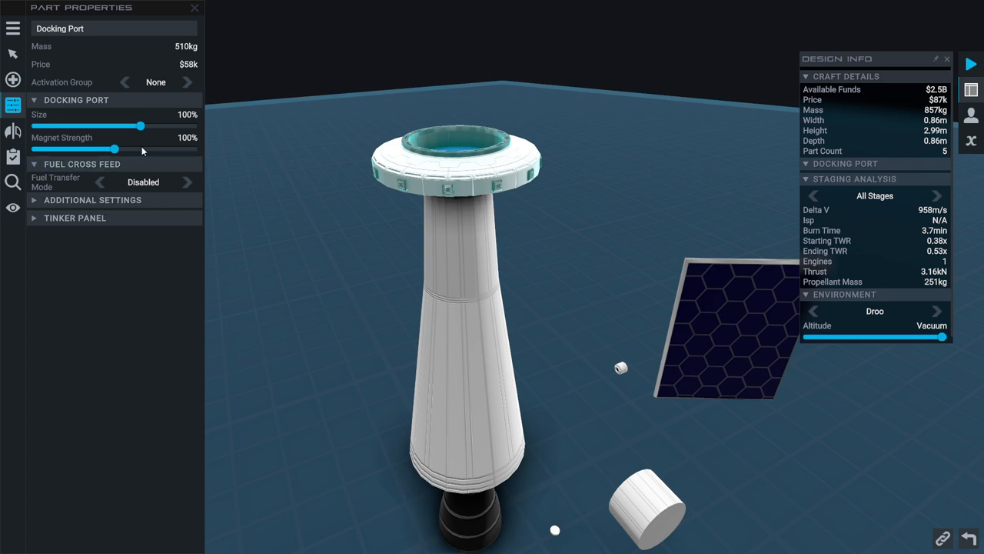
drag(140, 126, 86, 126)
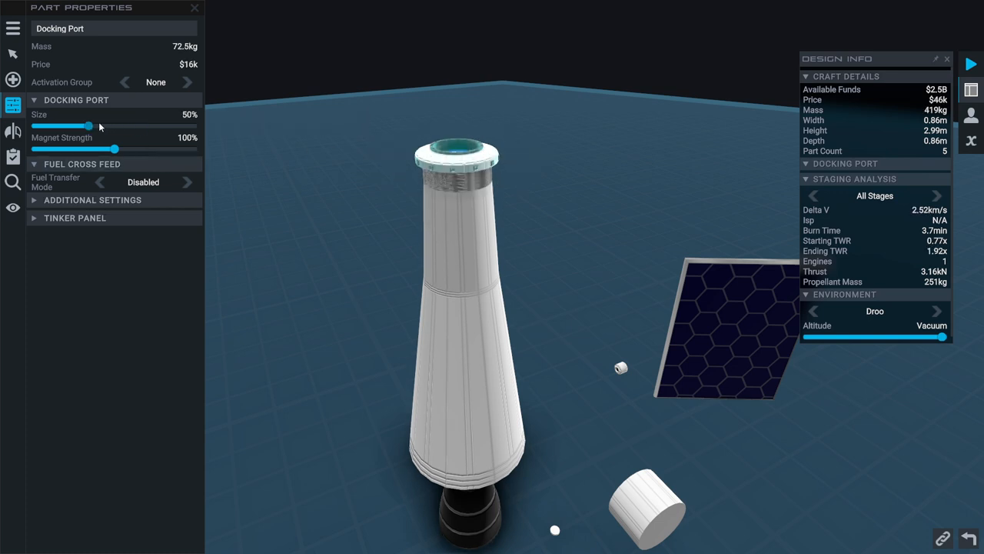
drag(86, 126, 36, 126)
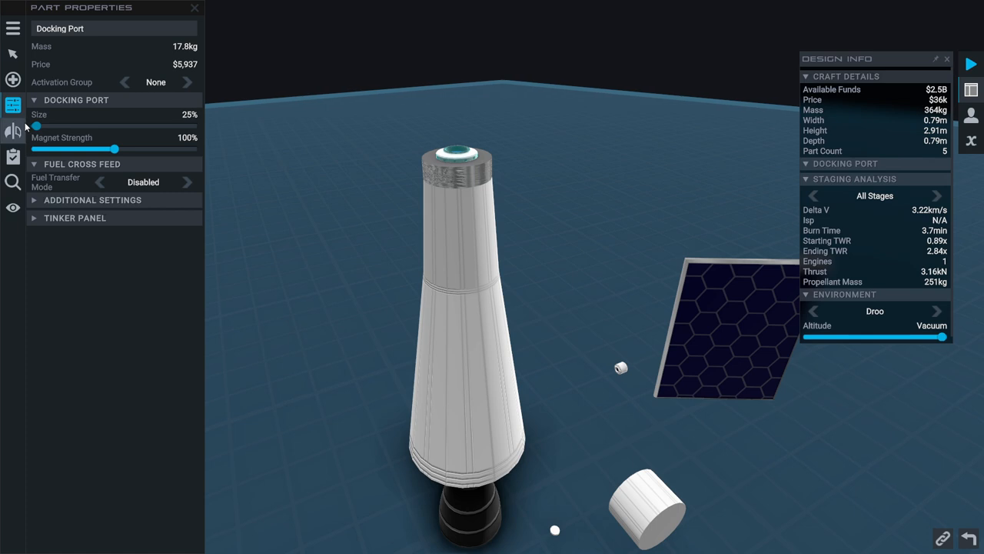
mouse_move(31, 123)
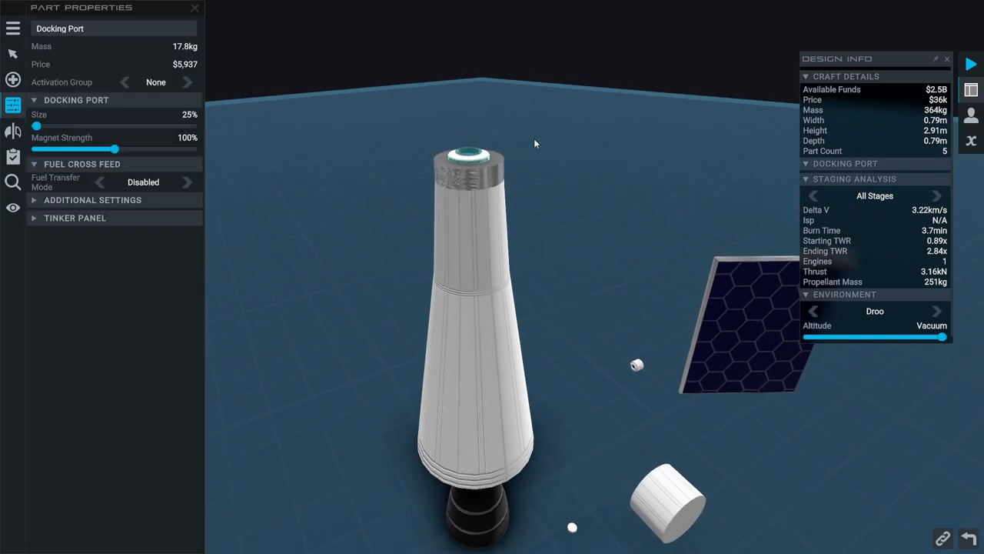
mouse_move(572, 123)
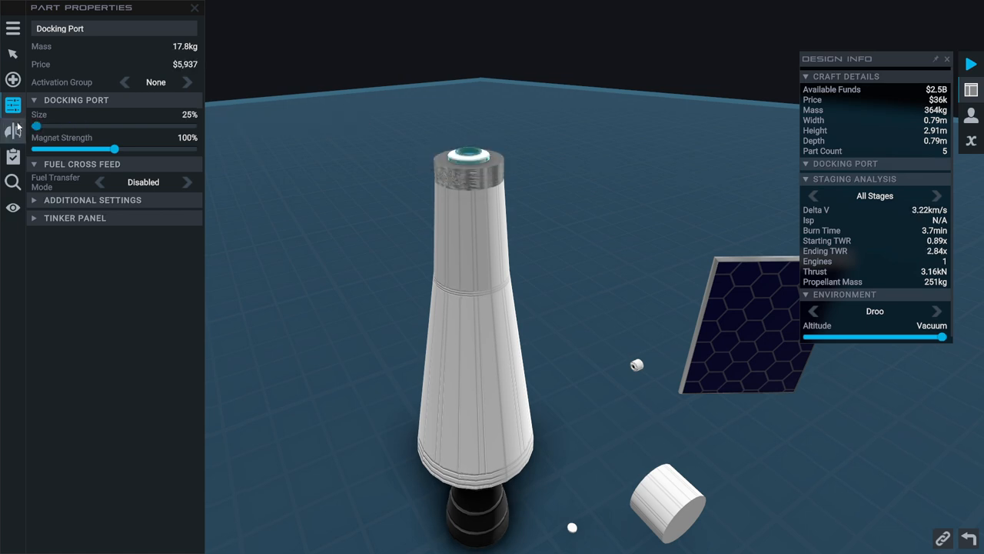
drag(37, 126, 86, 126)
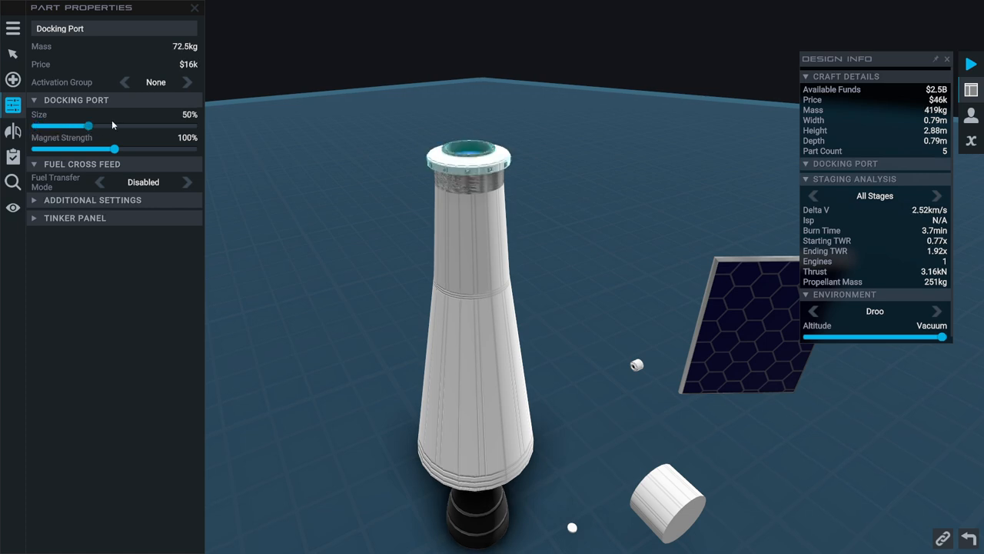
drag(86, 126, 140, 126)
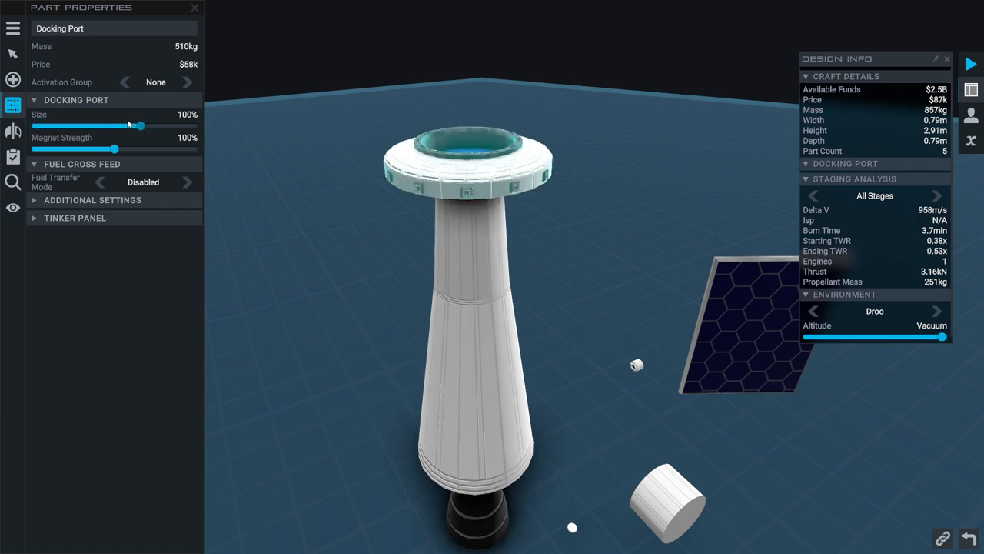
drag(140, 127, 36, 126)
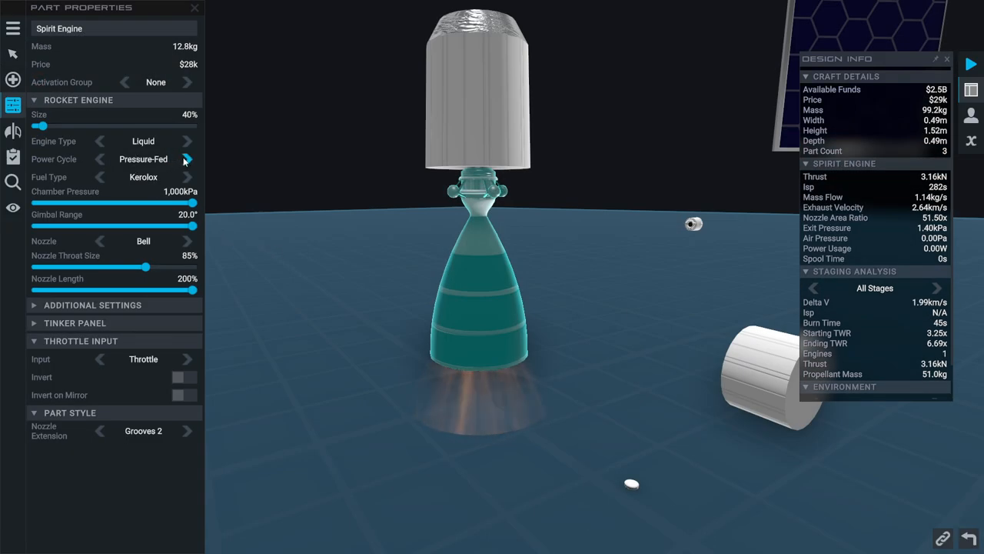
Toggle the Spirit Engine's power cycle between Pressure-Fed and Electric, ending on Electric
click(100, 158)
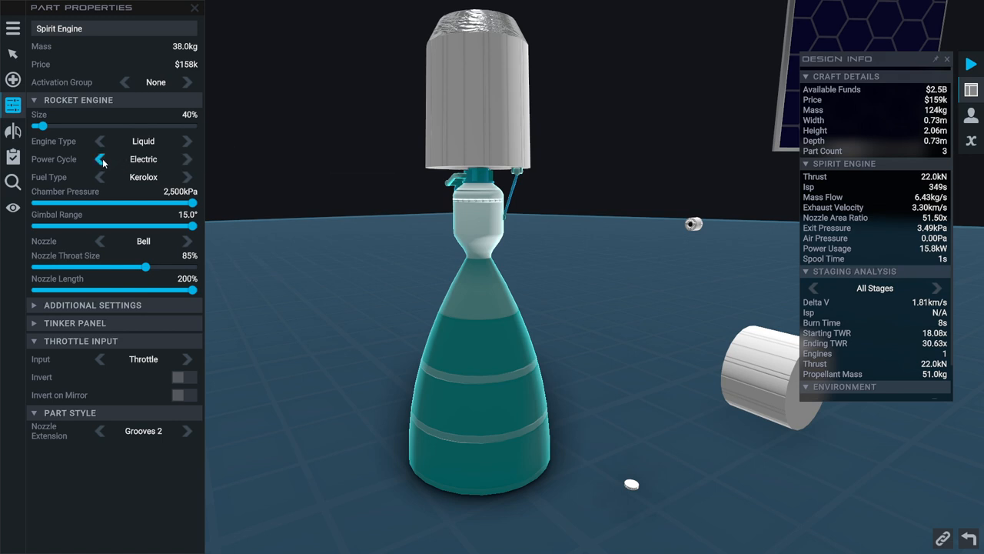
click(102, 158)
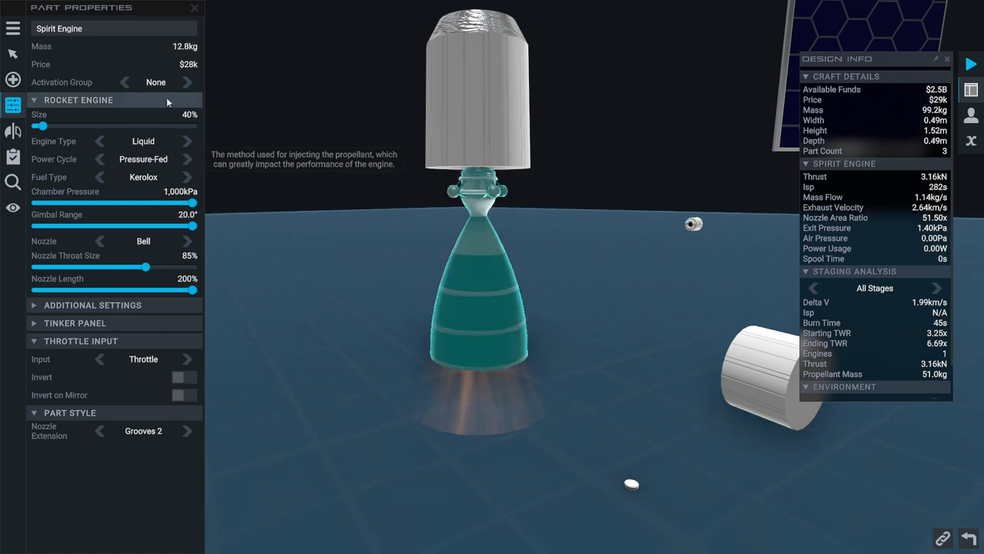
mouse_move(485, 249)
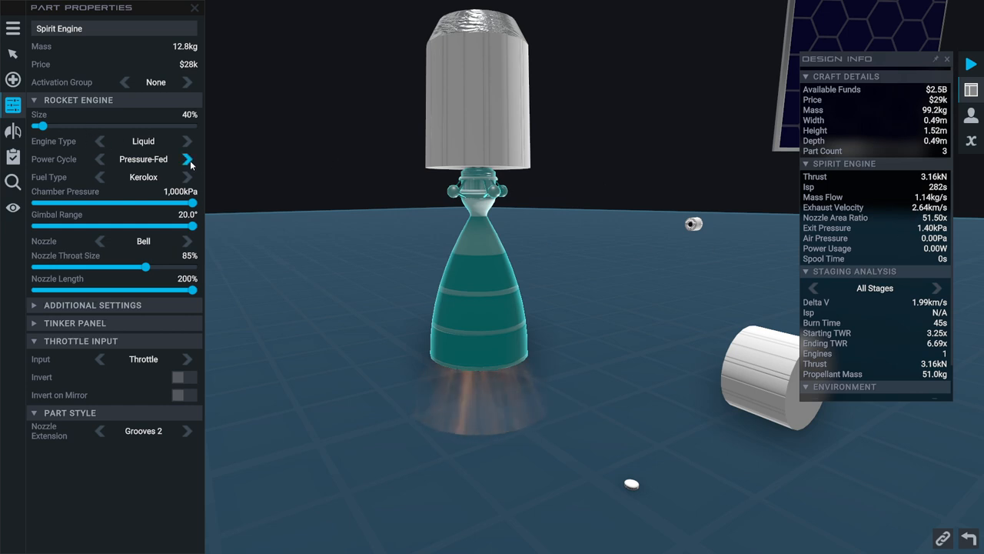
click(188, 158)
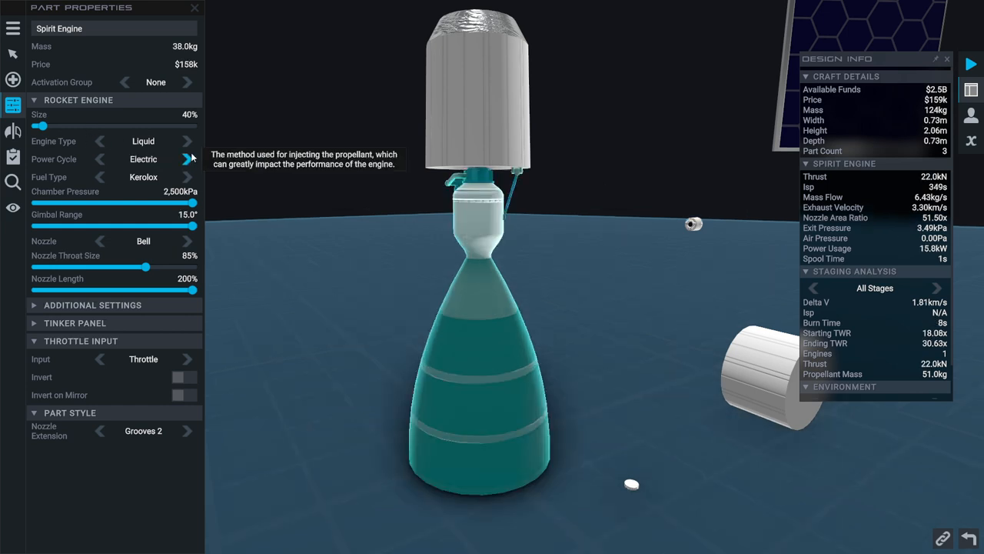
click(187, 158)
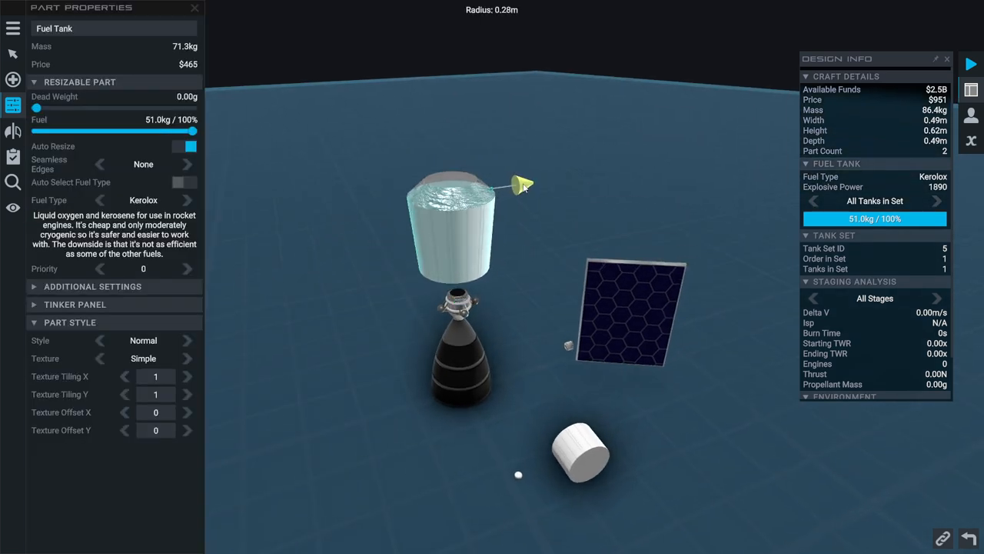
Widen the fuel tank to about 0.54 m radius and set its fuel to Methalox
drag(523, 185, 523, 256)
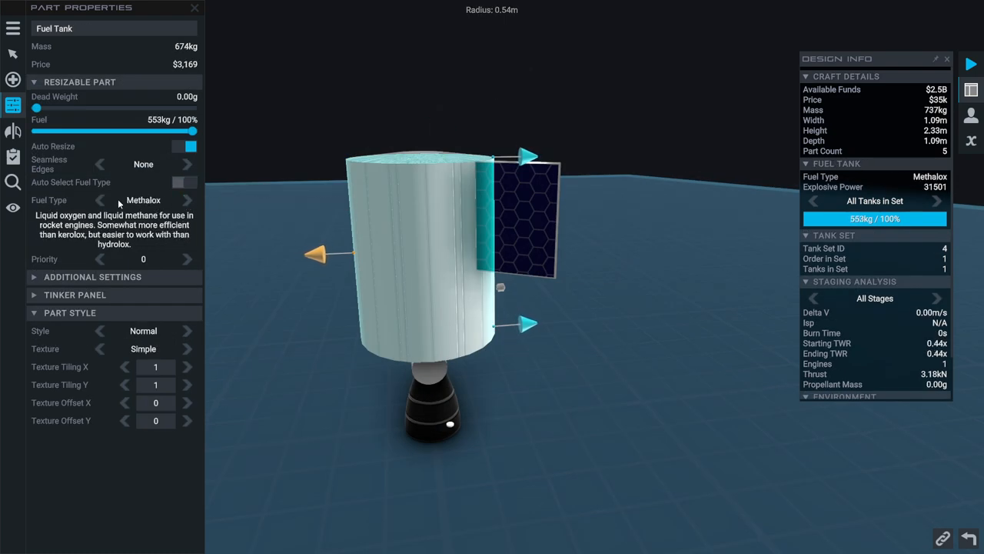
click(100, 200)
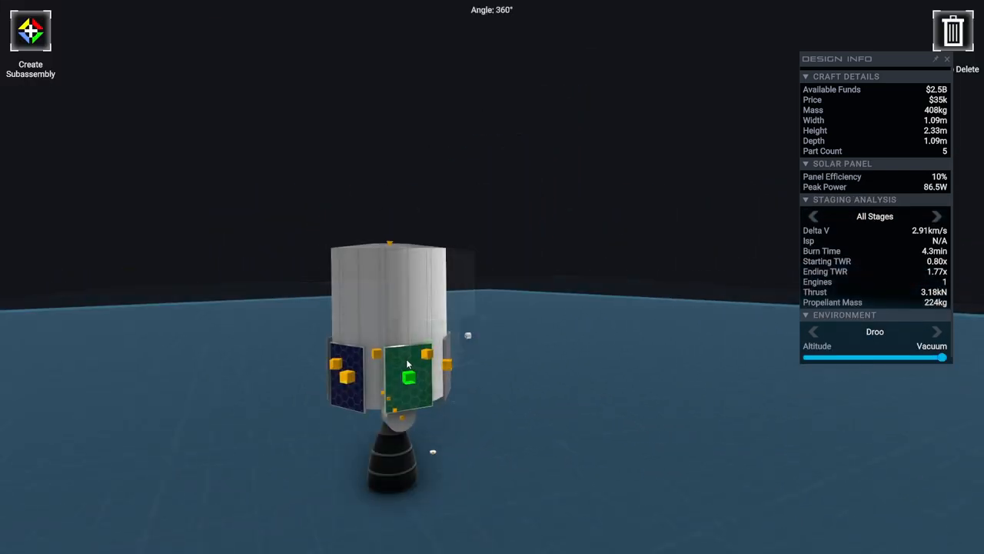
Resize a hexagonal solar panel to 60% length and 80% width
click(409, 375)
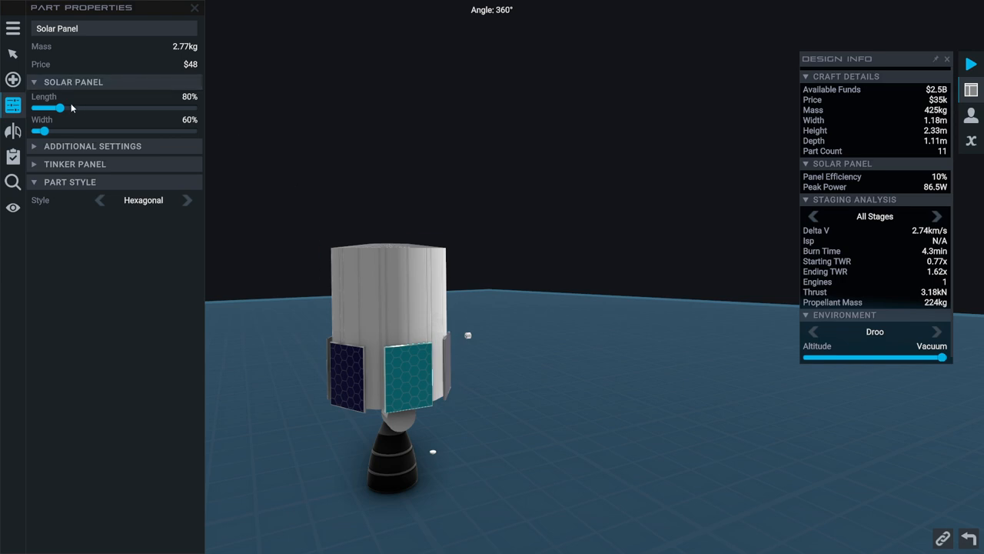
drag(59, 108, 44, 107)
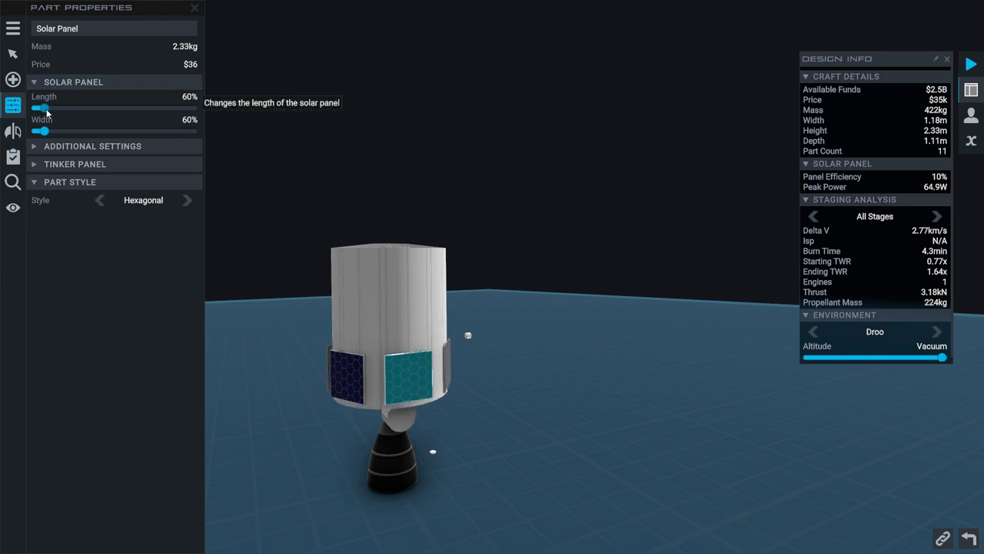
drag(44, 131, 59, 131)
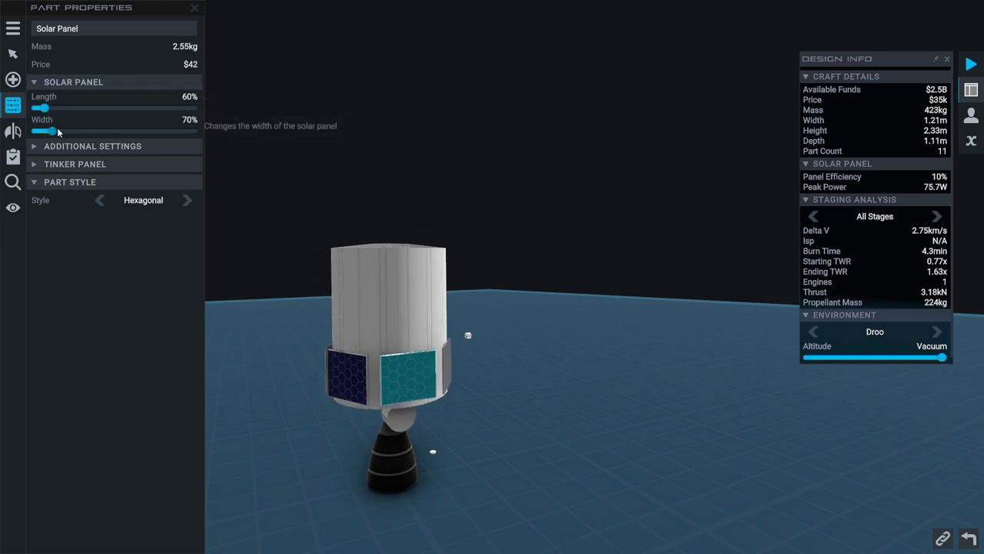
drag(55, 131, 61, 131)
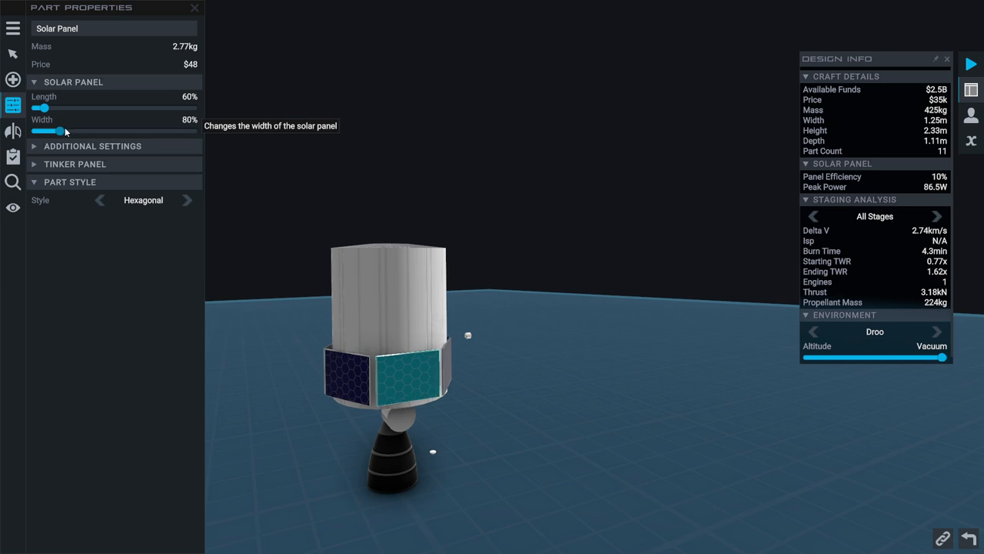
drag(59, 130, 71, 131)
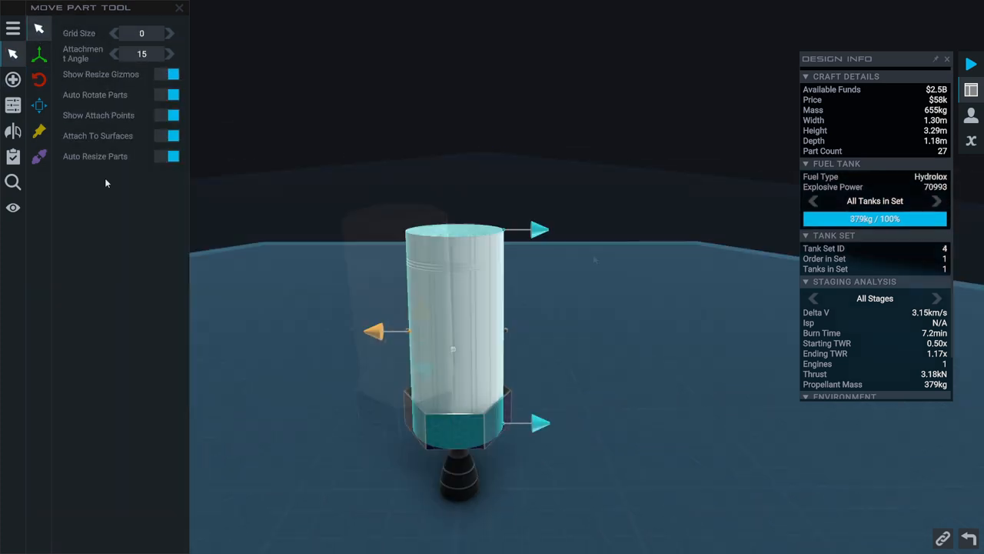
Accept the Smallsat Mission contract from the Contracts window and close it
click(12, 59)
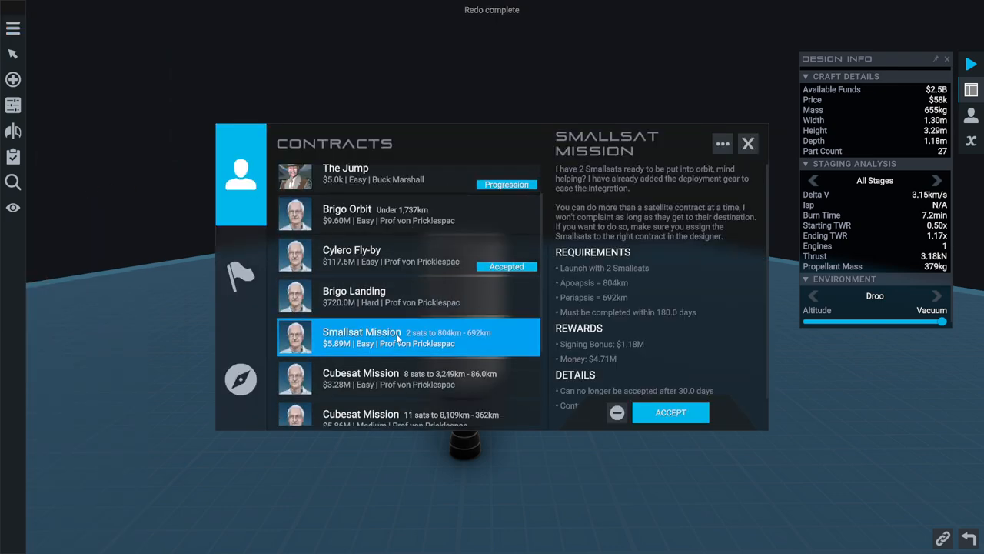
click(670, 412)
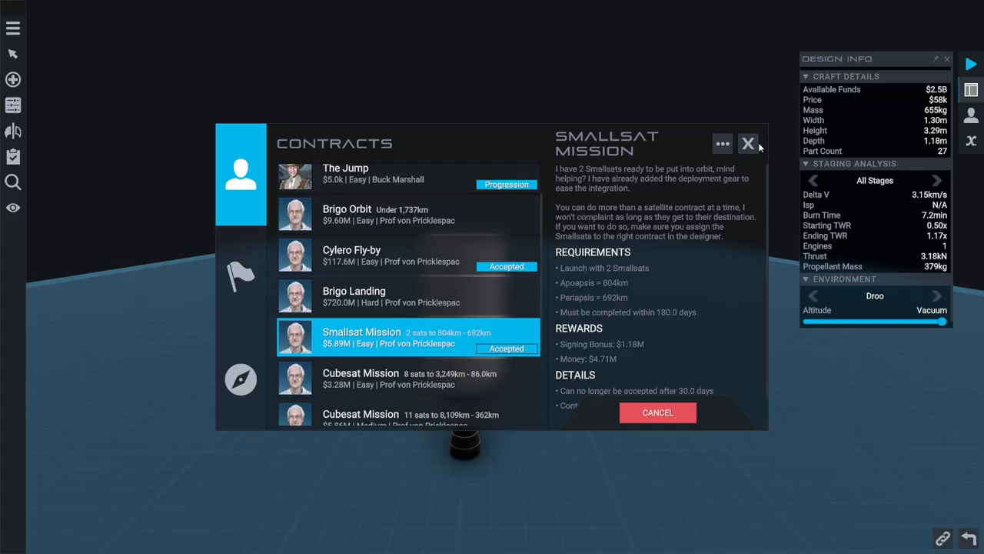
click(747, 143)
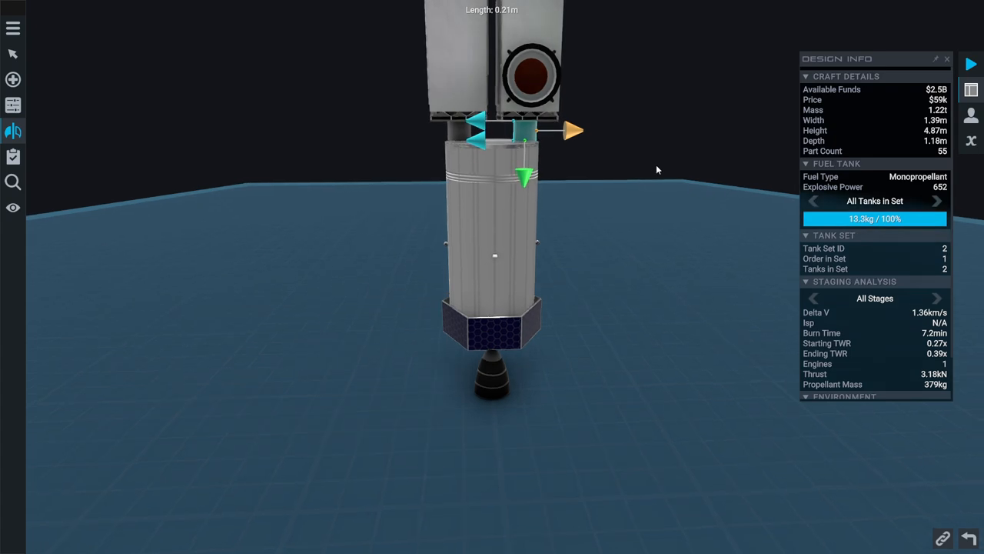
Raise the Spirit Engine's Rocket Engine Size from 40% to 50%
click(12, 131)
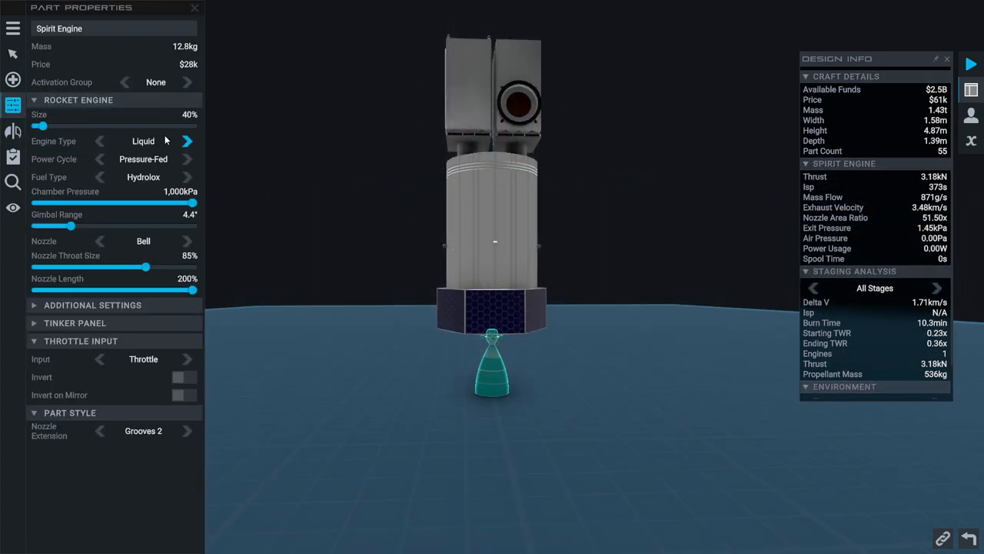
drag(40, 126, 47, 126)
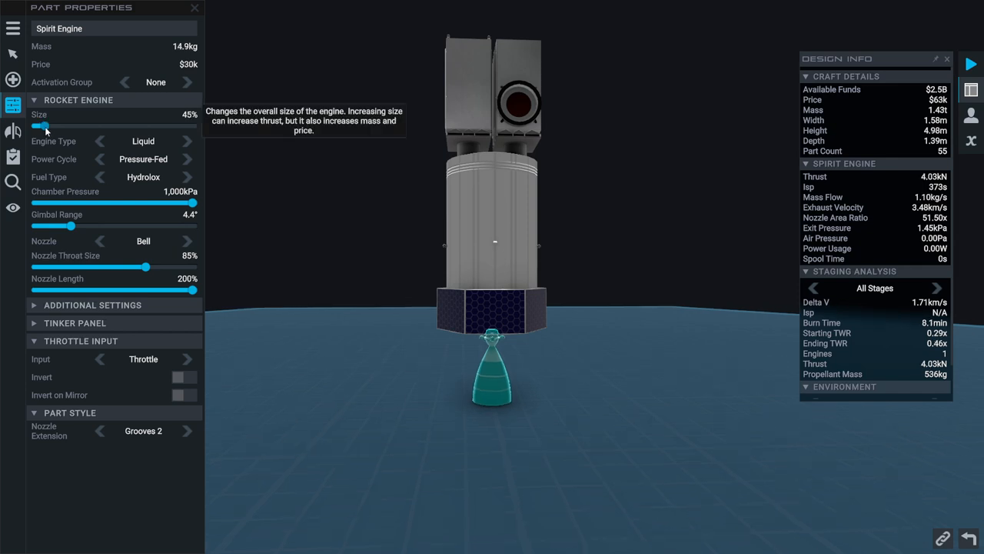
drag(37, 126, 46, 127)
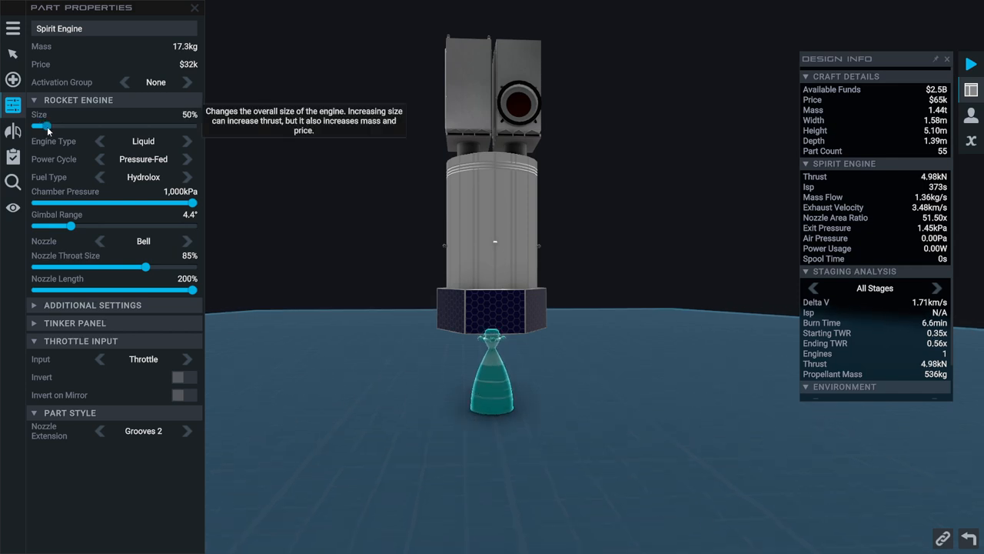
mouse_move(627, 185)
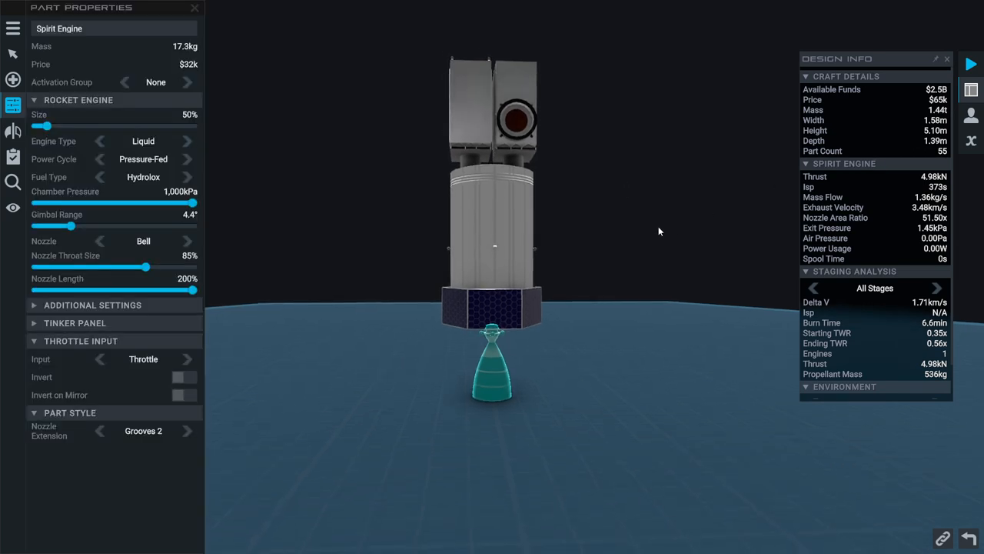
click(12, 104)
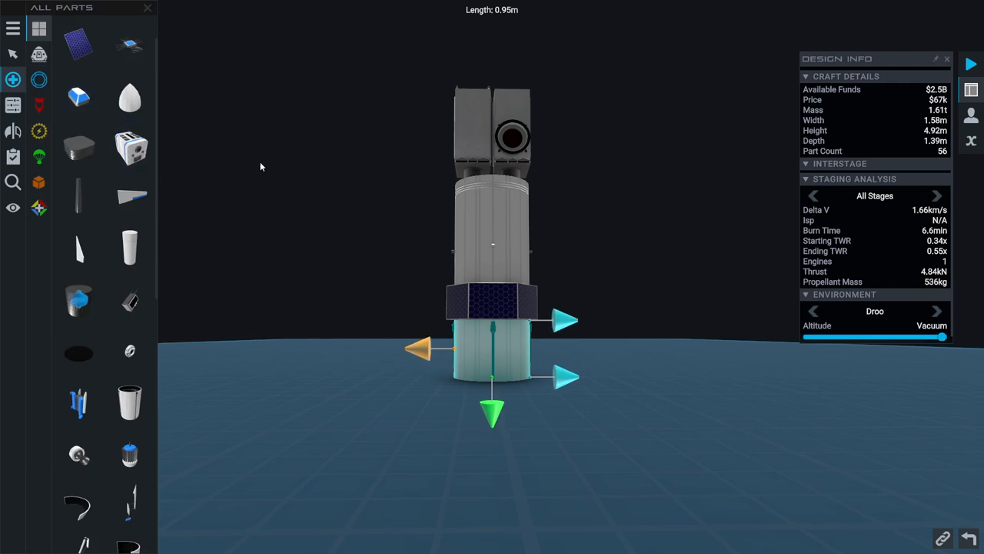
mouse_move(129, 197)
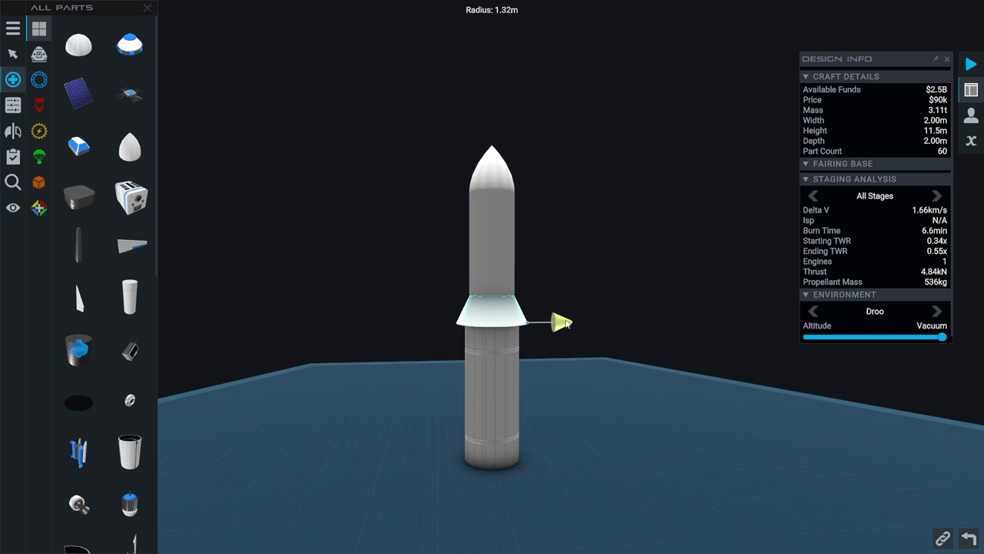
Drag the fairing base radius handle outward to about 1.49 m
drag(557, 323, 566, 322)
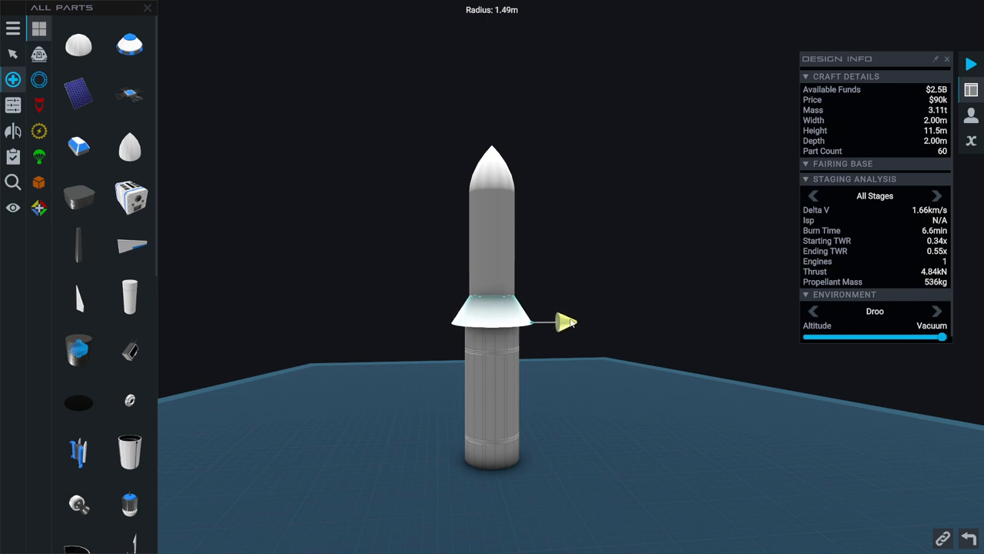
click(492, 385)
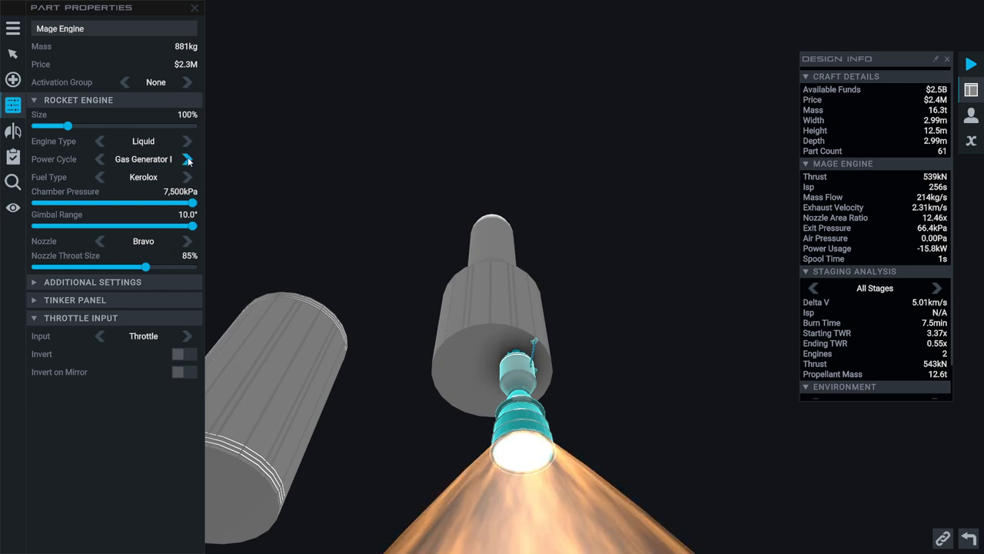
Cycle the Mage Engine's power cycle setting and narrow its nozzle throat size
click(187, 158)
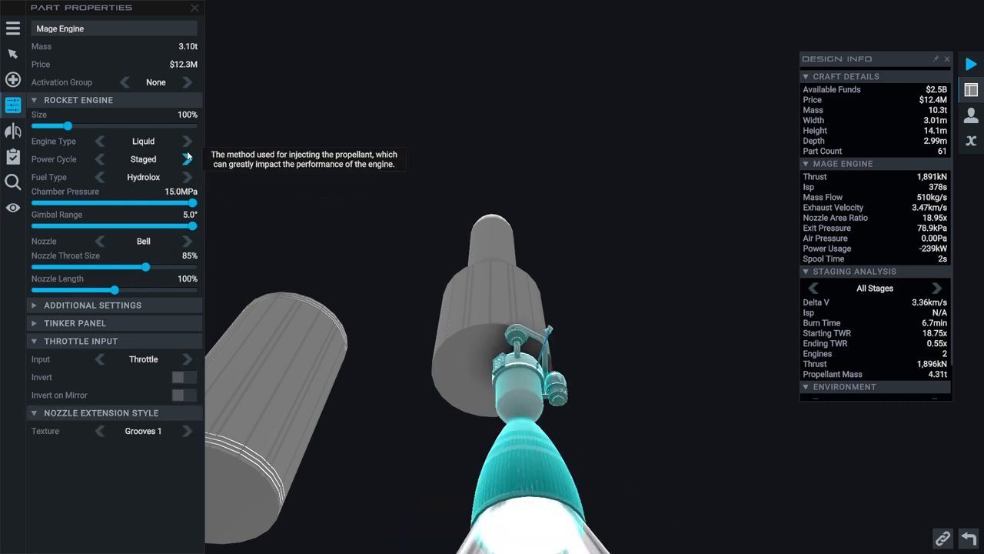
click(188, 159)
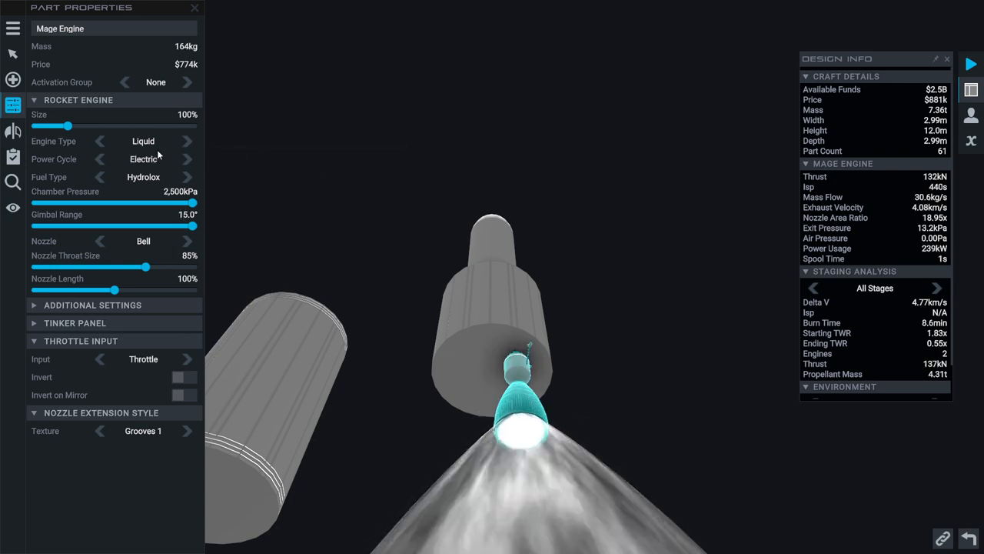
mouse_move(220, 177)
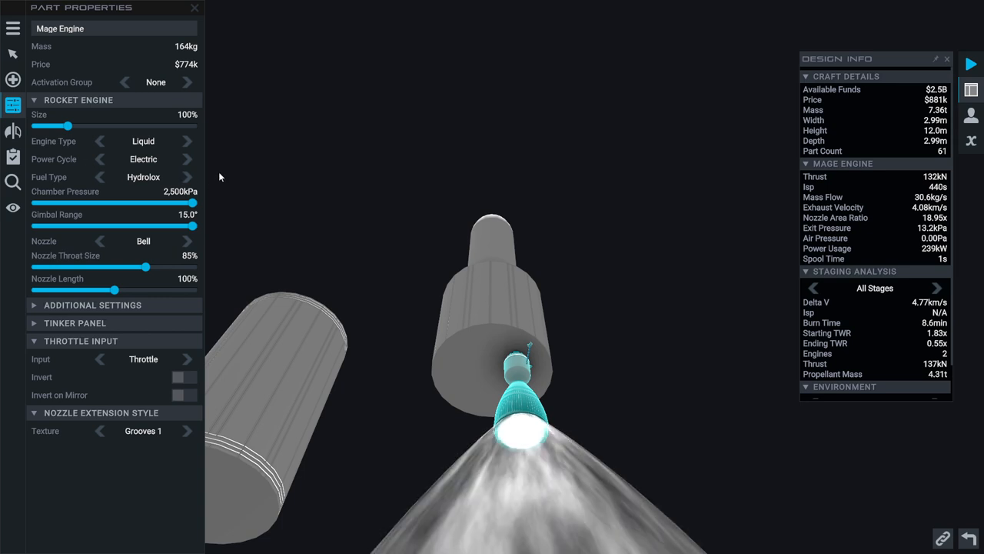
click(191, 159)
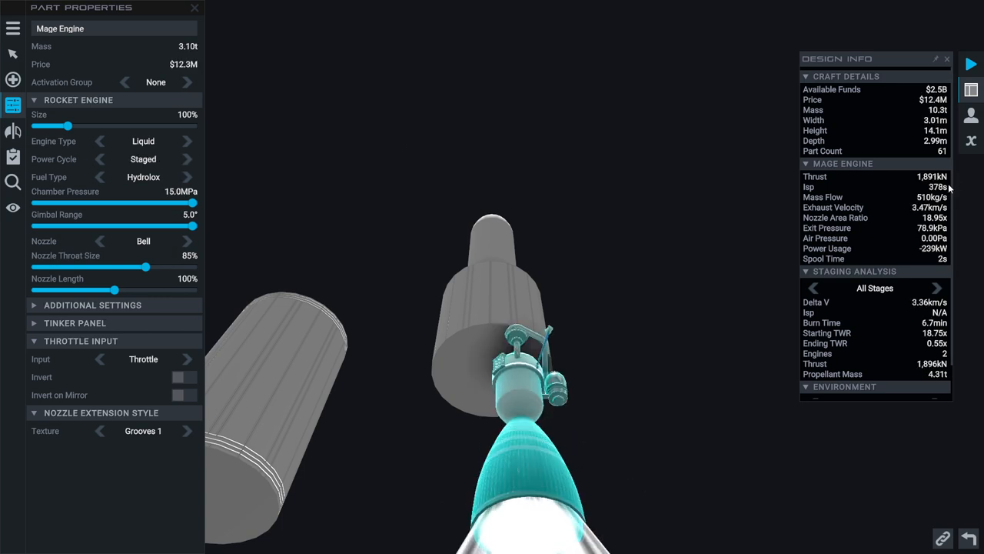
click(188, 158)
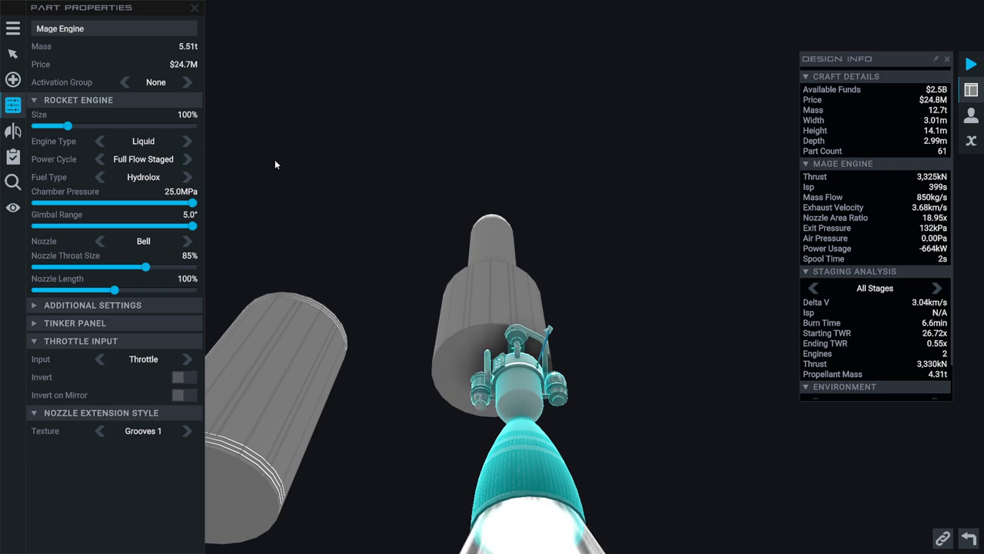
mouse_move(213, 172)
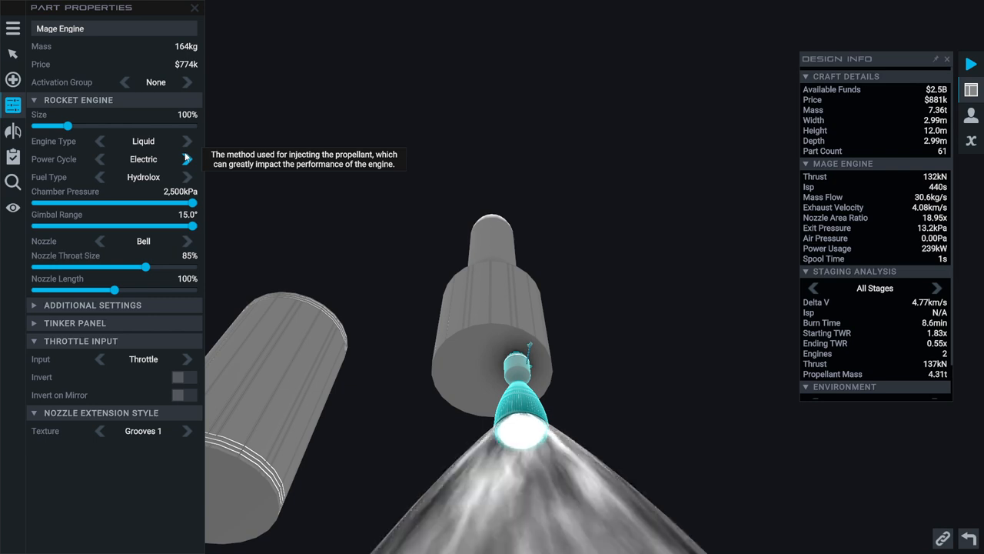
mouse_move(519, 175)
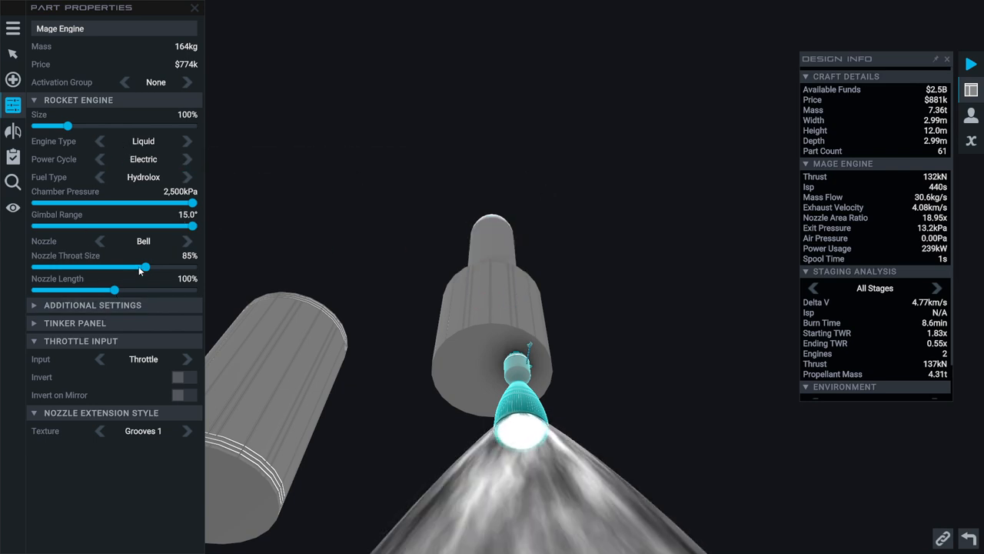
drag(71, 126, 43, 126)
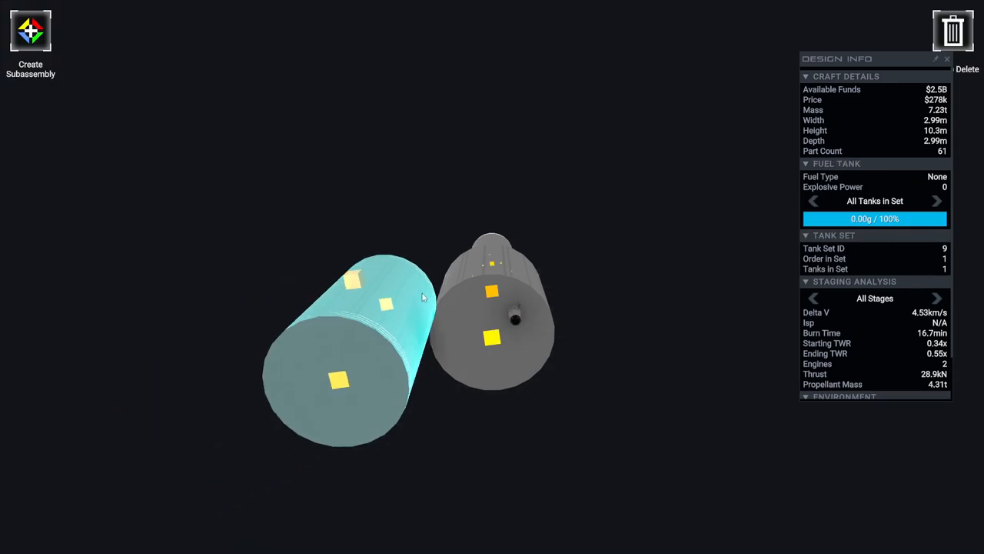
Select the battery tank and the small Mage Engine attached to it
click(492, 315)
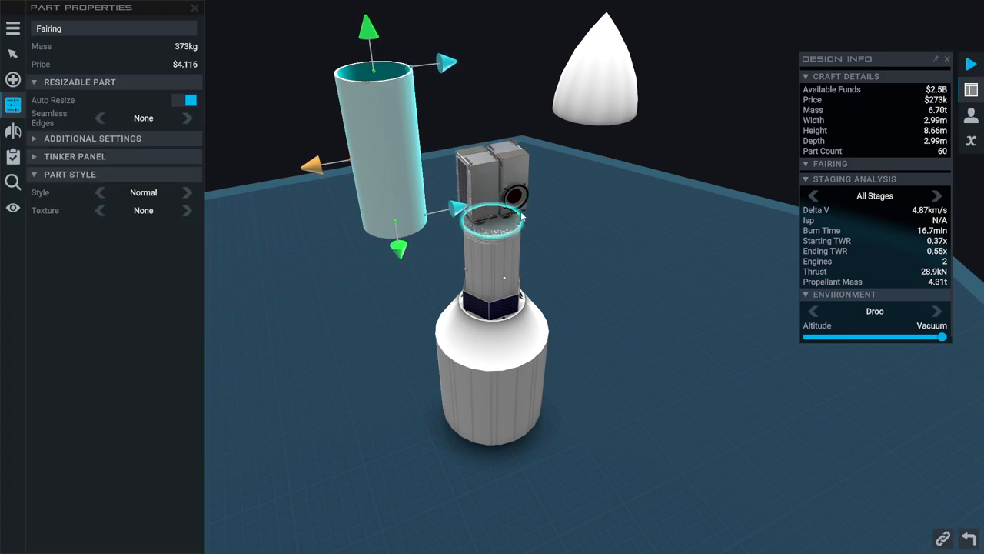
click(476, 177)
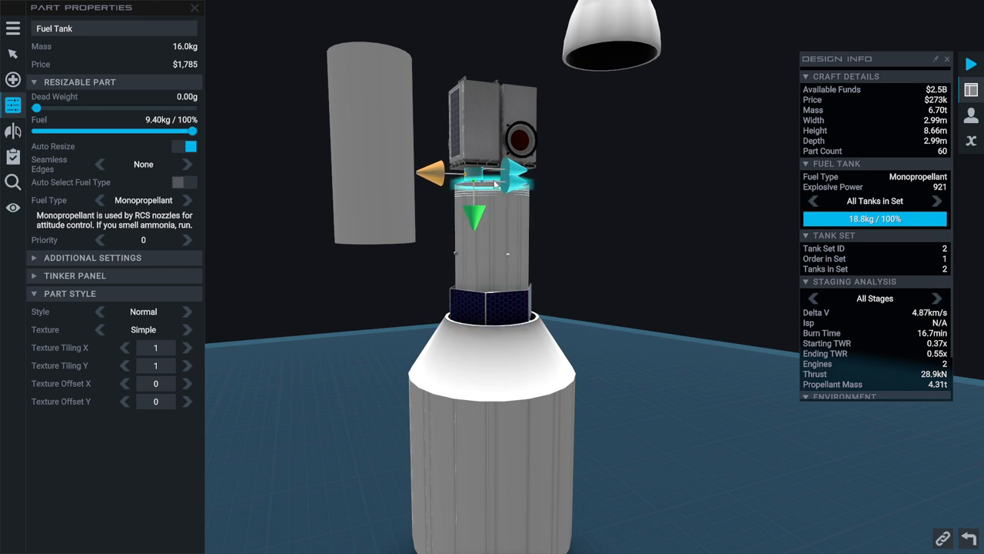
click(492, 154)
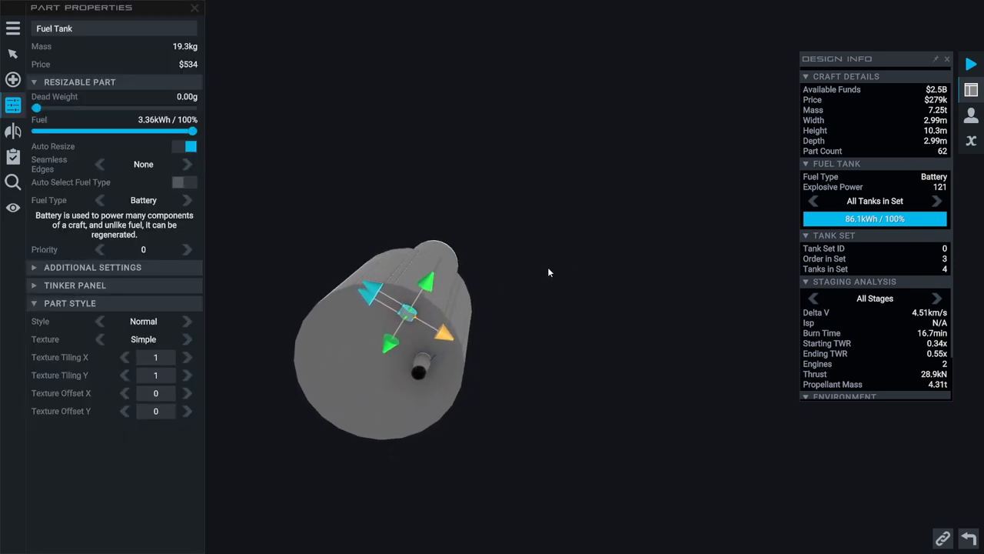
click(418, 371)
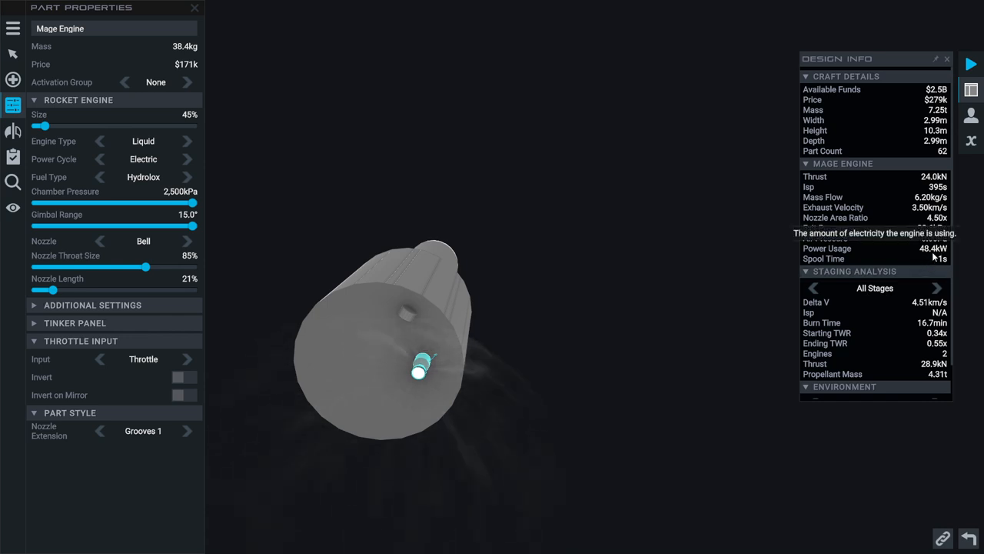
mouse_move(600, 307)
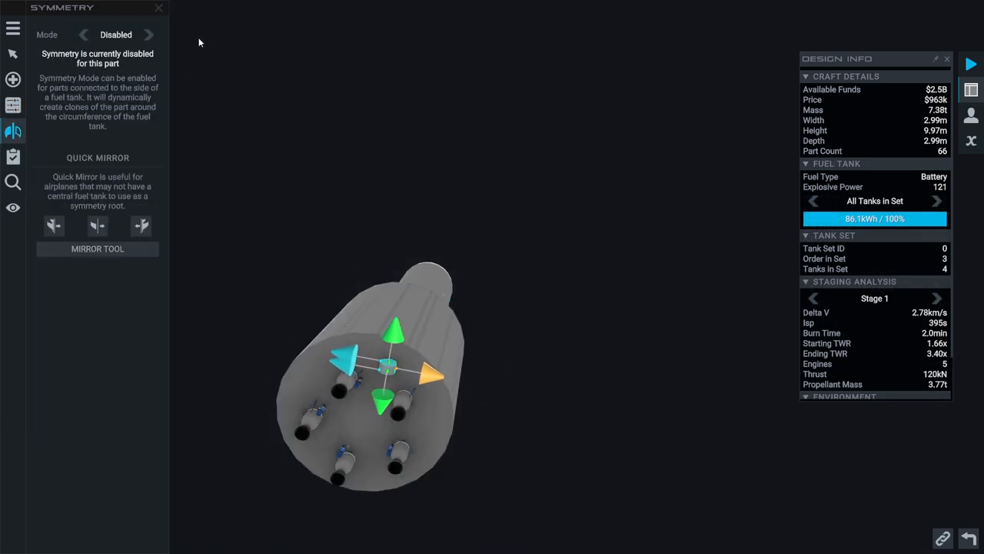
Clone the engine radially x5 around the tank and review one clone's properties
click(148, 34)
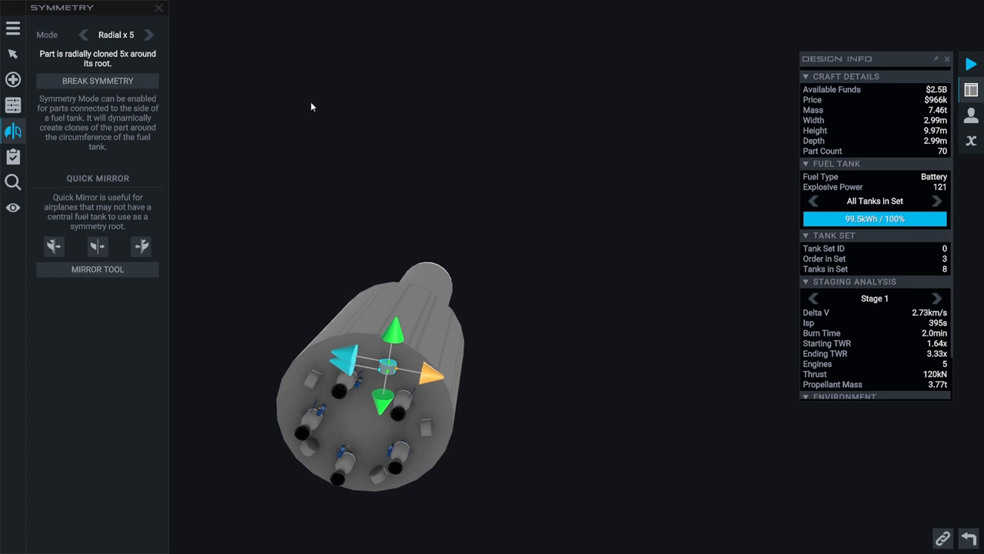
click(13, 80)
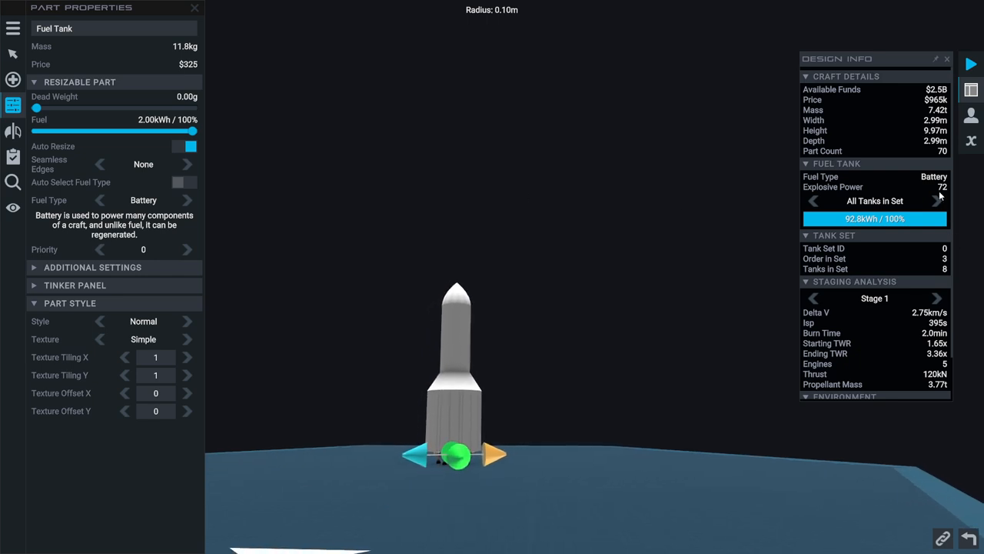
click(936, 200)
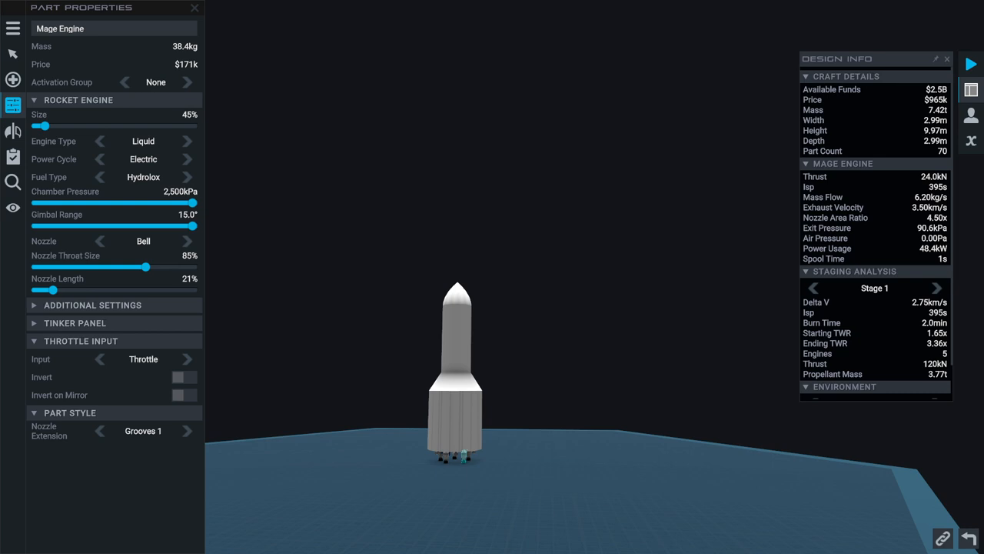
click(194, 8)
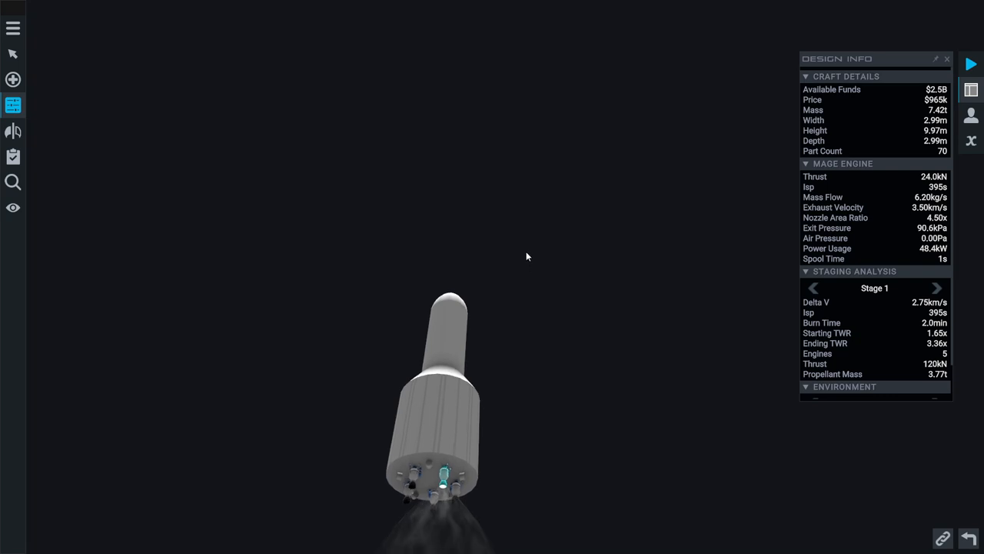
click(443, 474)
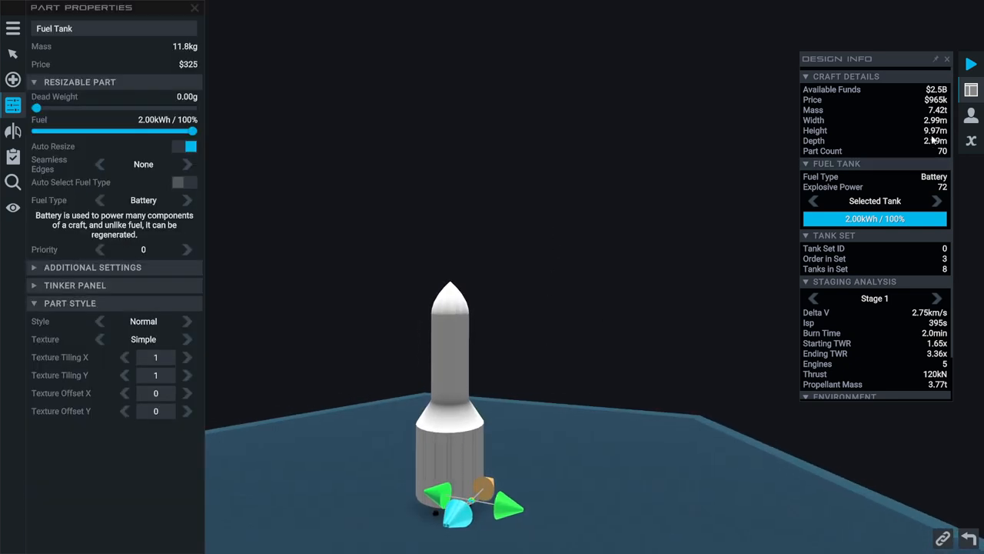
Review staging stats for all stages at vacuum altitude, checking Stage 2 in between
click(937, 298)
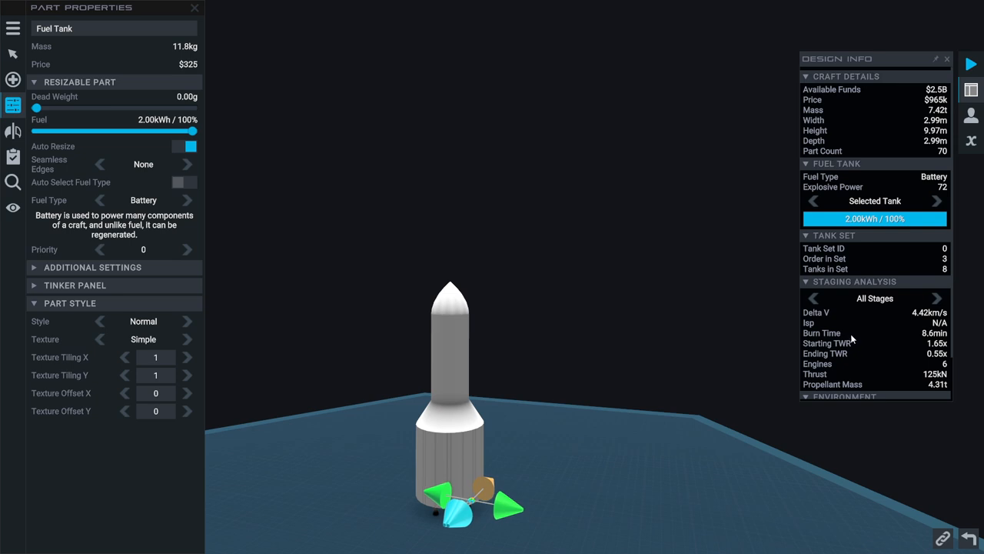
scroll(down, 3)
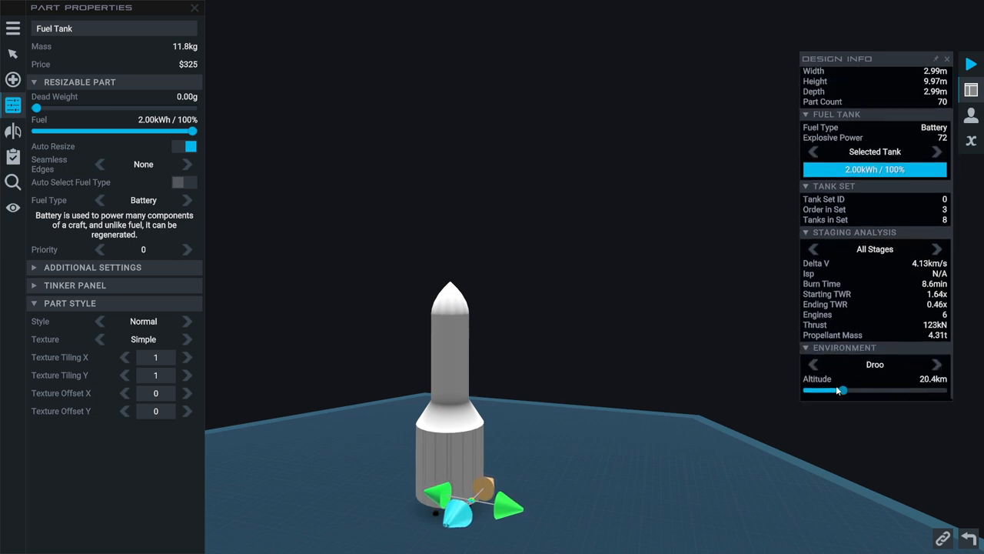
drag(840, 390, 941, 390)
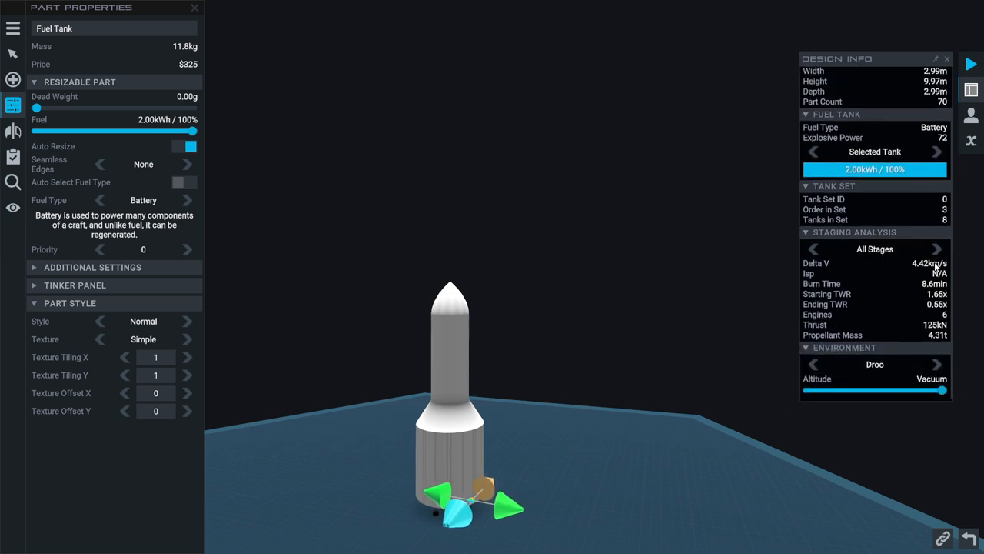
click(937, 249)
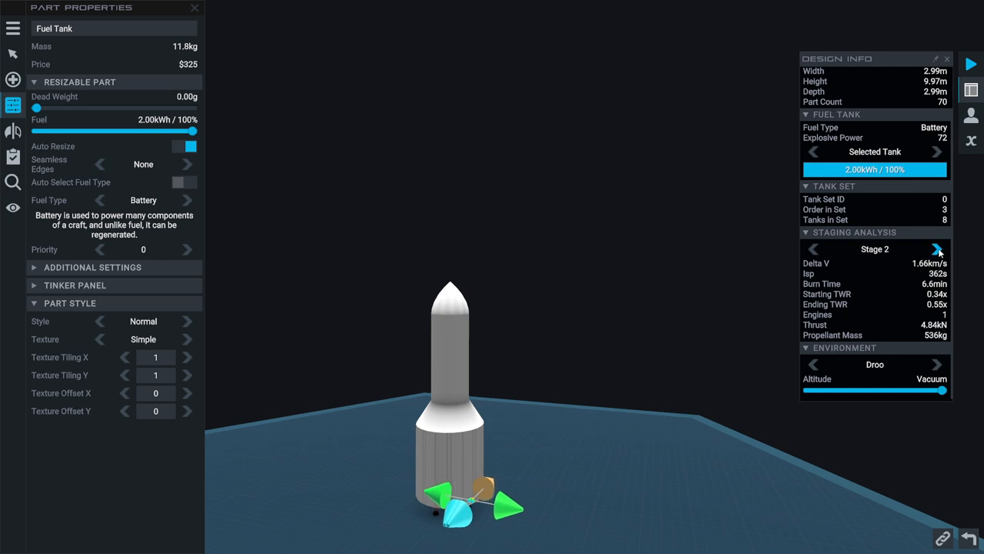
mouse_move(423, 305)
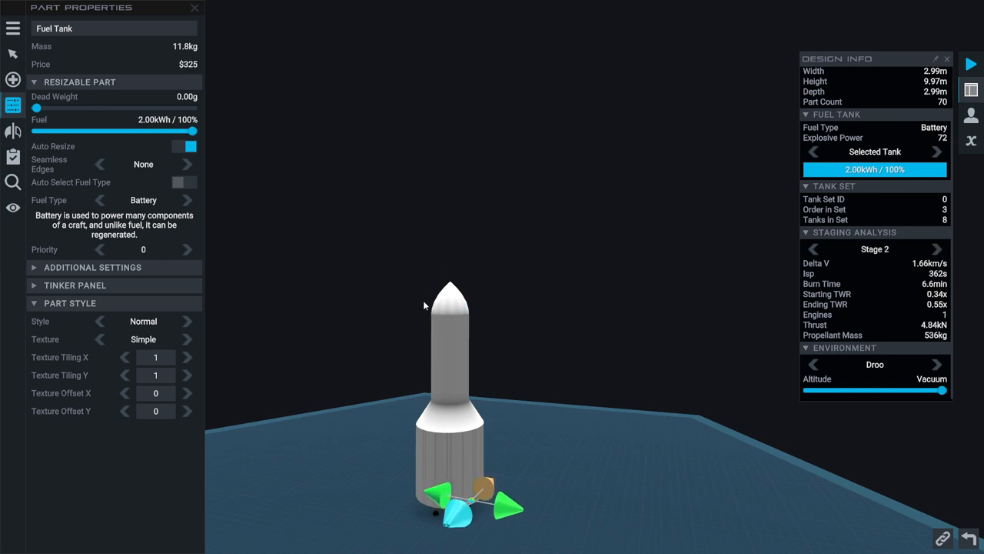
click(812, 249)
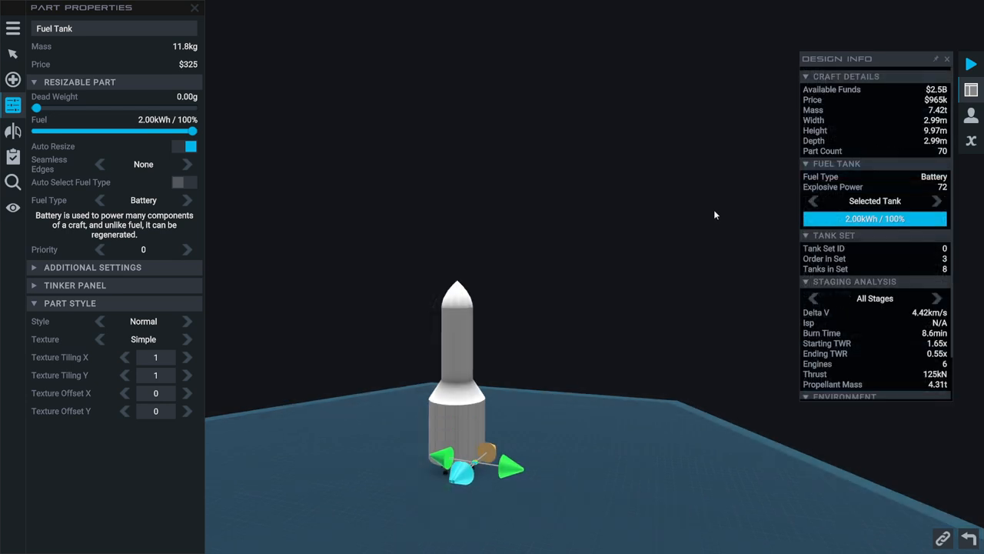
mouse_move(907, 161)
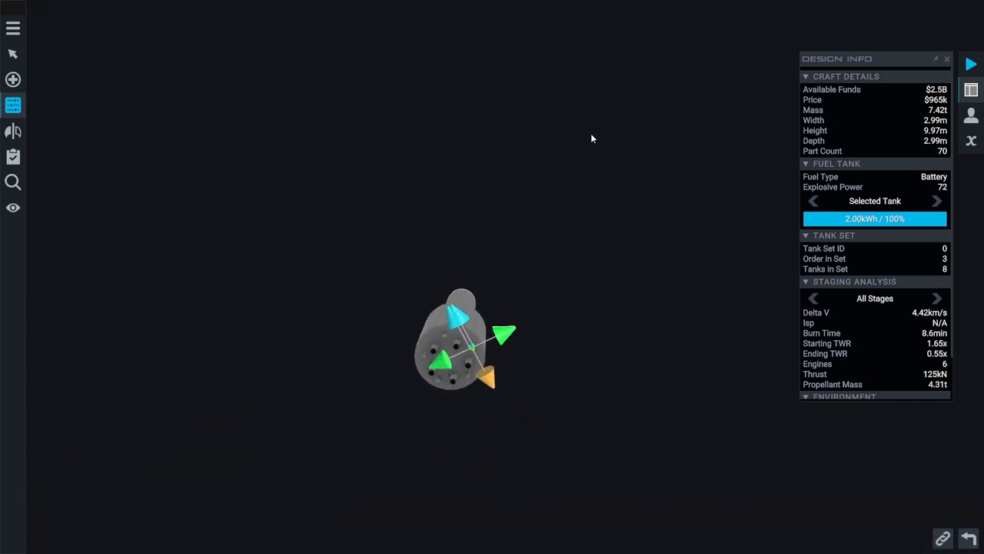
Check the lower fuel tank's 4.16 t Hydrolox load in Part Properties and close it
click(461, 338)
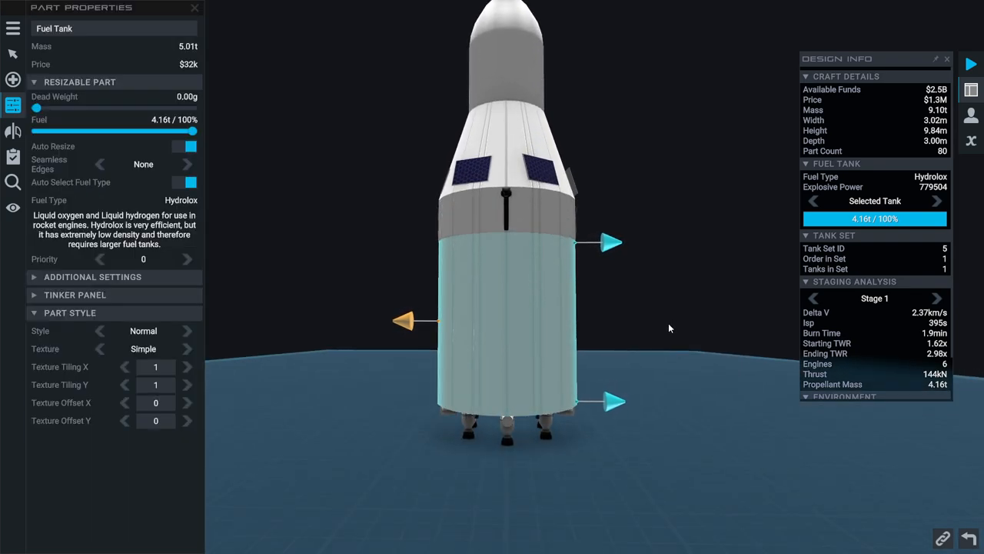
click(194, 6)
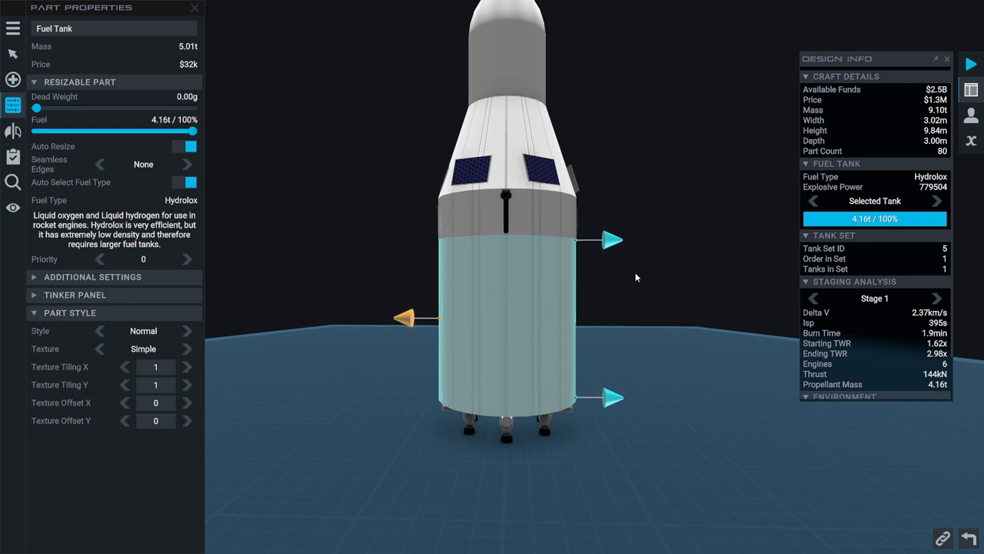
mouse_move(538, 354)
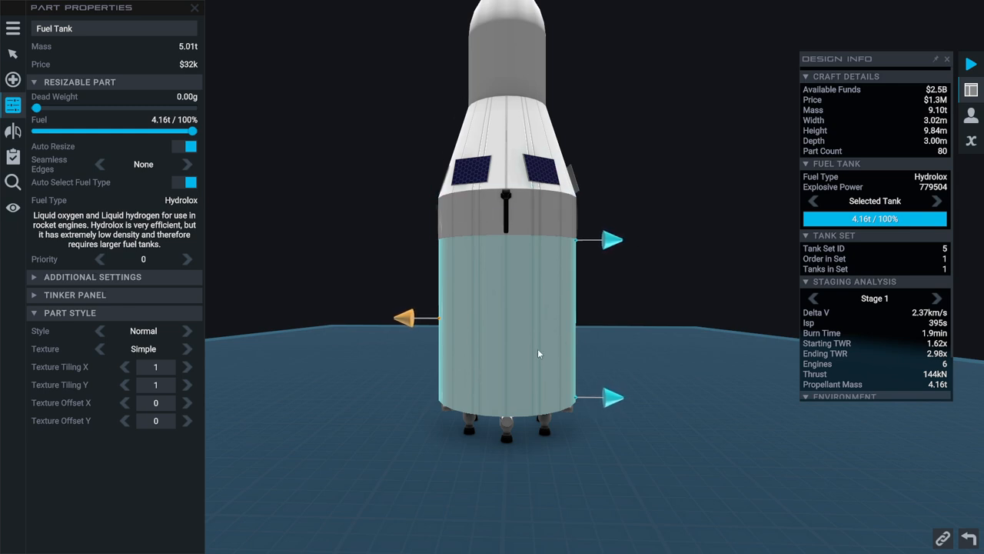
mouse_move(584, 295)
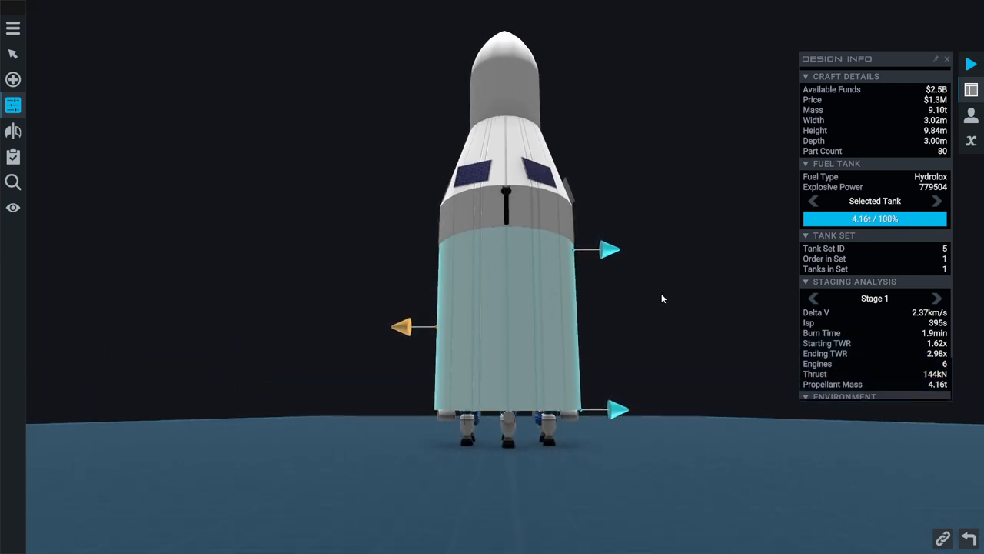
Select the central engine and glance at the lower fuel tank's properties
click(500, 323)
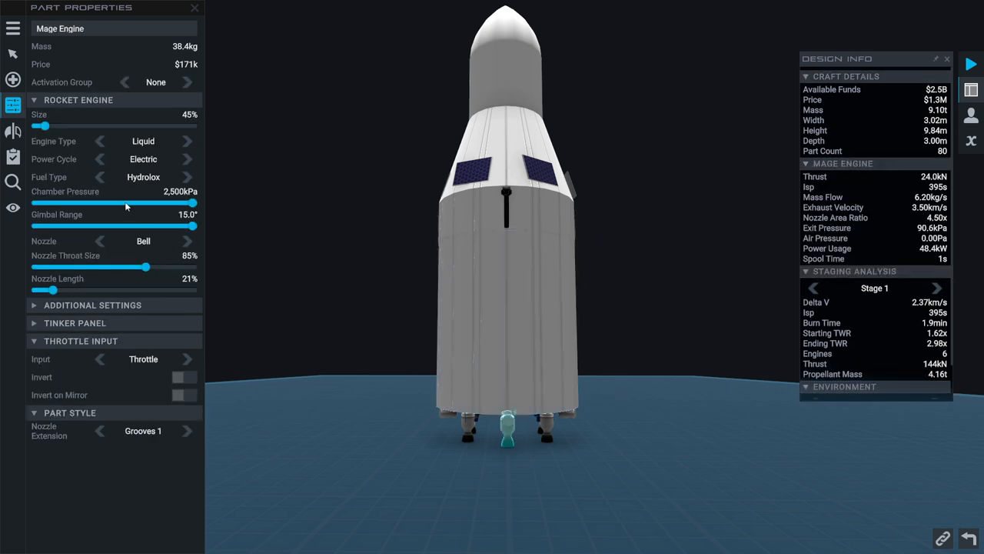
click(188, 177)
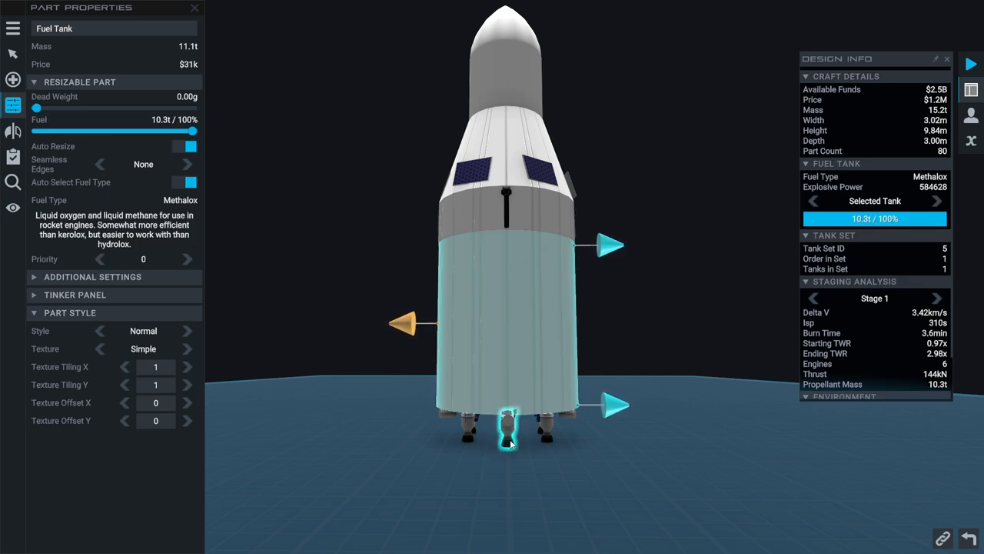
click(506, 422)
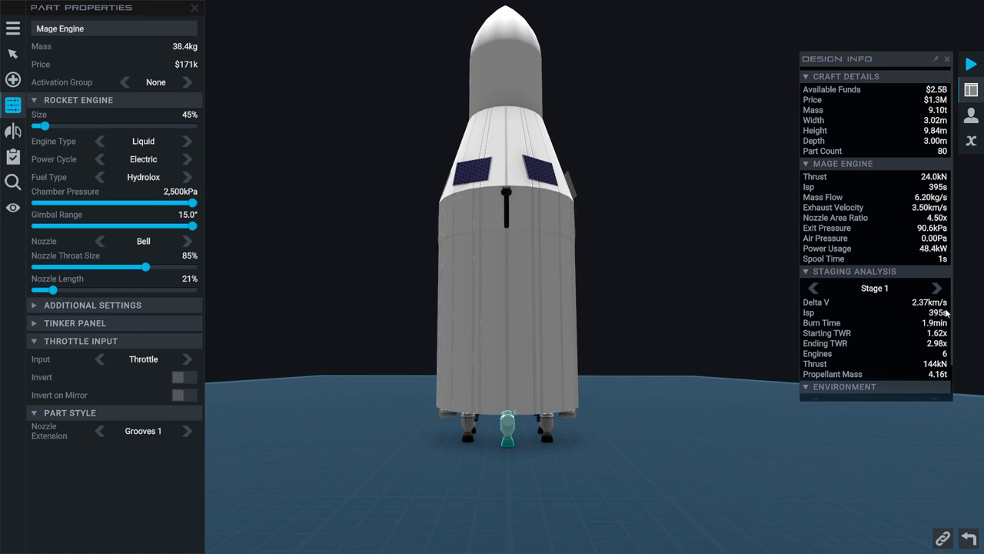
mouse_move(206, 167)
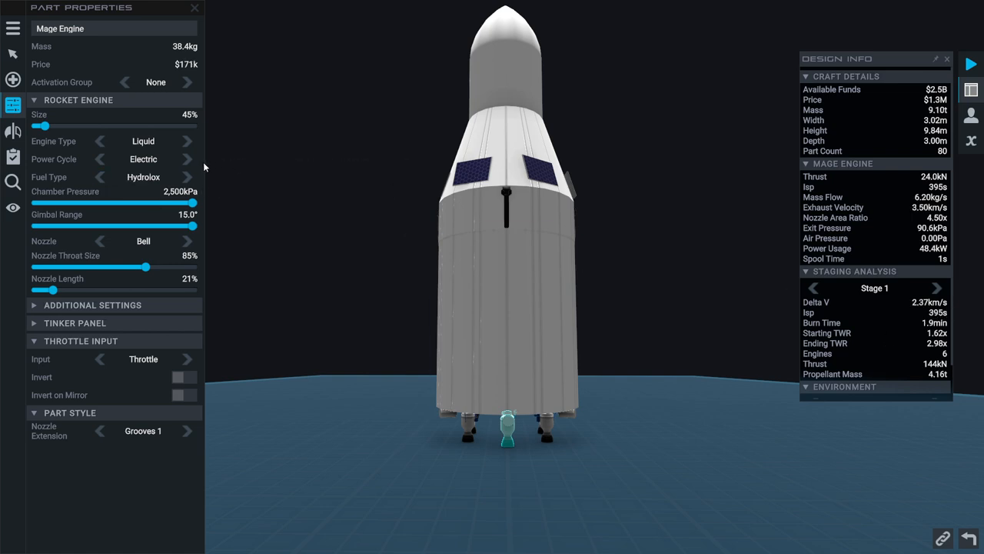
Compare Kerolox and Methalox fuel types for the engine, settling on Methalox
click(188, 177)
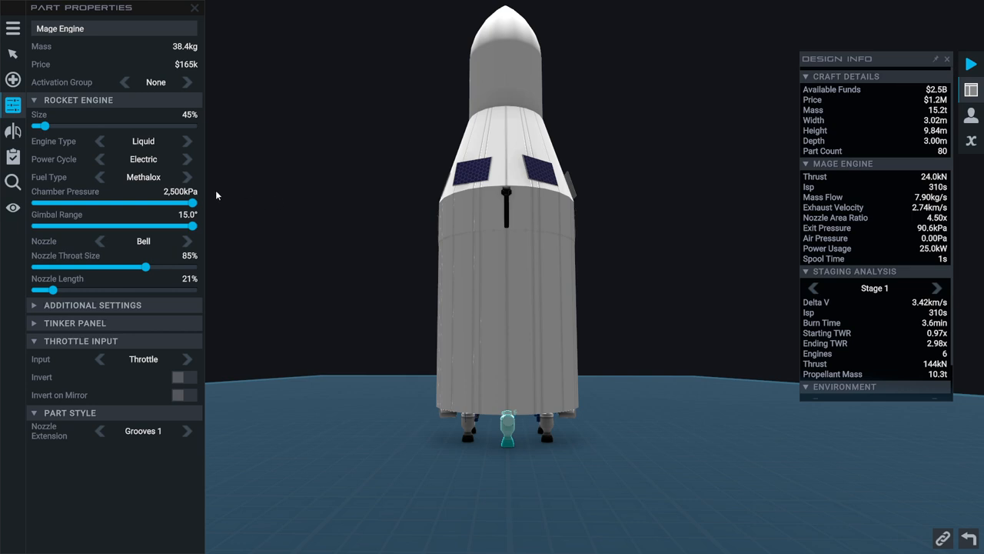
mouse_move(49, 177)
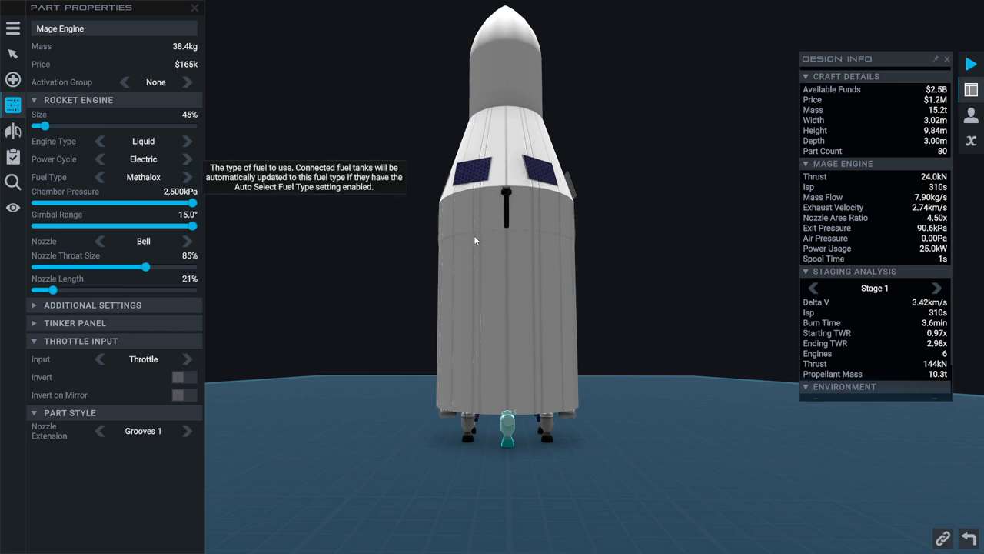
click(187, 176)
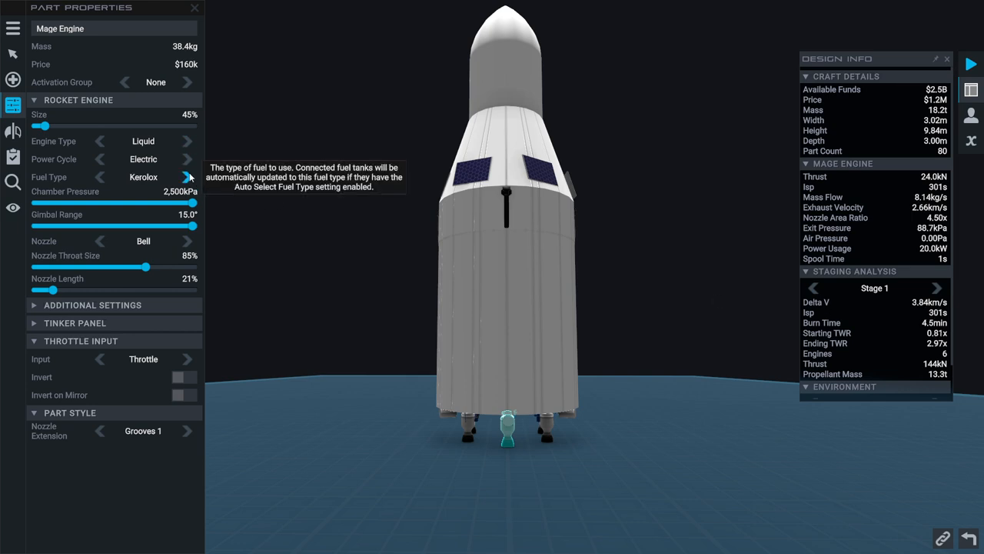
click(188, 177)
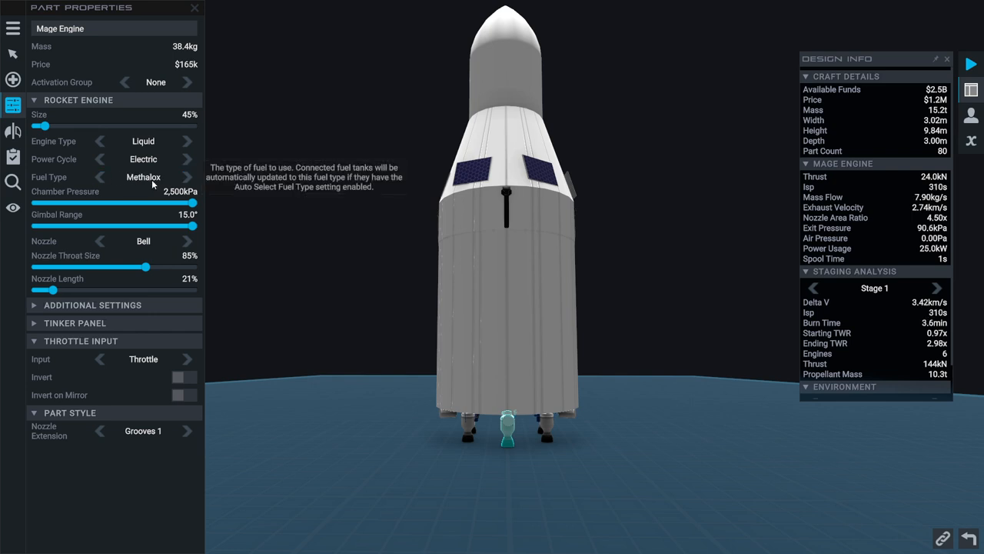
click(187, 177)
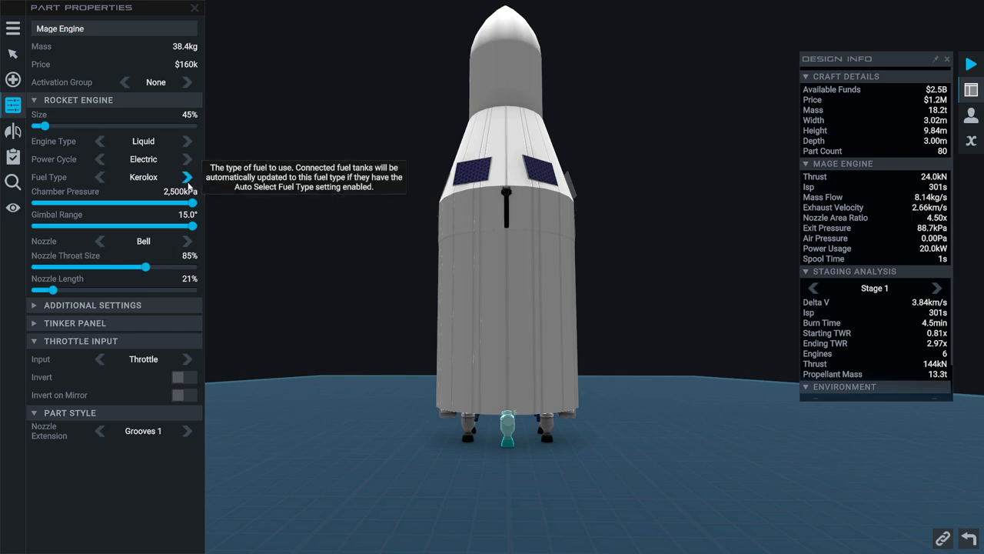
click(187, 177)
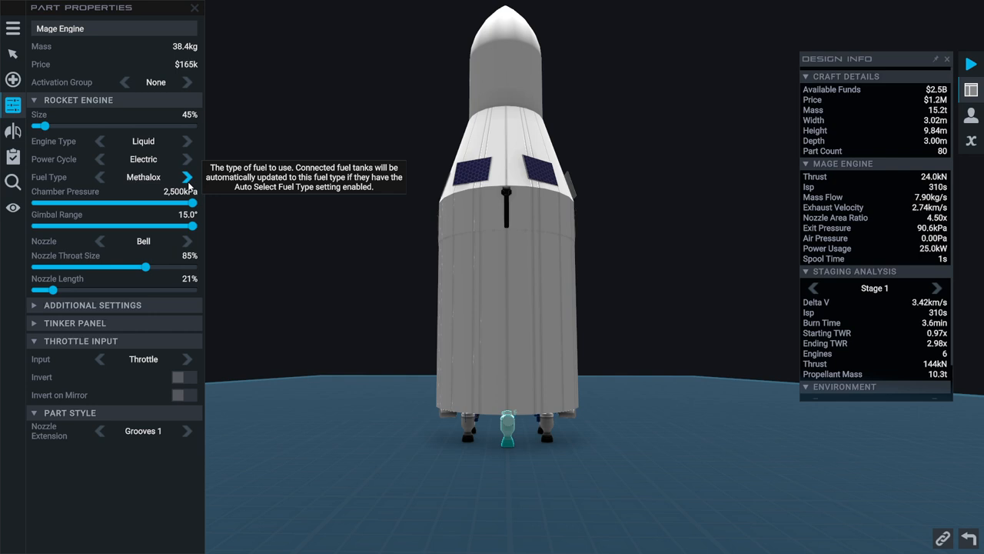
click(100, 177)
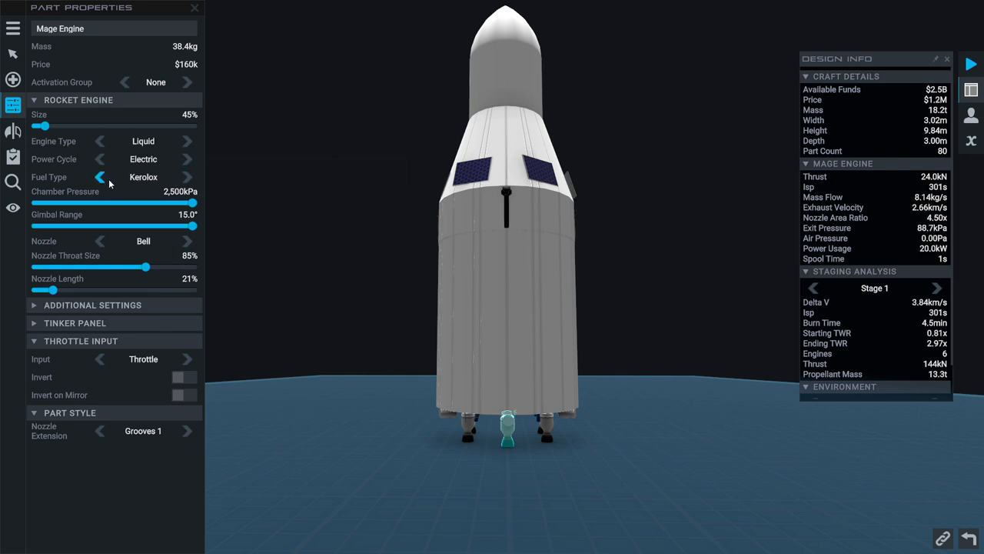
click(100, 177)
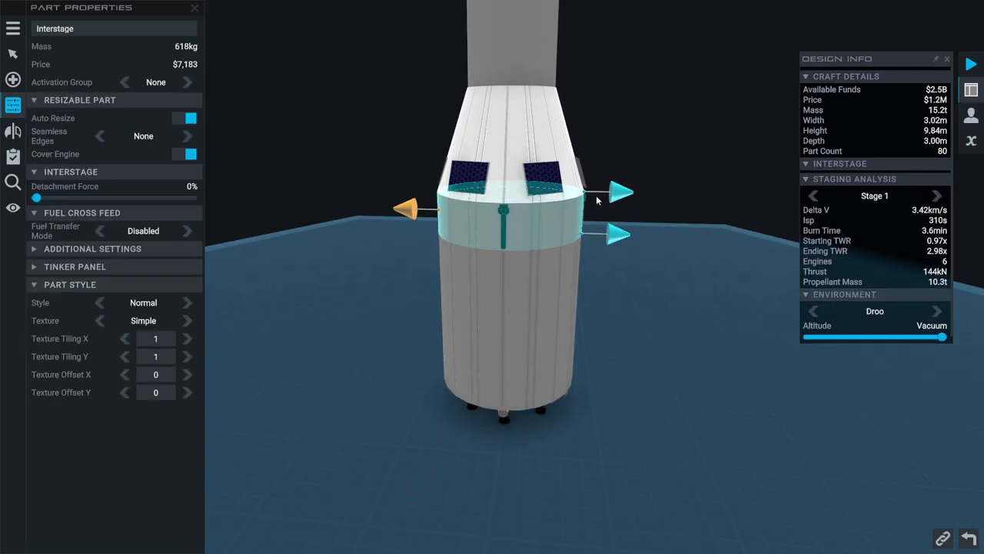
mouse_move(622, 192)
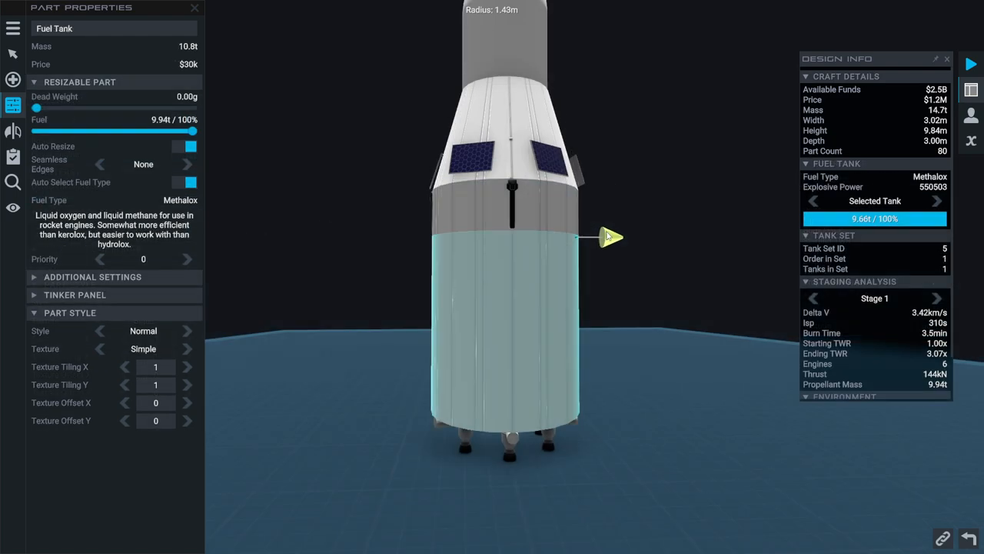
Add extra Mage Engines under the tank, reposition them with Translate Part, and select one
click(546, 157)
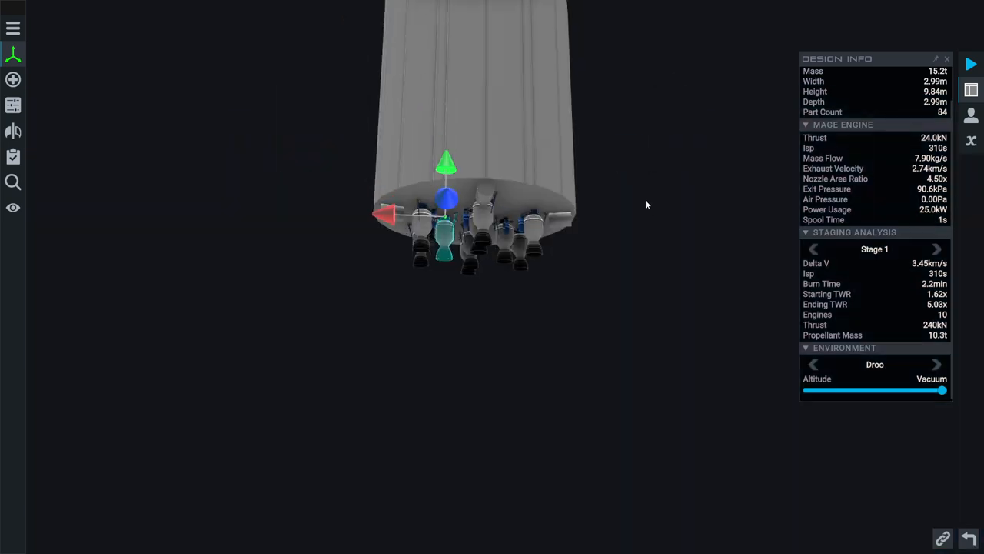
click(12, 55)
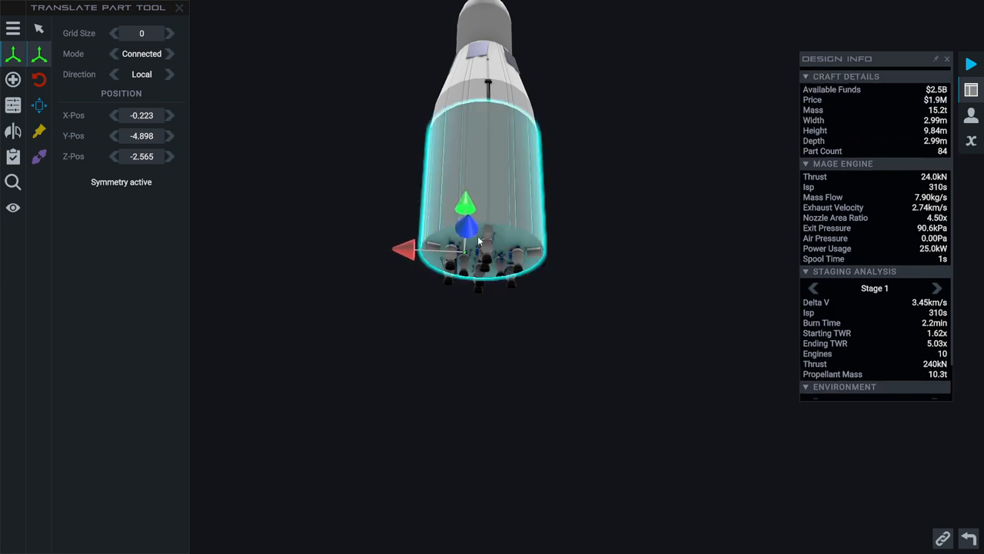
click(12, 105)
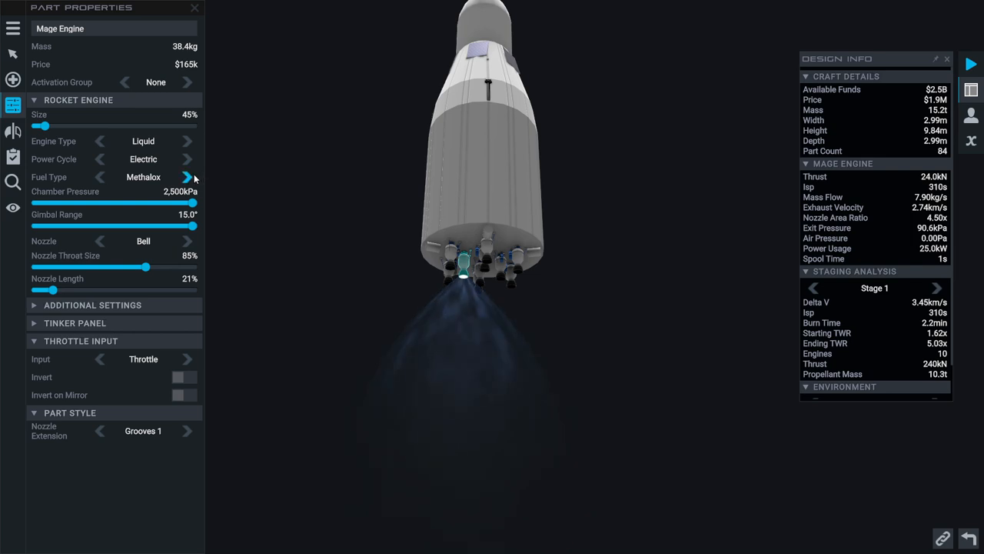
mouse_move(787, 261)
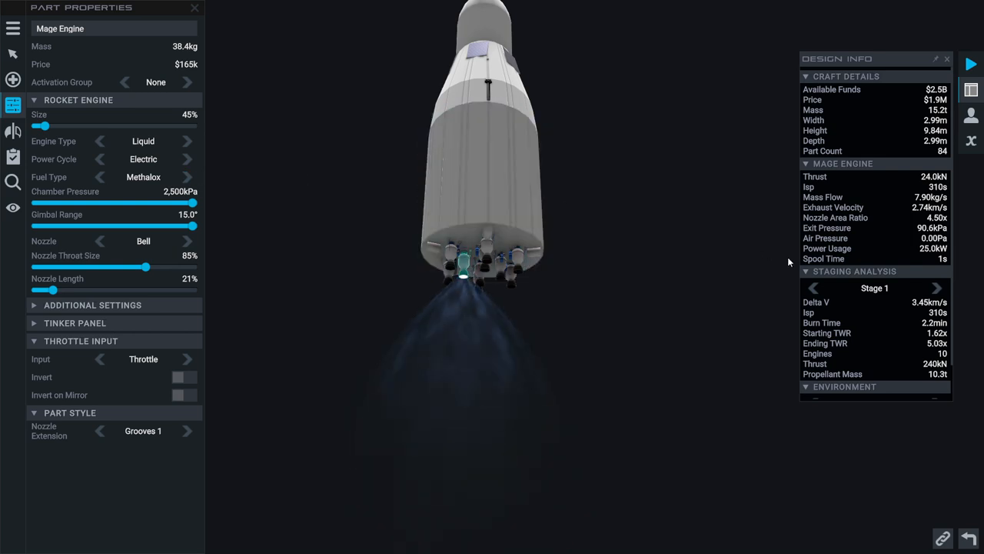
Adjust the radial engine layout in Symmetry toward 55% Kerolox engines
click(188, 177)
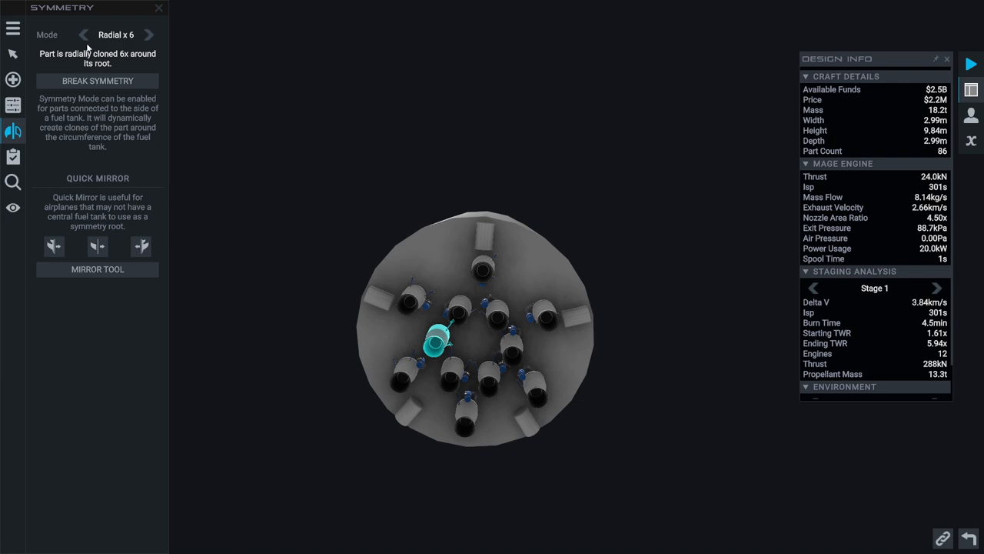
click(83, 34)
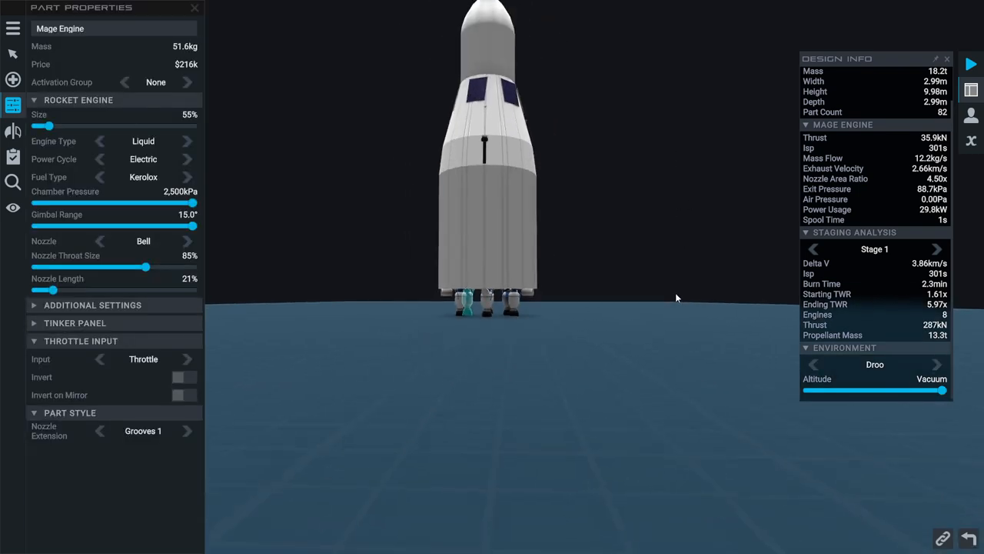
scroll(down, 3)
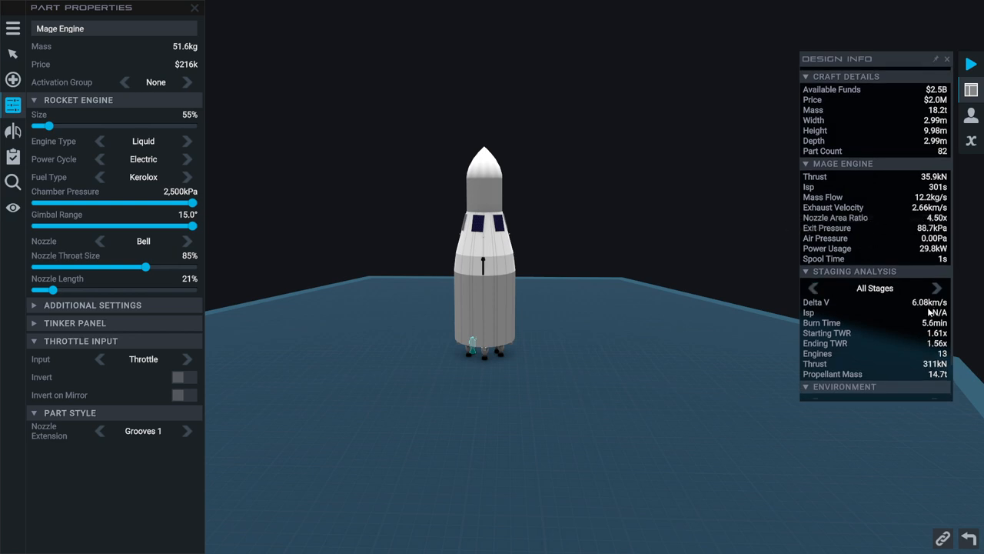
mouse_move(517, 193)
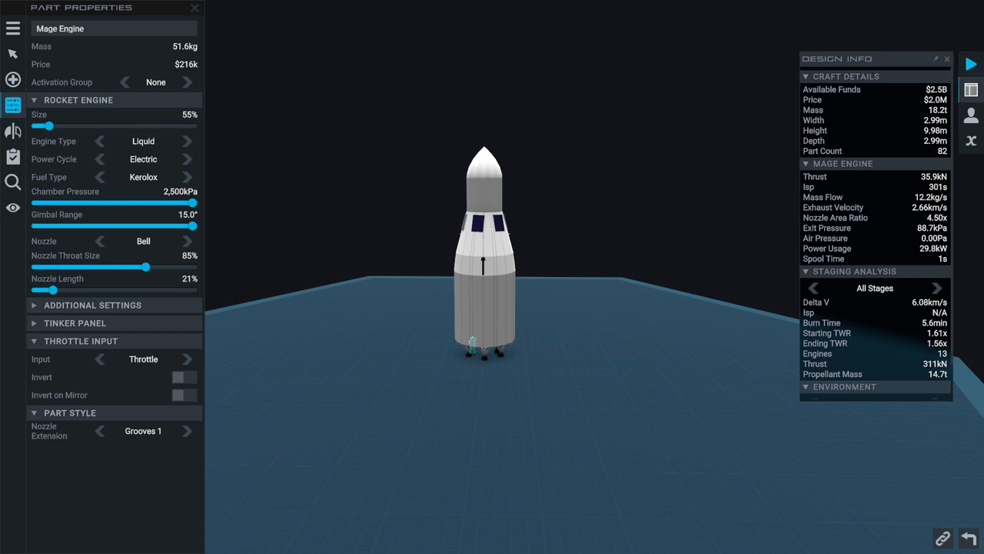
Choose Juno Village Pad as the launch location and launch the craft
click(970, 65)
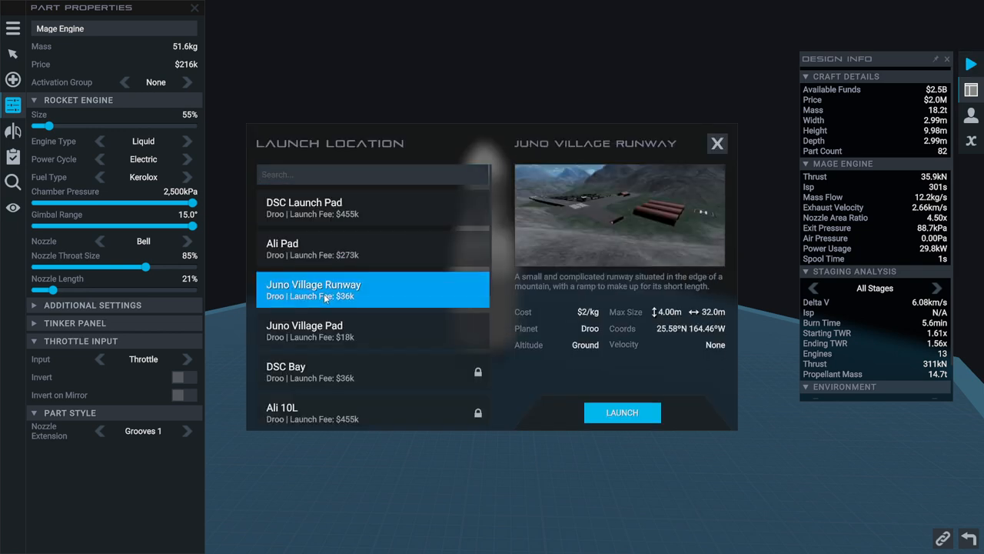
click(372, 331)
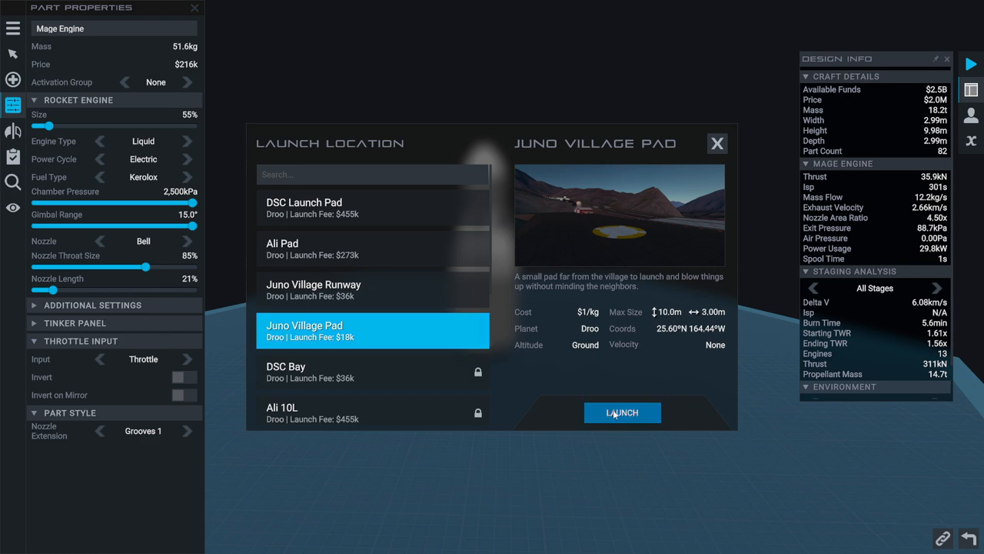
click(621, 412)
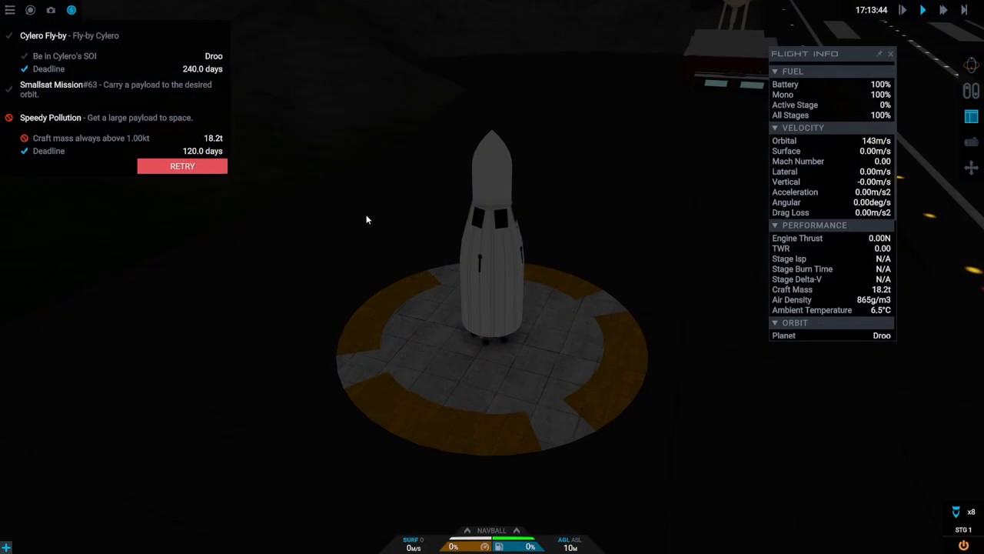
mouse_move(154, 149)
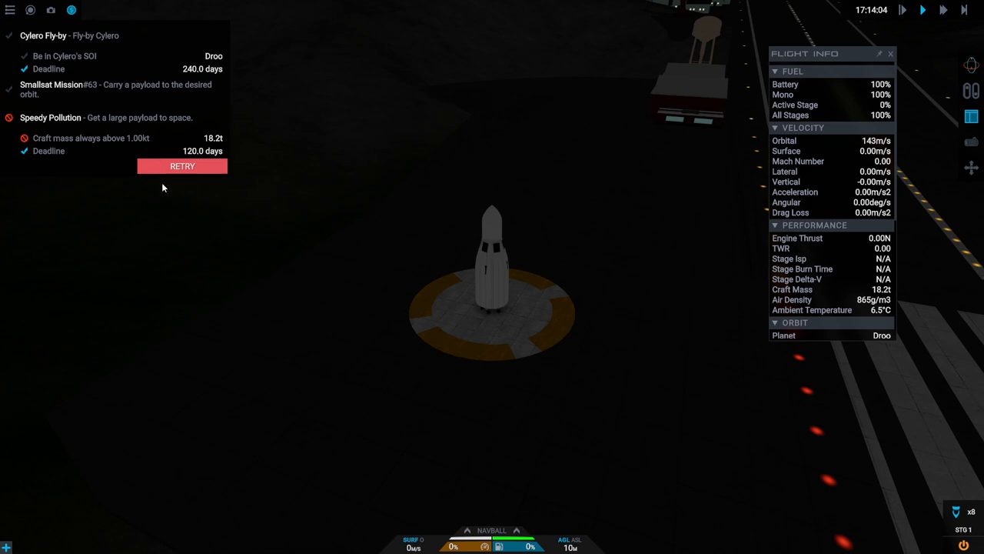
Switch to Map view and zoom to show Droo and the craft's trajectory
click(517, 529)
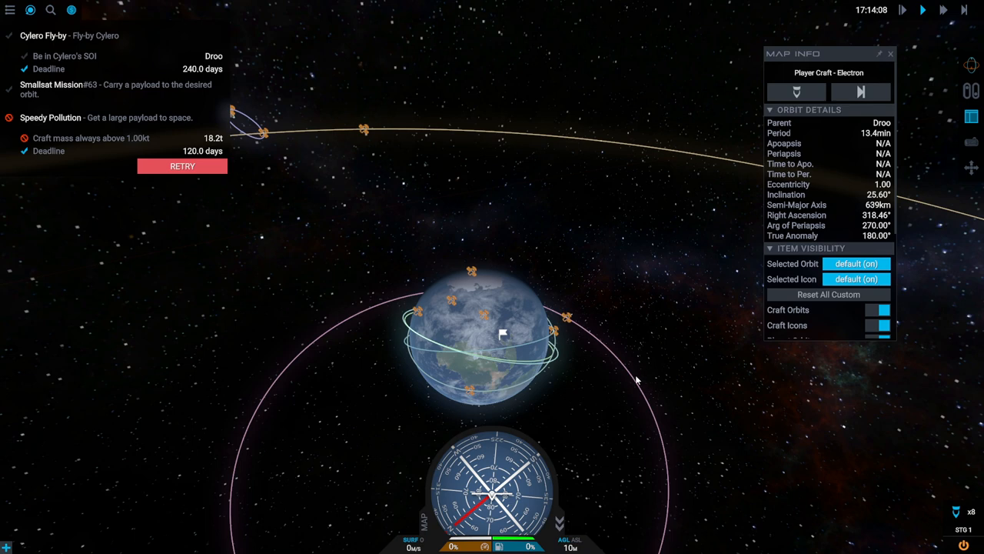
scroll(down, 3)
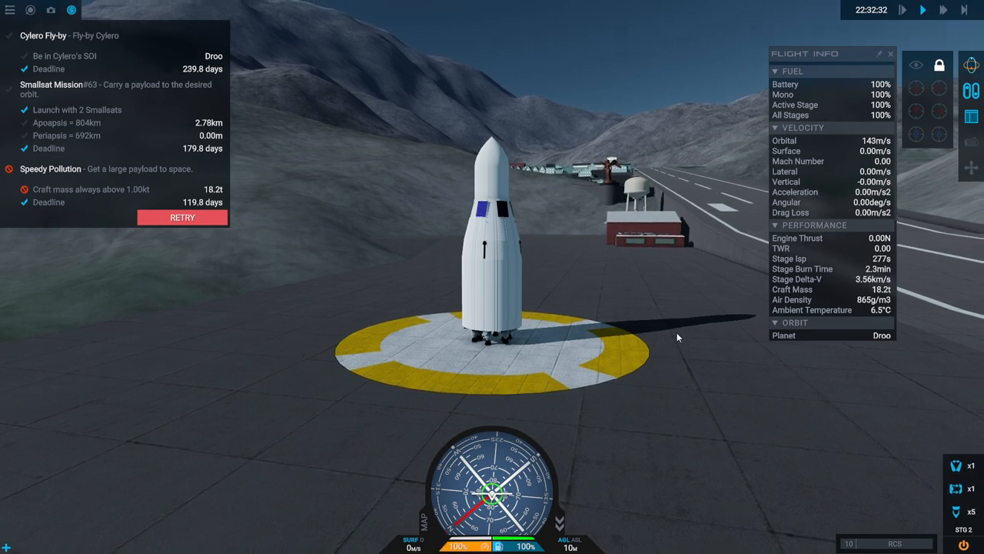
Activate the first stage so the rocket lifts off the pad
key(space)
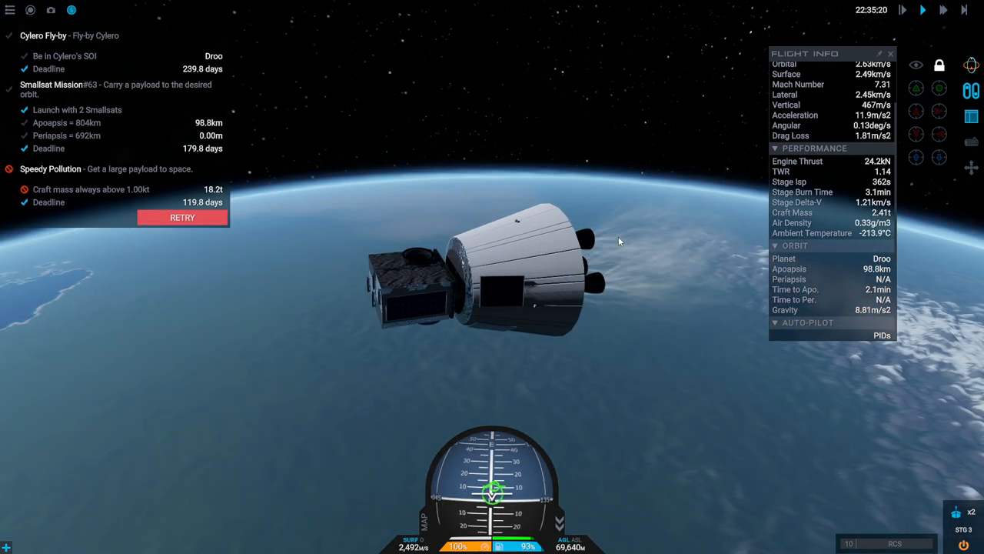
mouse_move(664, 207)
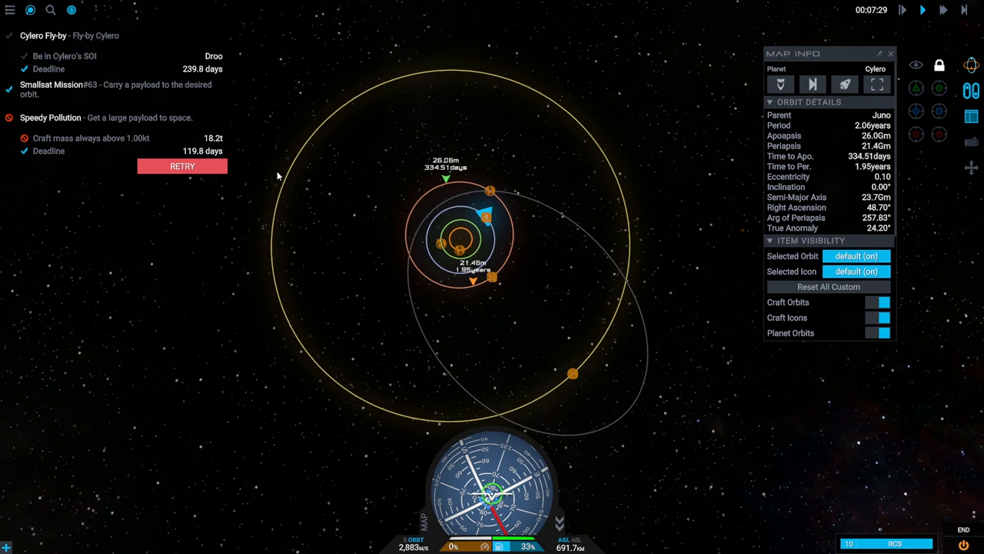
mouse_move(108, 117)
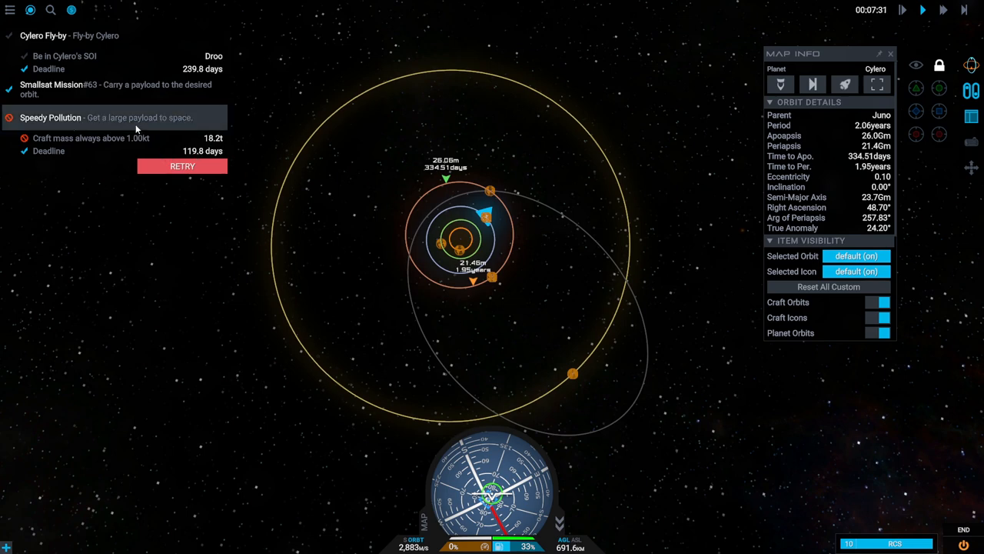
mouse_move(630, 348)
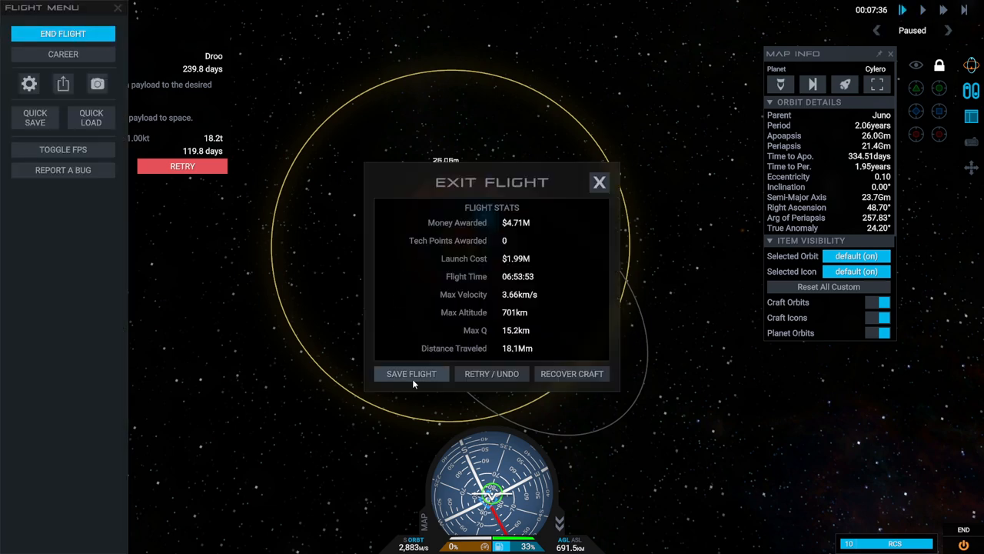
End the flight with Save & Exit, returning to the space center
click(410, 374)
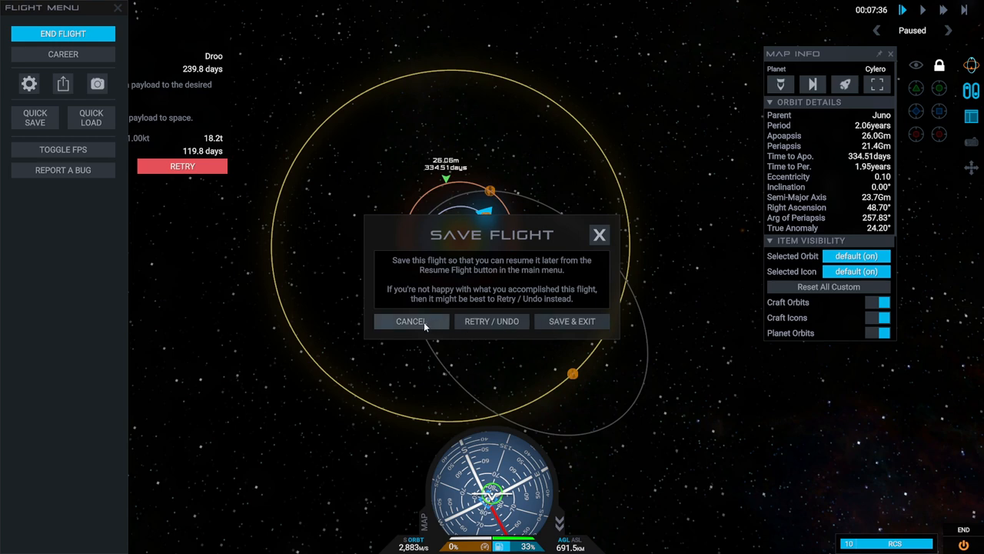
click(411, 321)
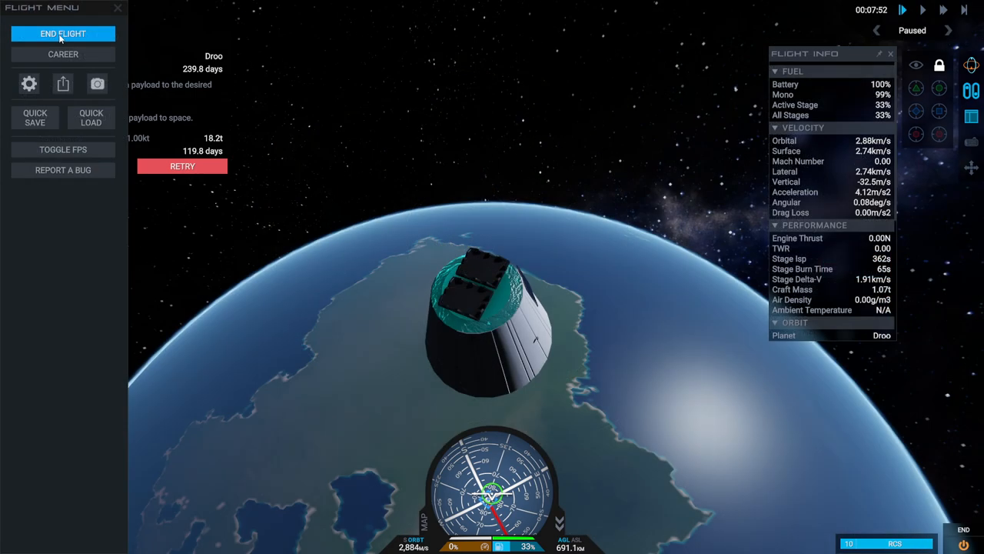
click(61, 34)
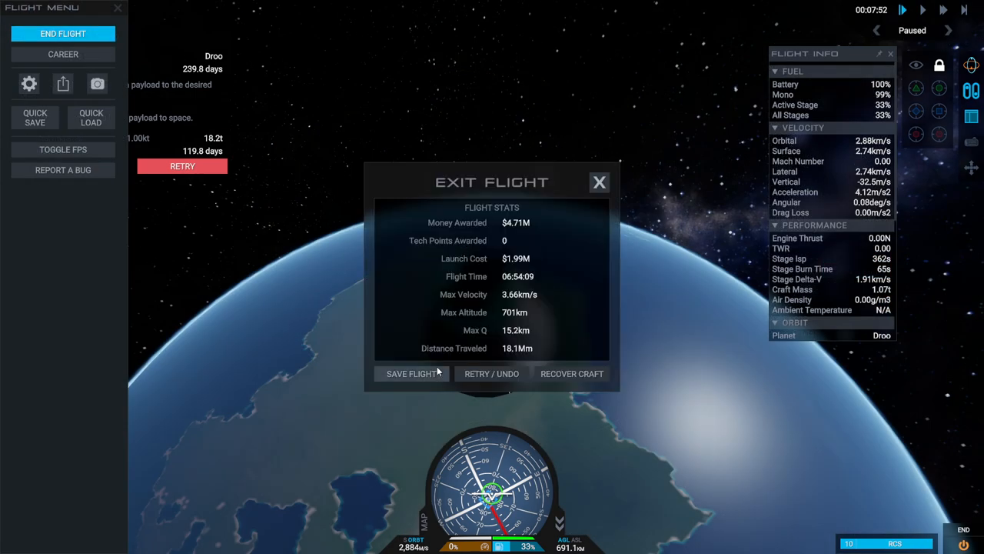
mouse_move(412, 374)
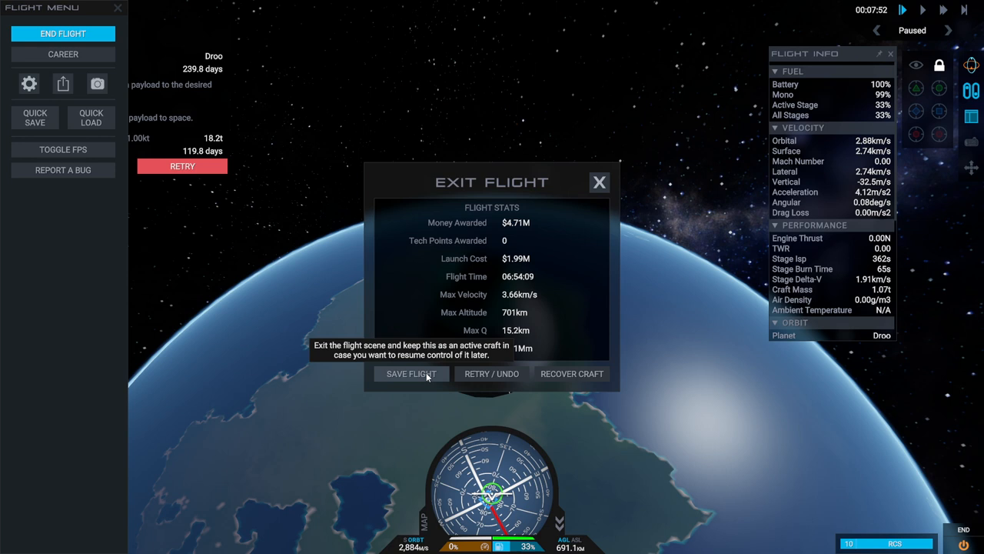
click(410, 374)
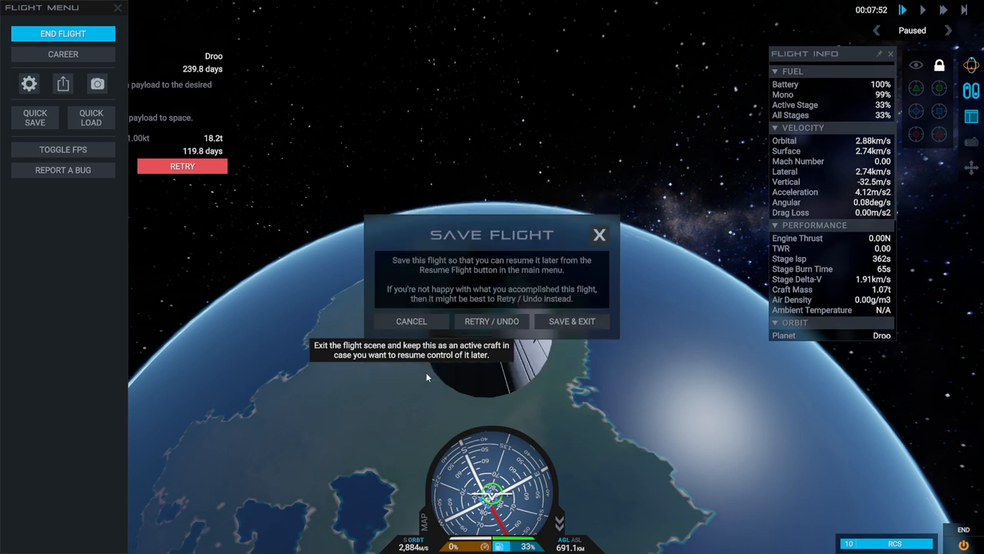
mouse_move(572, 321)
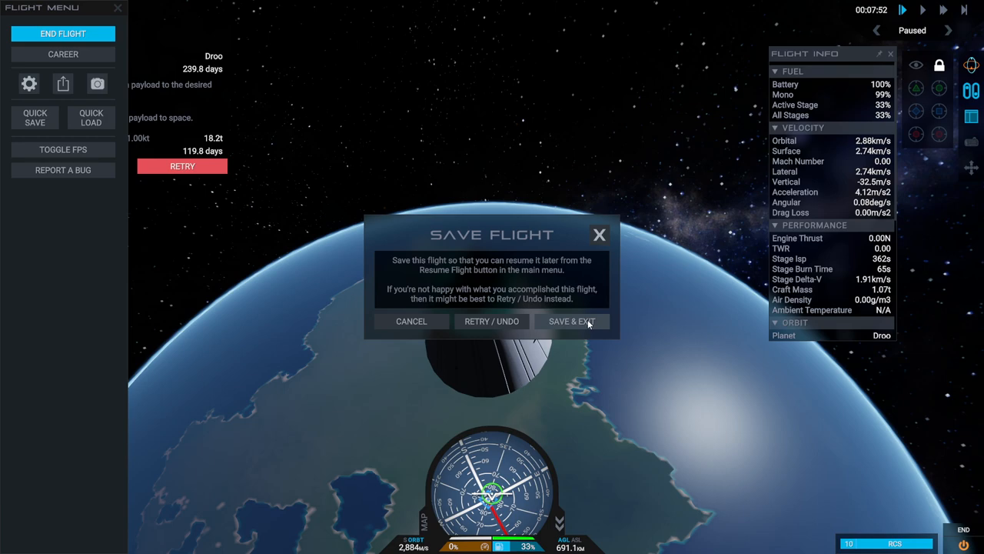
click(572, 321)
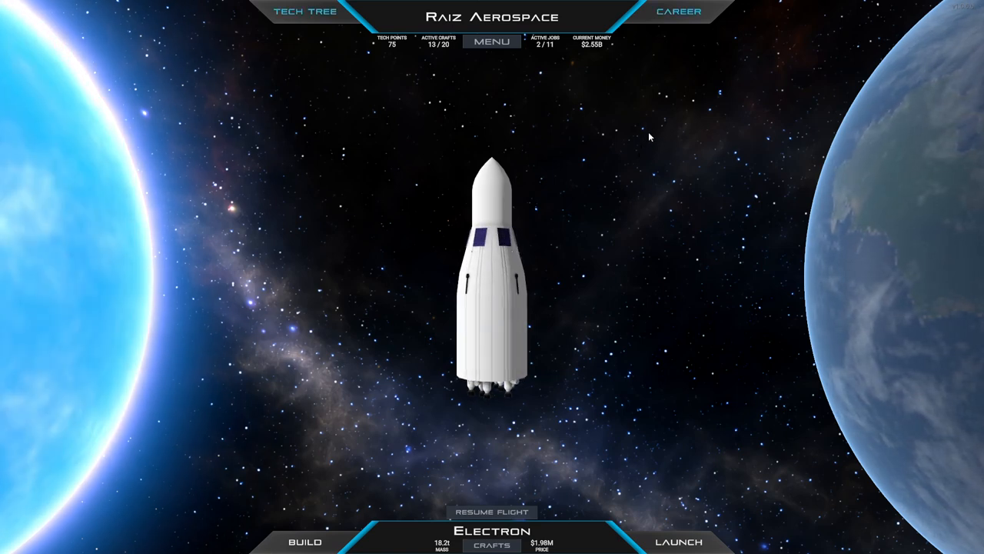
View the Cubesat Mission contract details in the Career contracts list
click(678, 12)
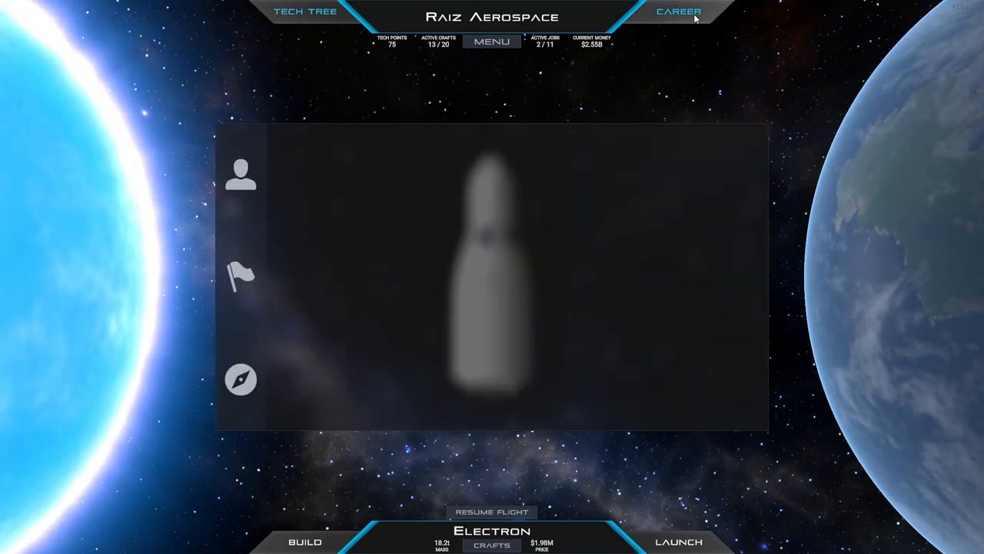
click(240, 172)
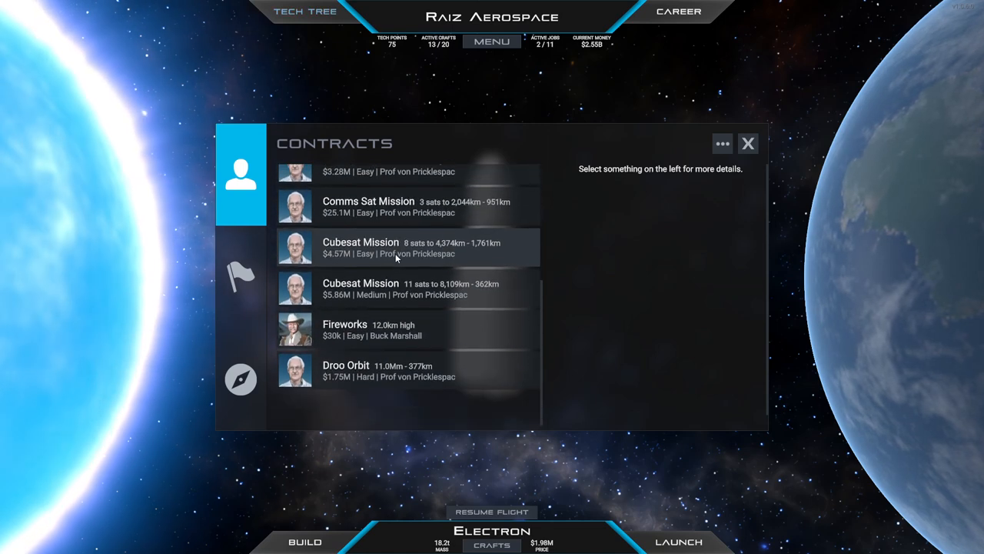
click(747, 143)
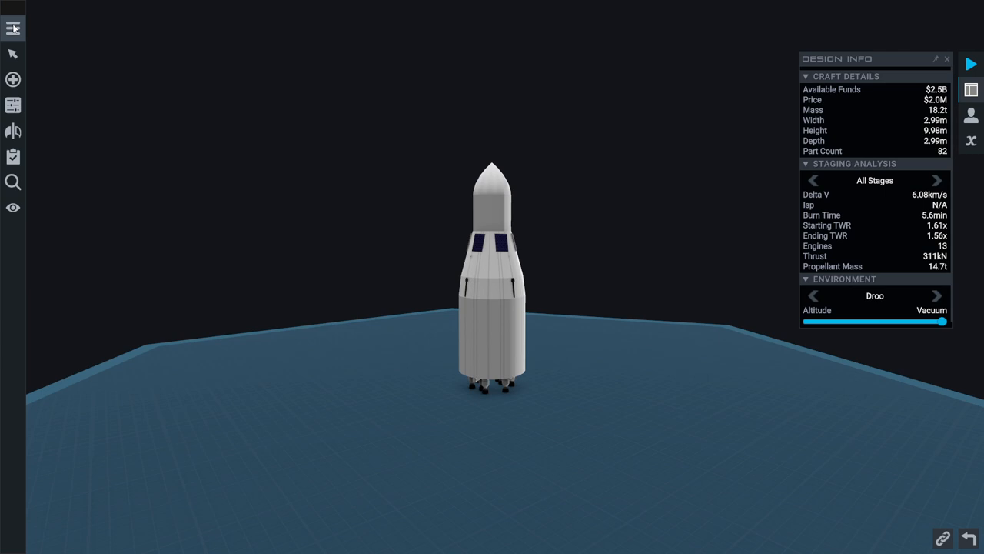
Start saving the craft design under the name Bert
click(12, 28)
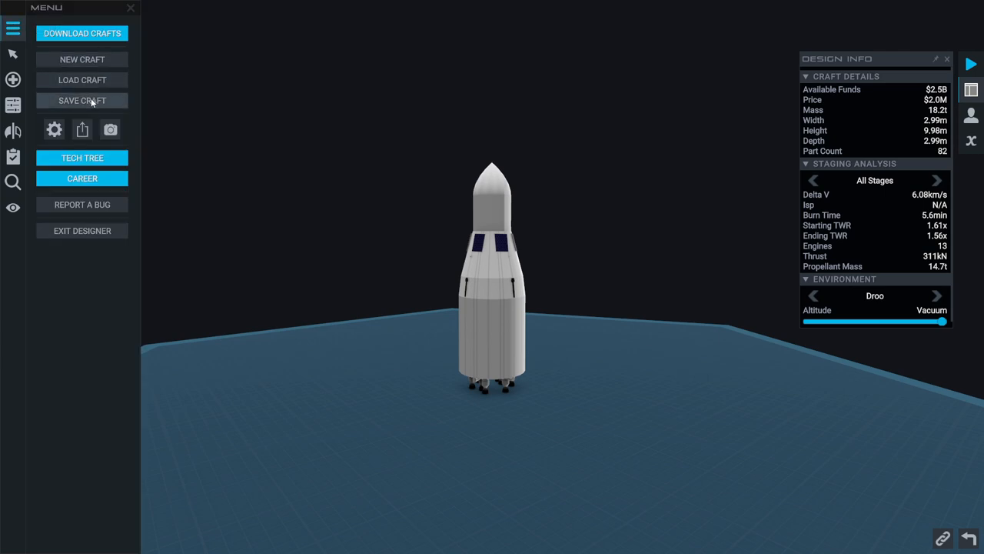
click(81, 100)
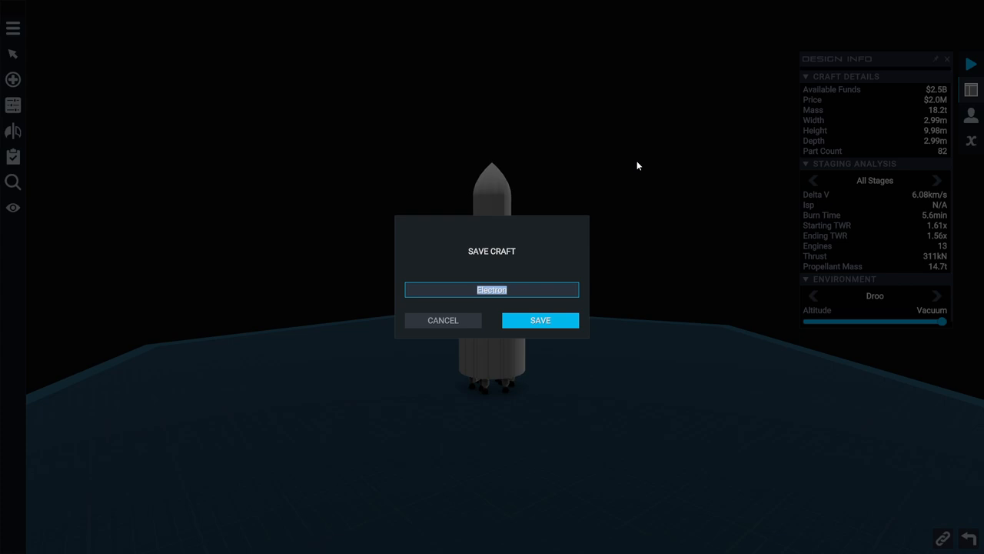
text(Bert)
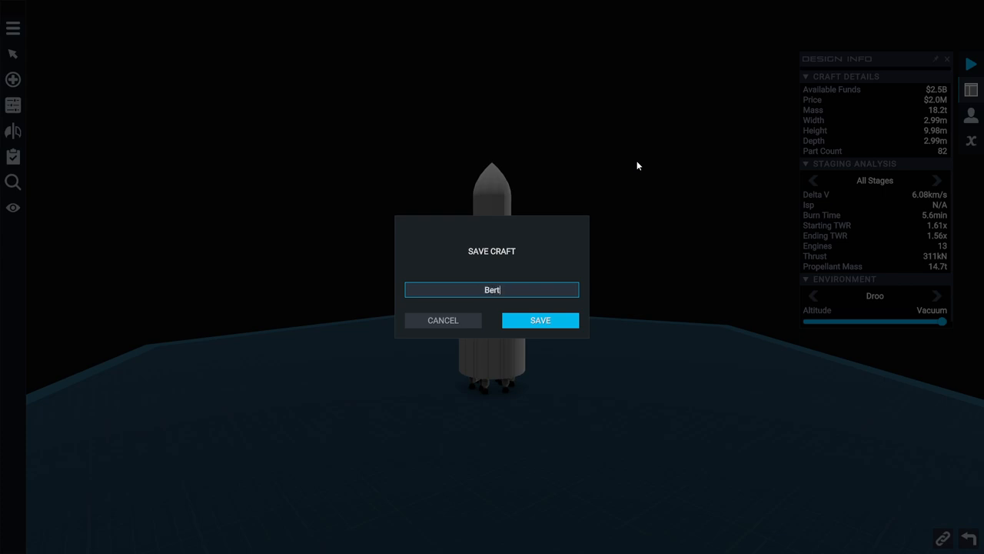
Confirm the Bert save and attach a conical disc part to the docking port
click(540, 320)
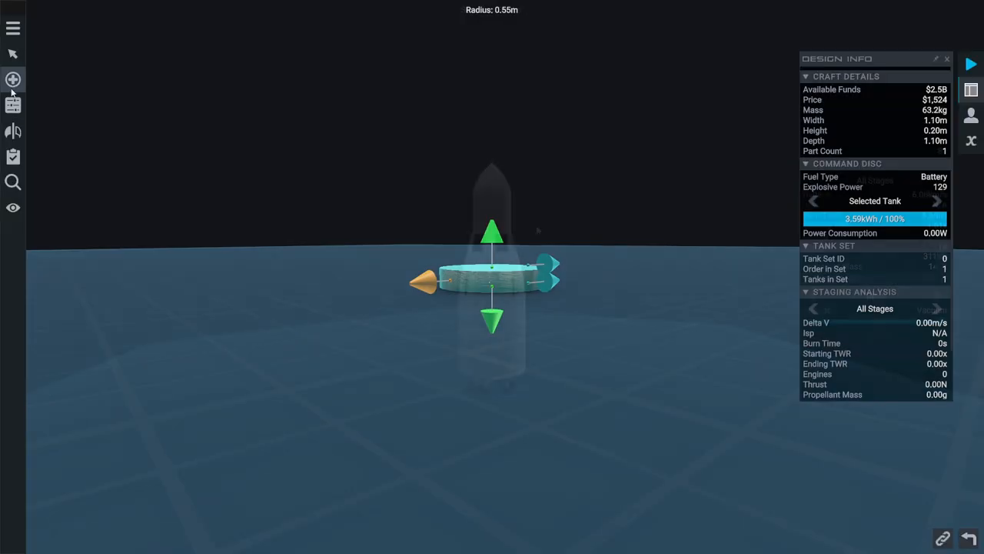
click(13, 80)
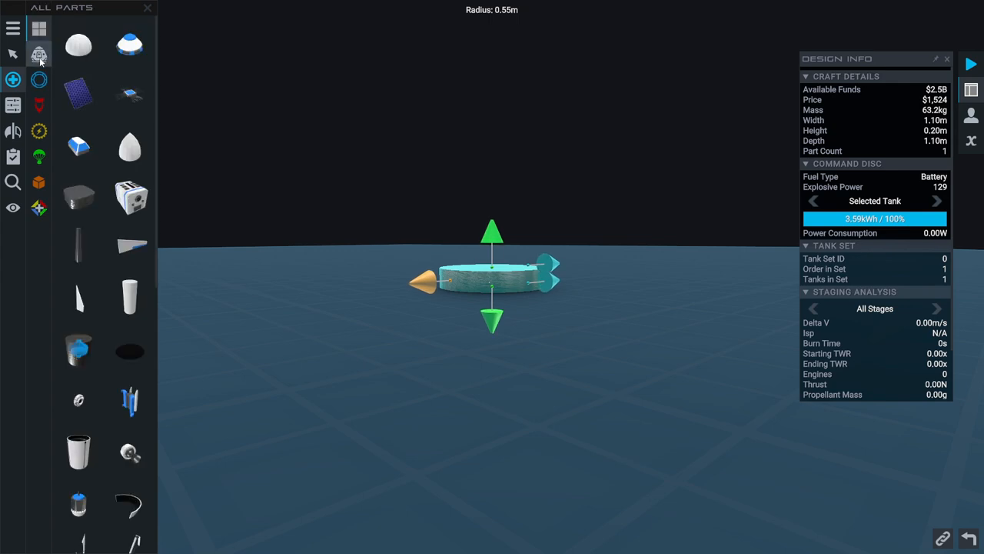
scroll(down, 3)
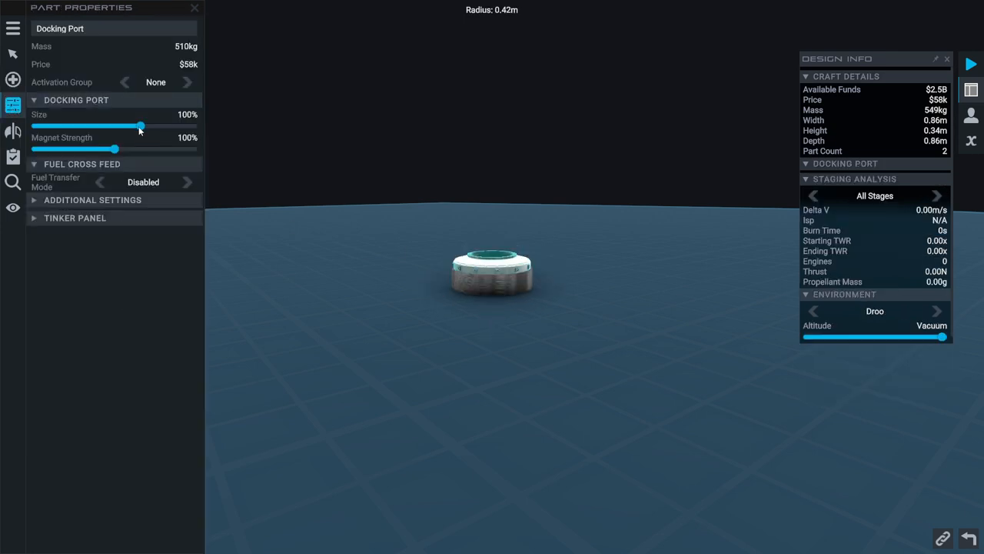
drag(140, 126, 88, 126)
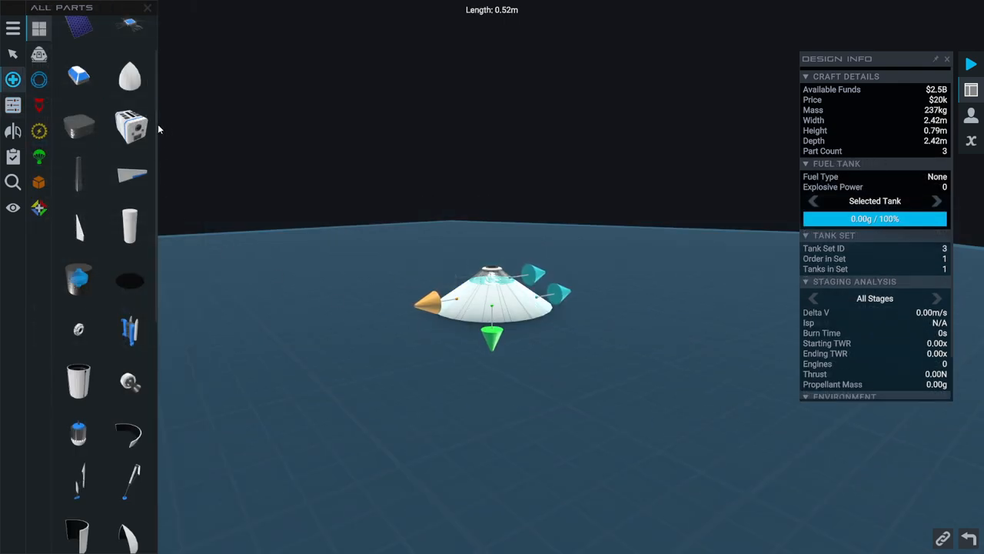
Set the command disc's gyro volume share to about 5%, leaving 95% battery
click(12, 105)
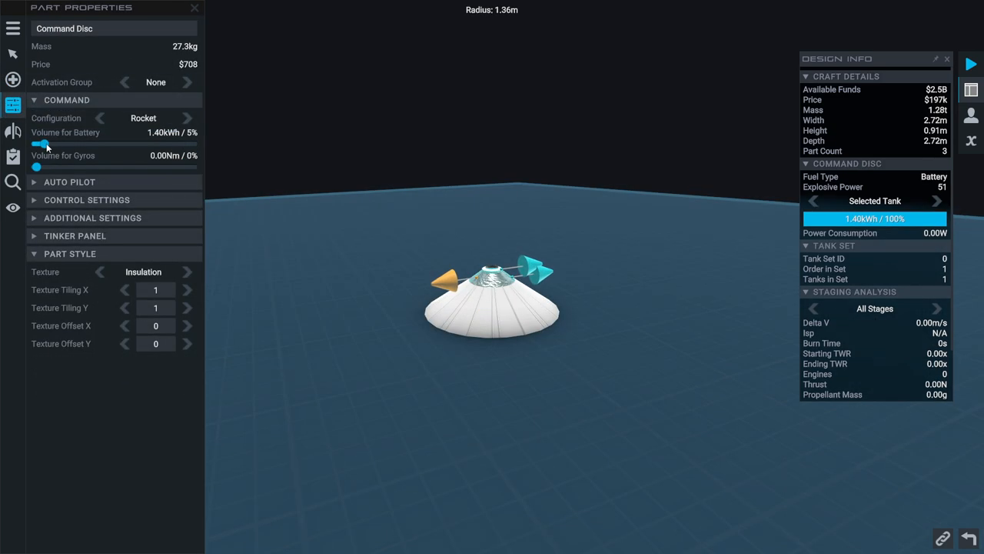
drag(43, 144, 193, 144)
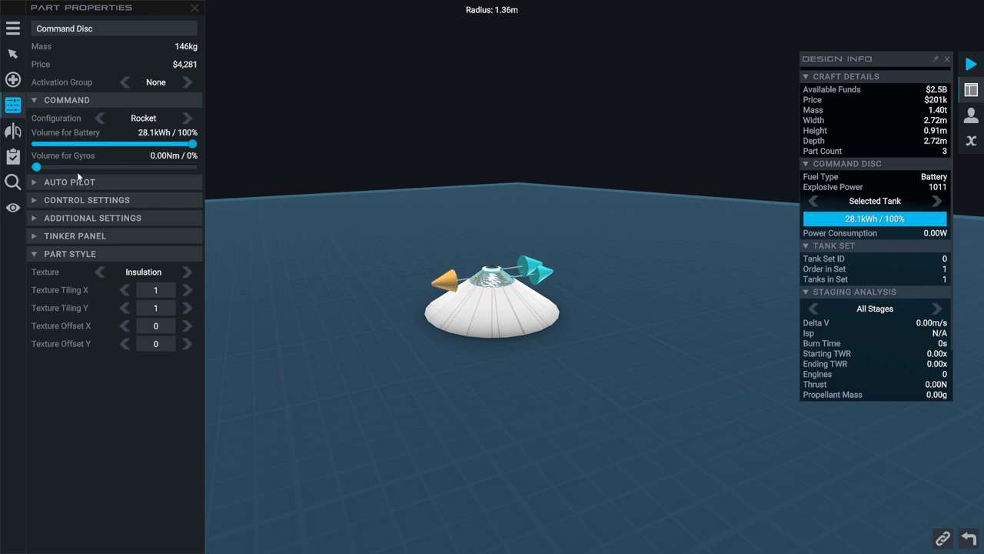
mouse_move(35, 166)
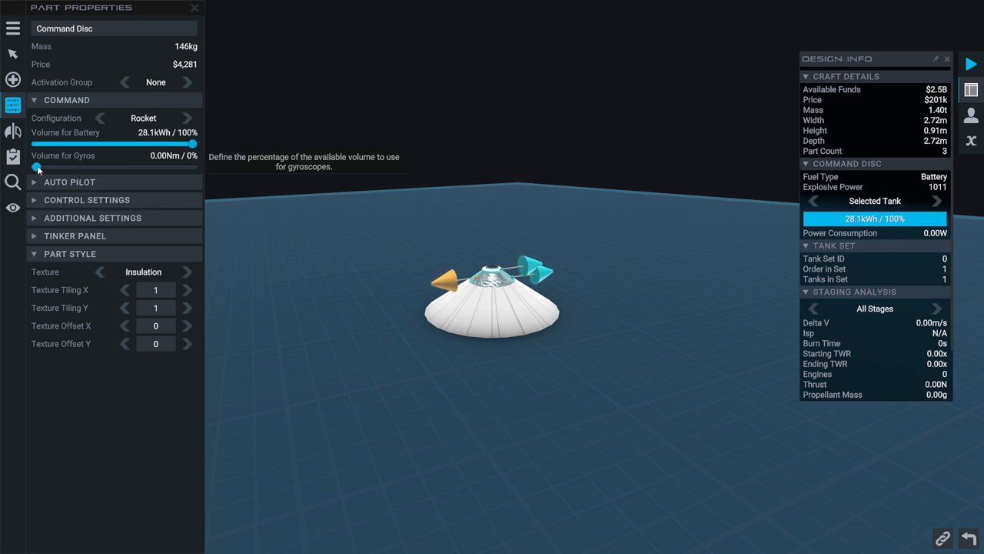
drag(36, 166, 144, 166)
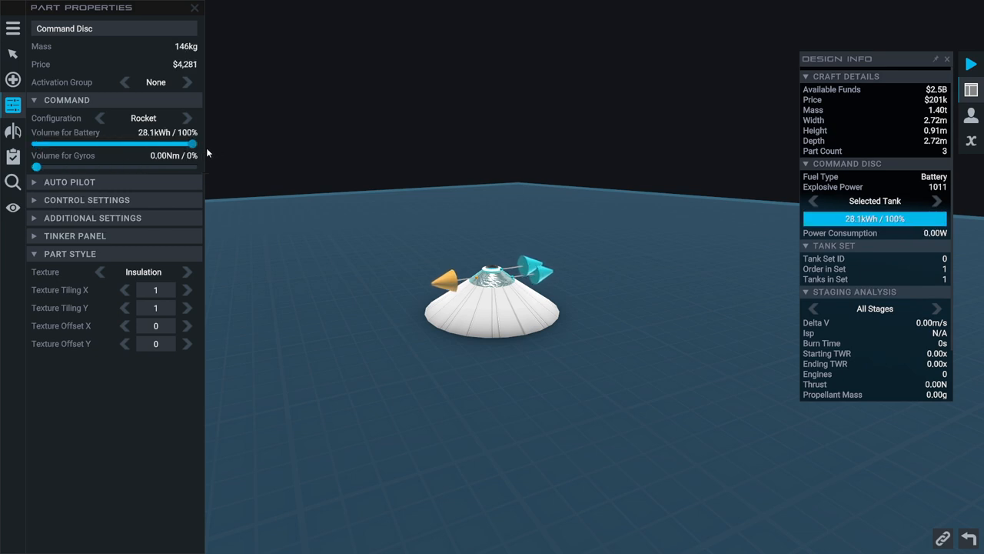
drag(35, 166, 43, 166)
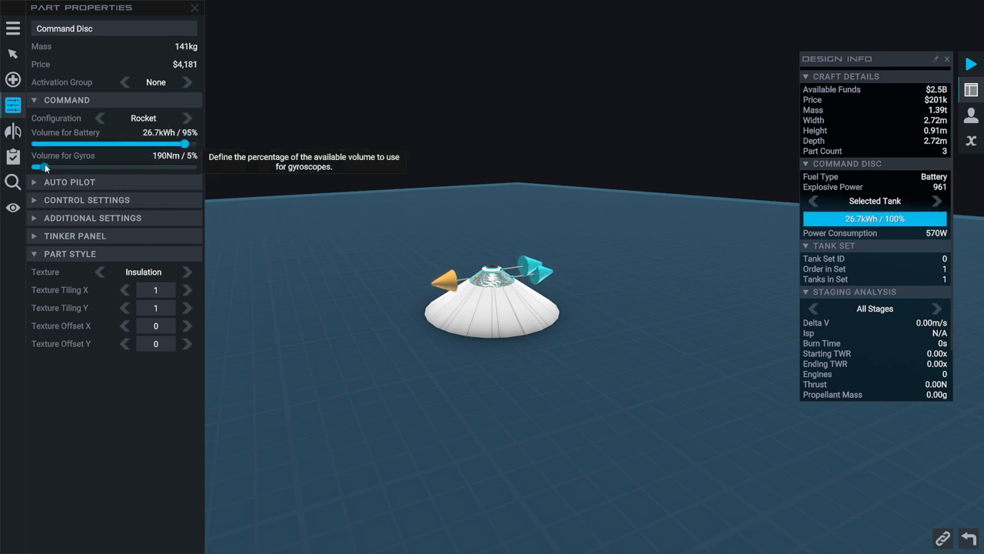
drag(37, 166, 44, 166)
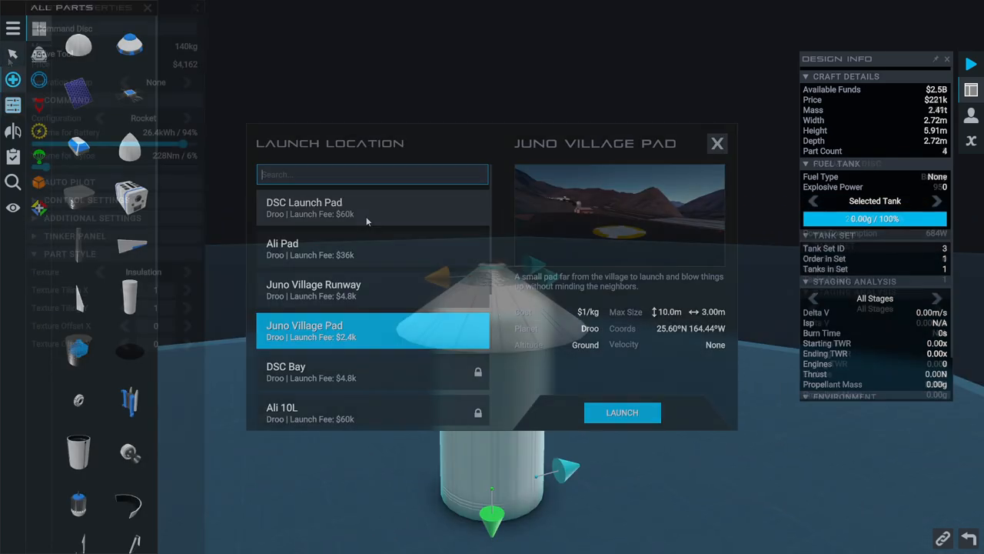
Scroll the launch-site list to reach DSC Launch Pad
scroll(down, 3)
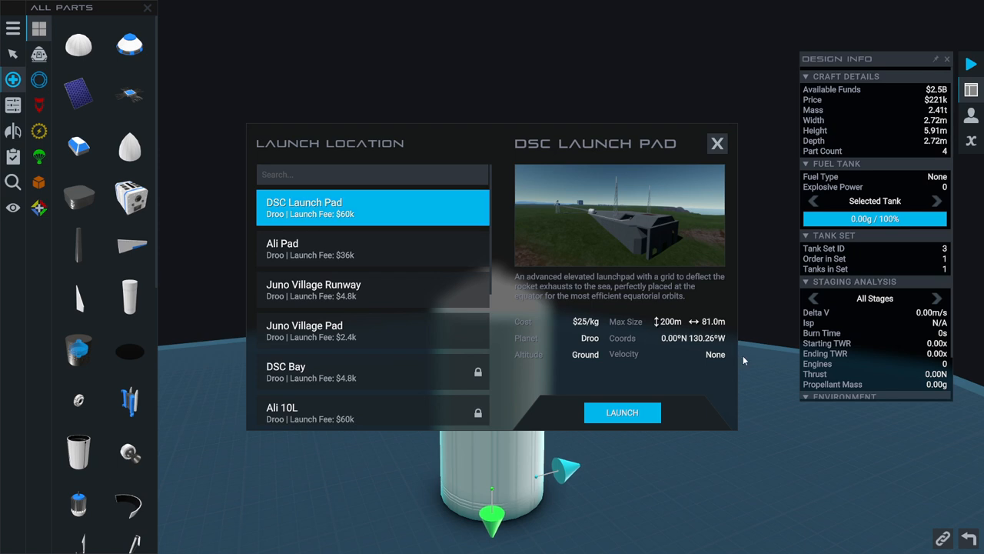
mouse_move(662, 332)
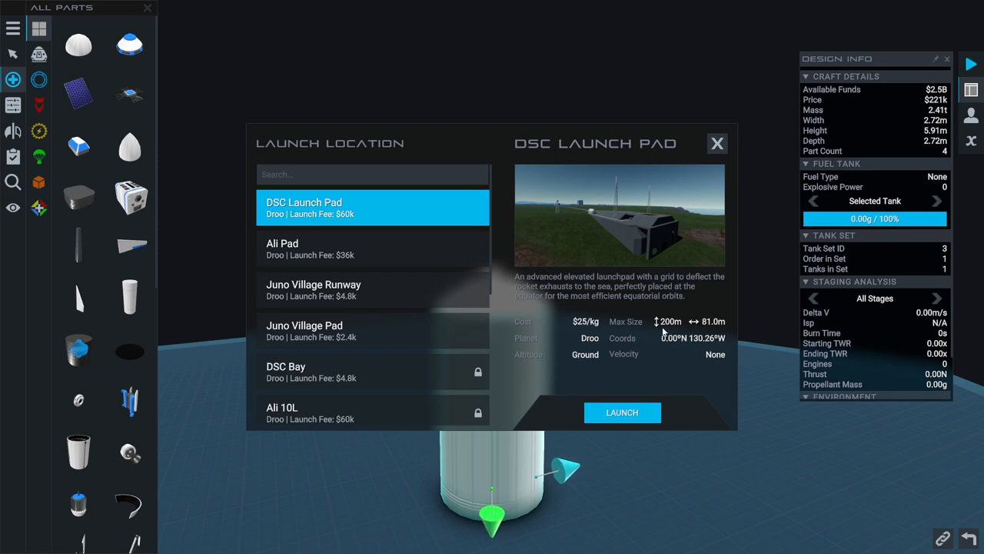
mouse_move(664, 332)
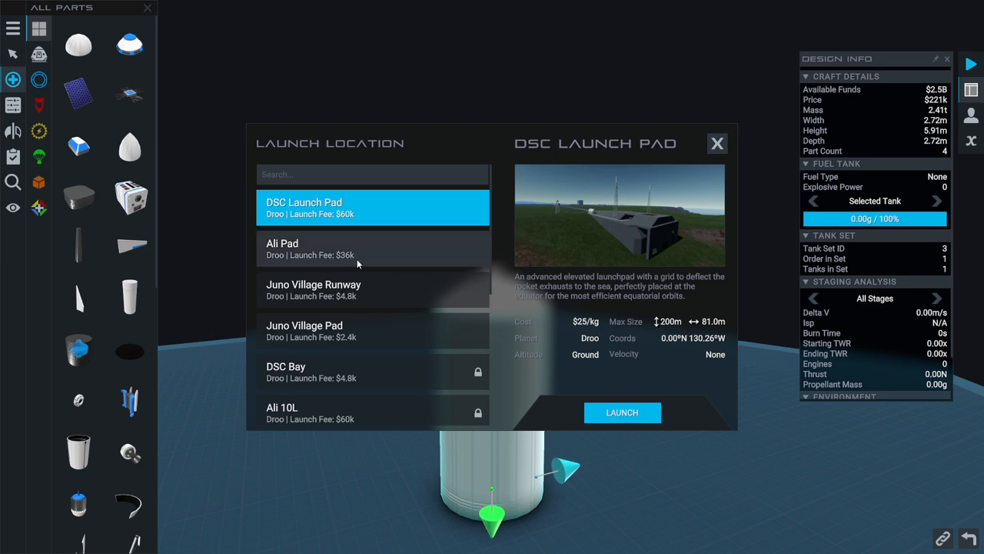
Widen the fuel tank to about 10 m so it holds 282 t of Kerolox
click(717, 143)
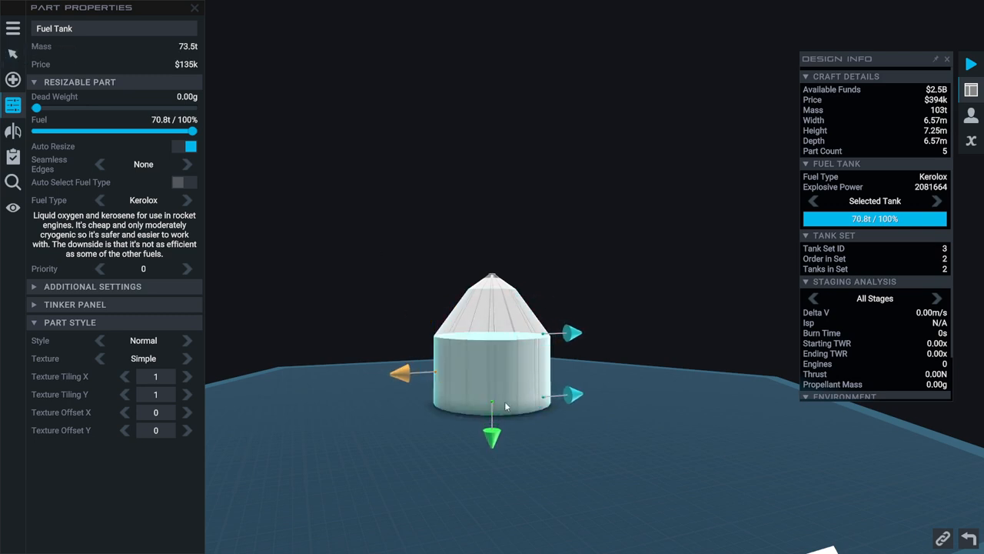
click(194, 8)
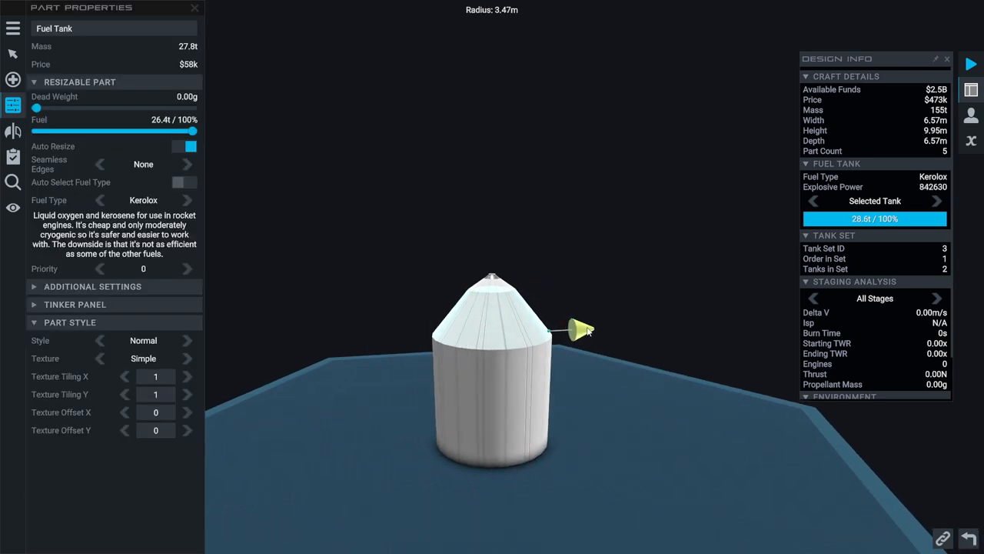
drag(581, 326, 596, 330)
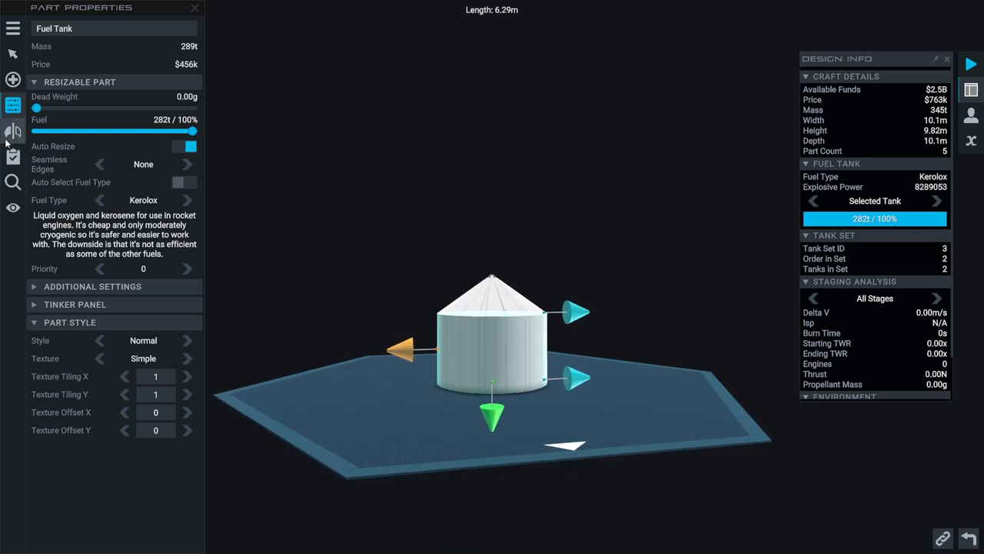
Paint the big tank red and attach an empty fuel tank beneath it
click(12, 105)
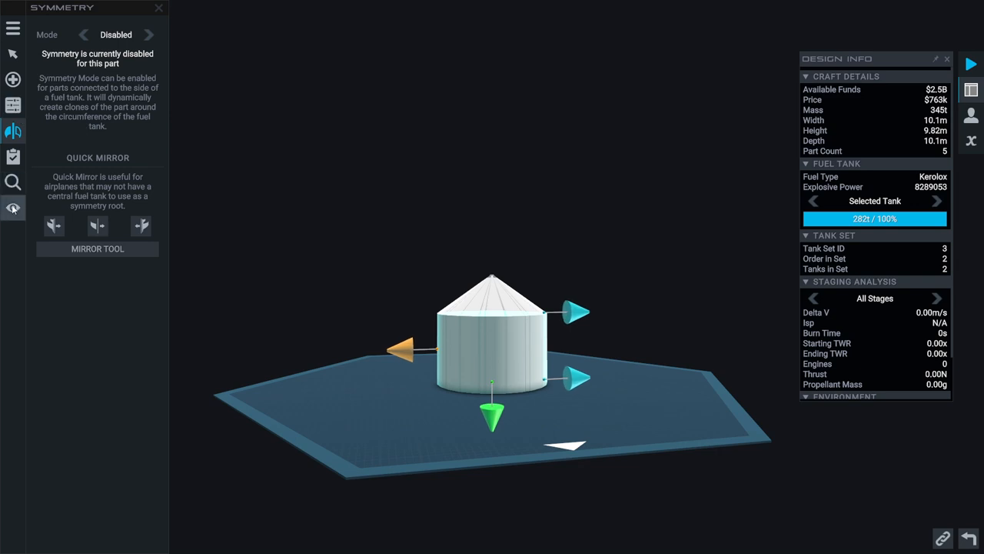
click(12, 182)
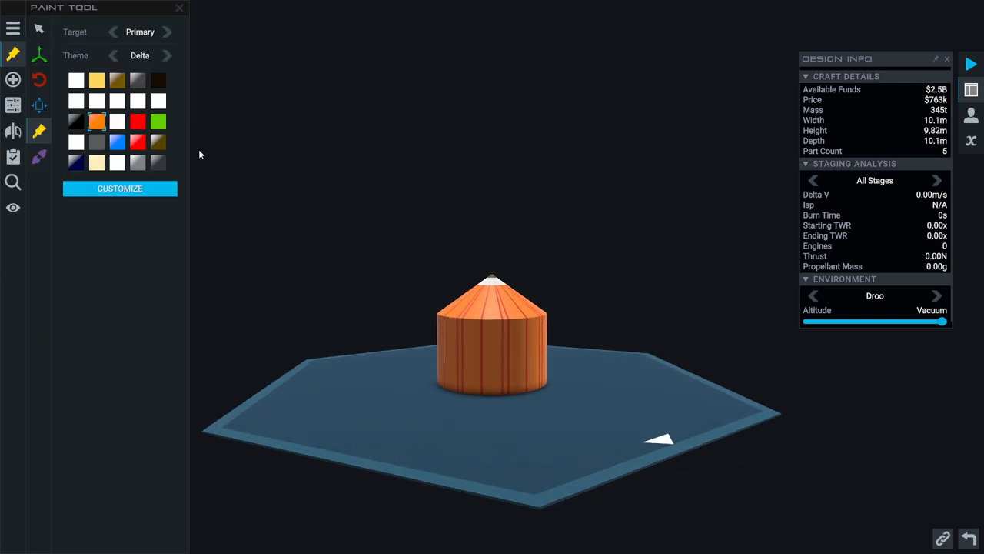
click(139, 120)
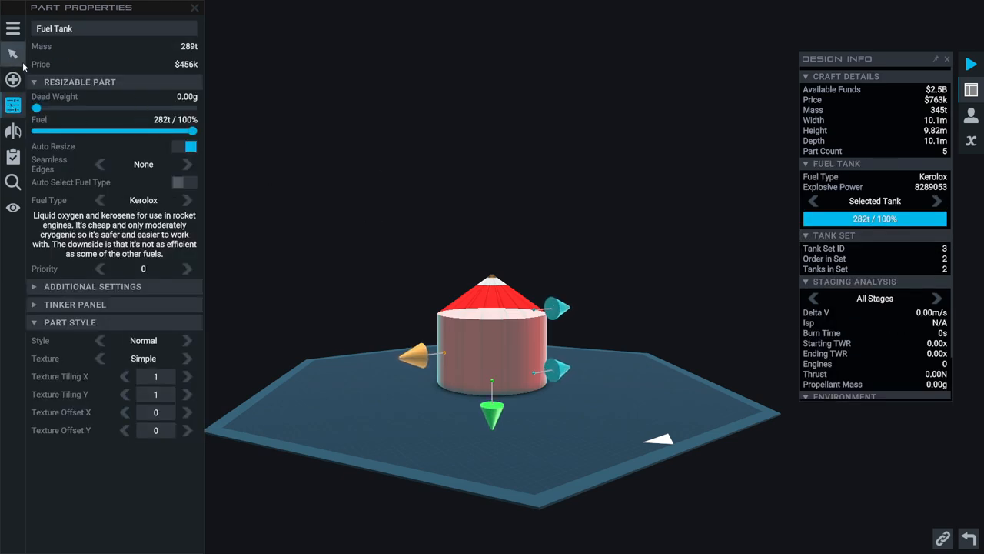
click(12, 80)
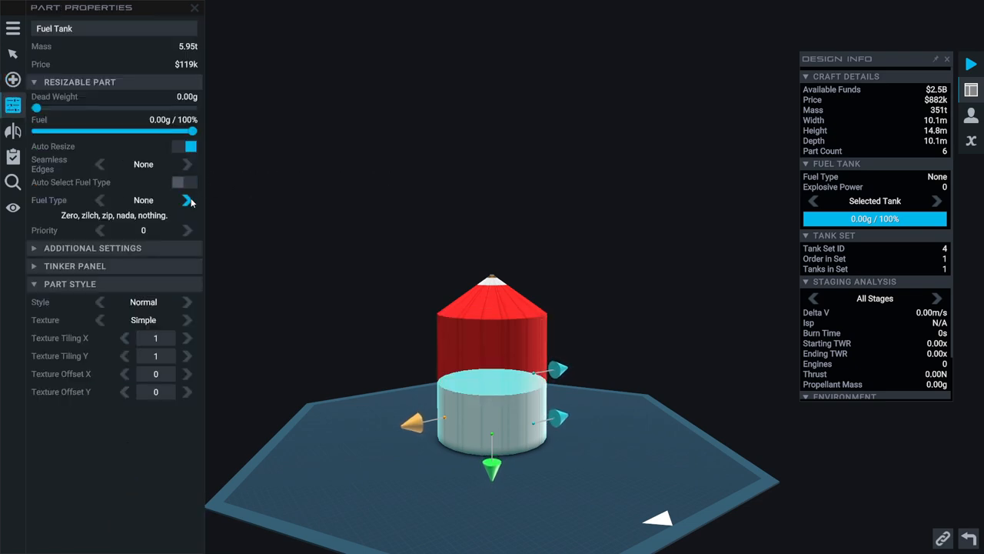
Set the second tank's fuel to Methalox and browse parts for a third tank
click(188, 200)
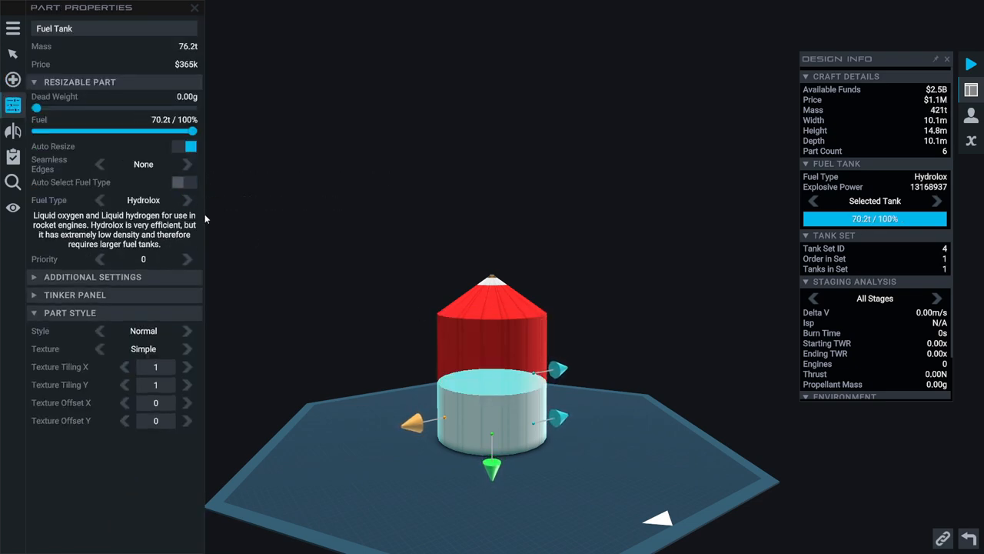
click(187, 200)
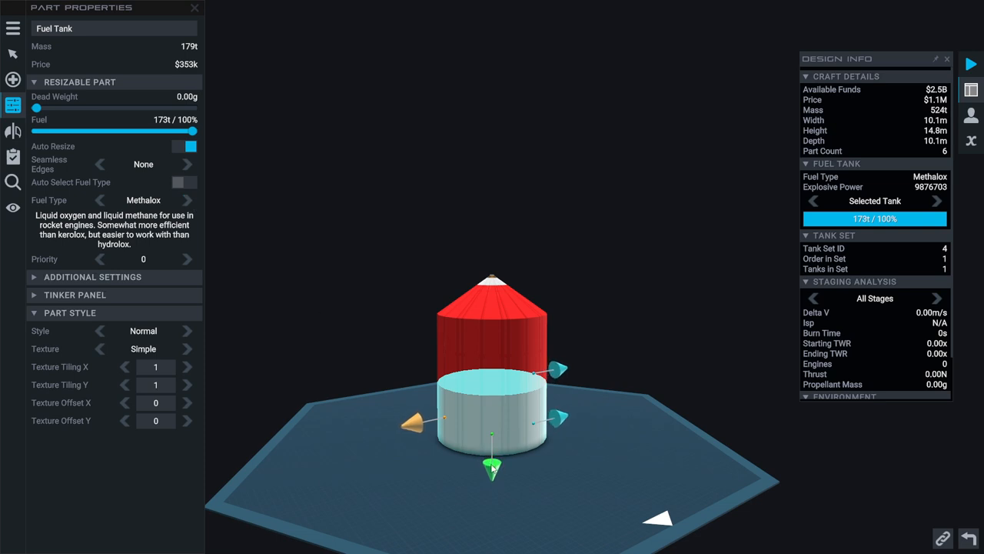
click(13, 131)
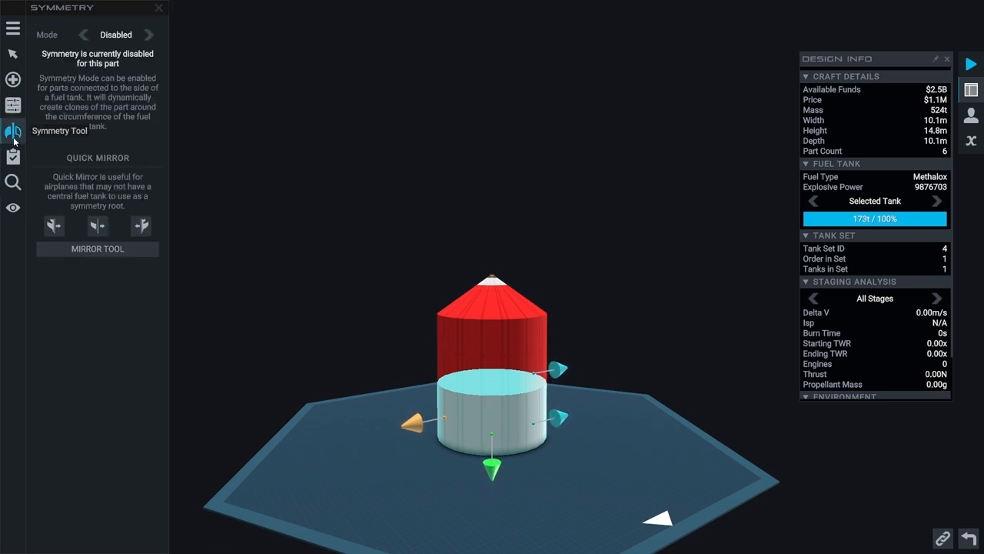
click(12, 157)
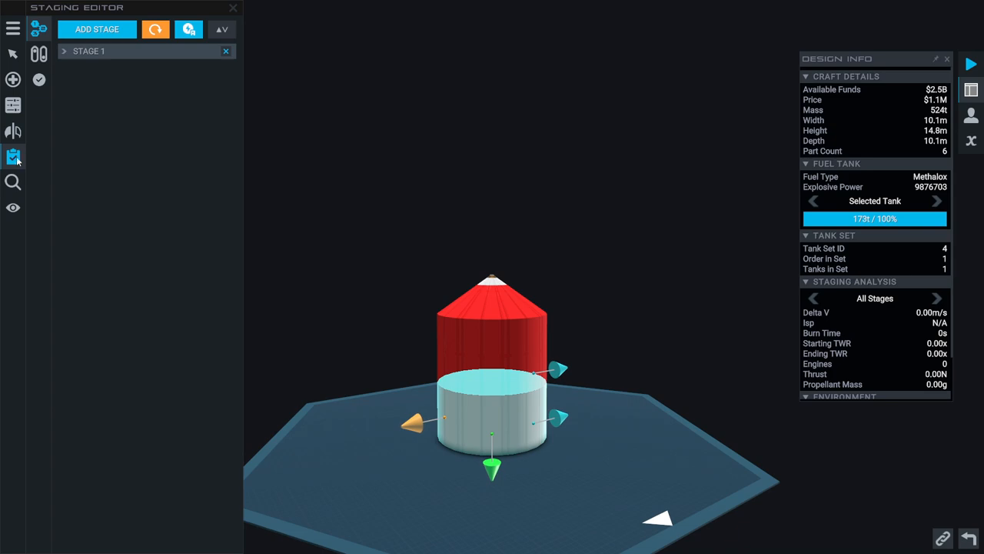
click(12, 131)
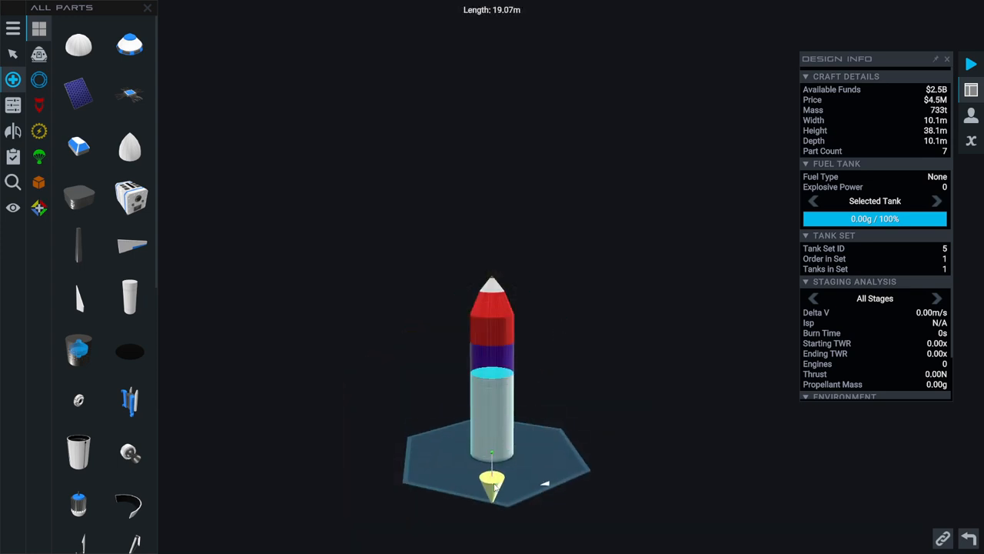
Load the bottom tank with 270 t of Hydrolox via its Part Properties fuel setting
click(38, 208)
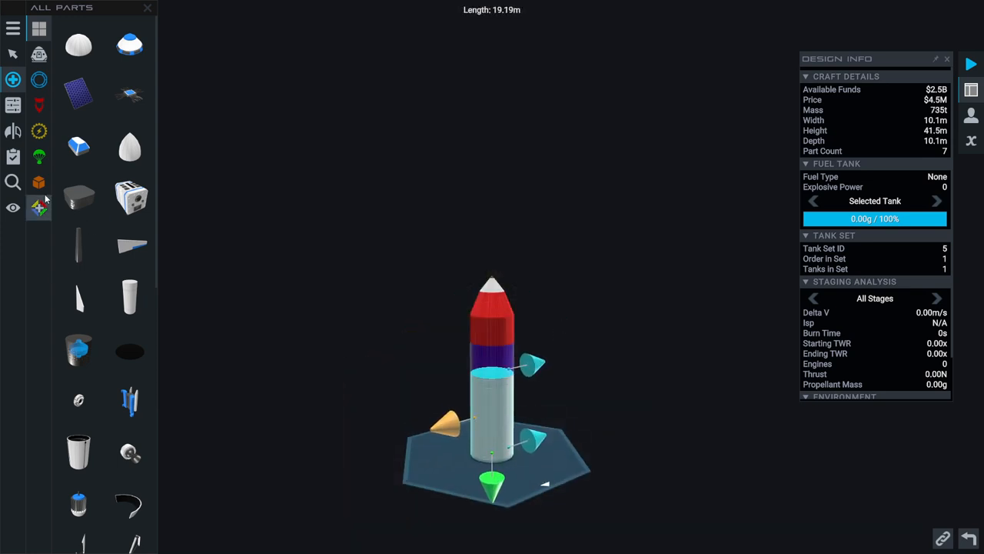
click(492, 377)
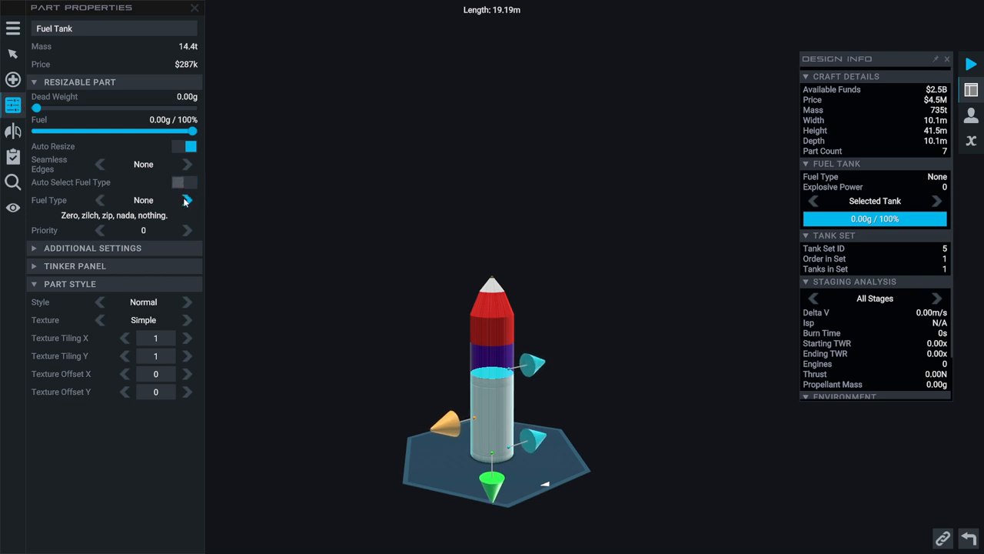
click(188, 200)
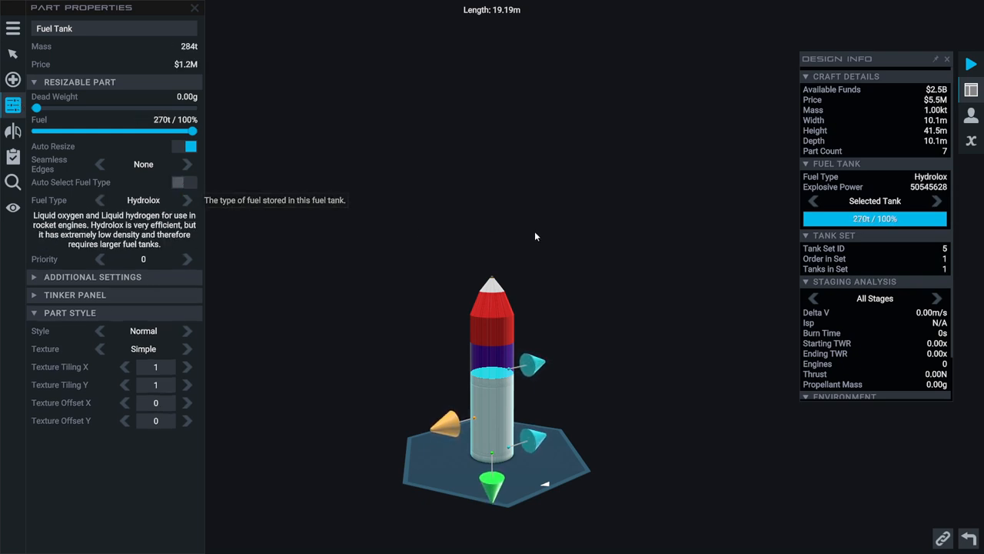
mouse_move(658, 318)
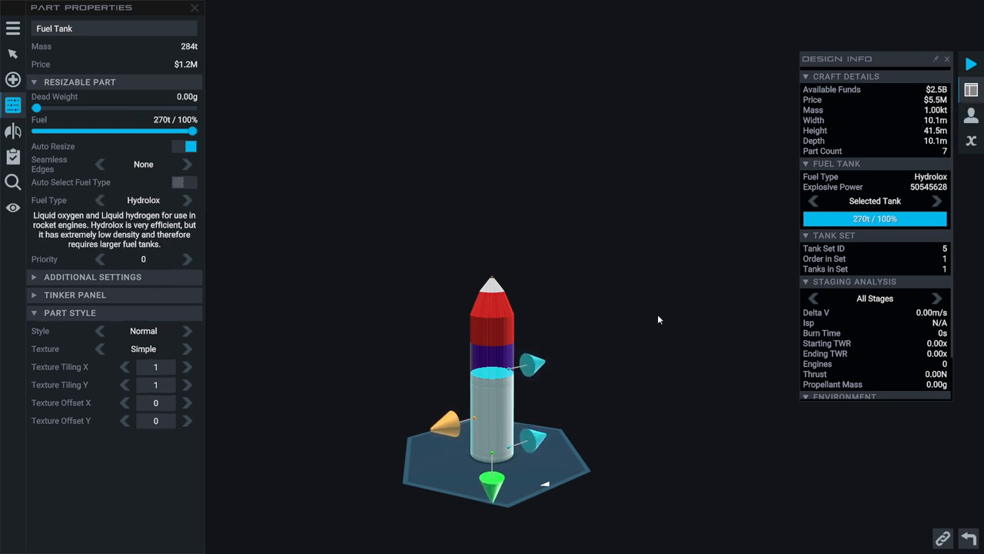
mouse_move(585, 356)
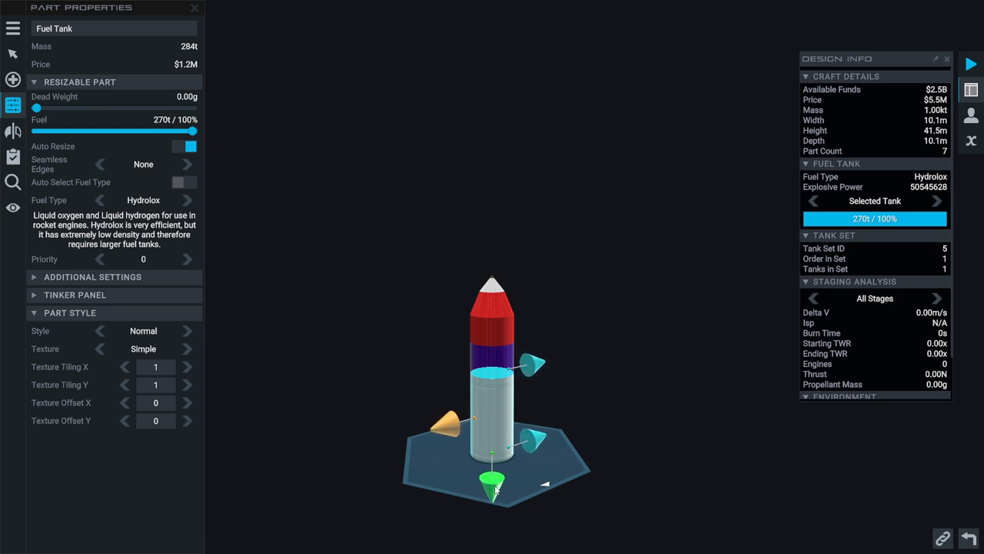
drag(492, 484, 492, 500)
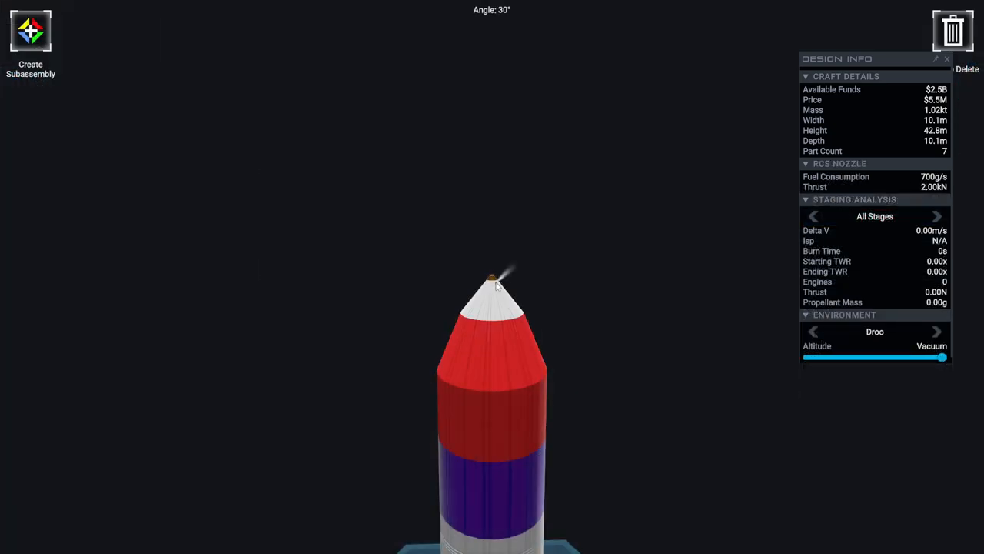
Select the RCS nozzle on the nose and show its Part Properties panel
click(495, 280)
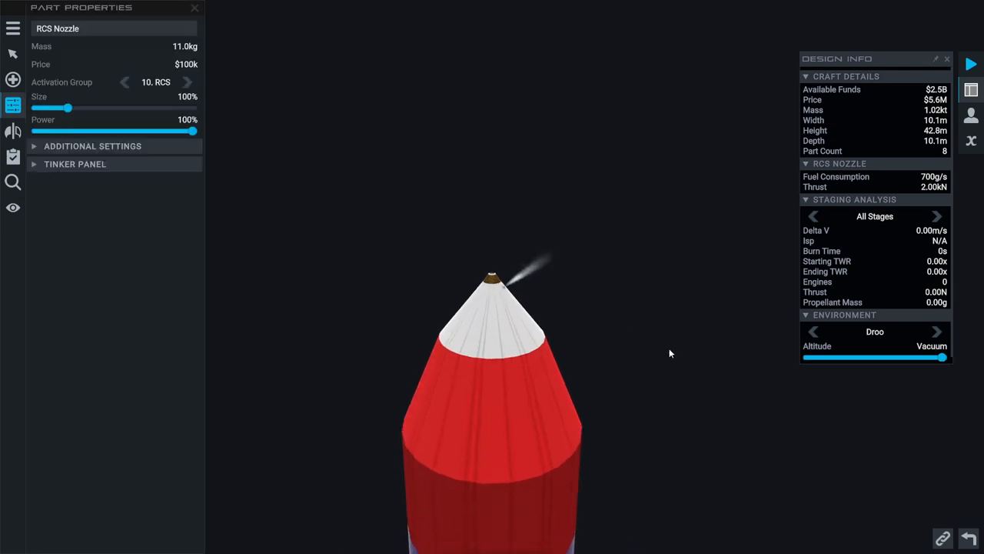
click(12, 80)
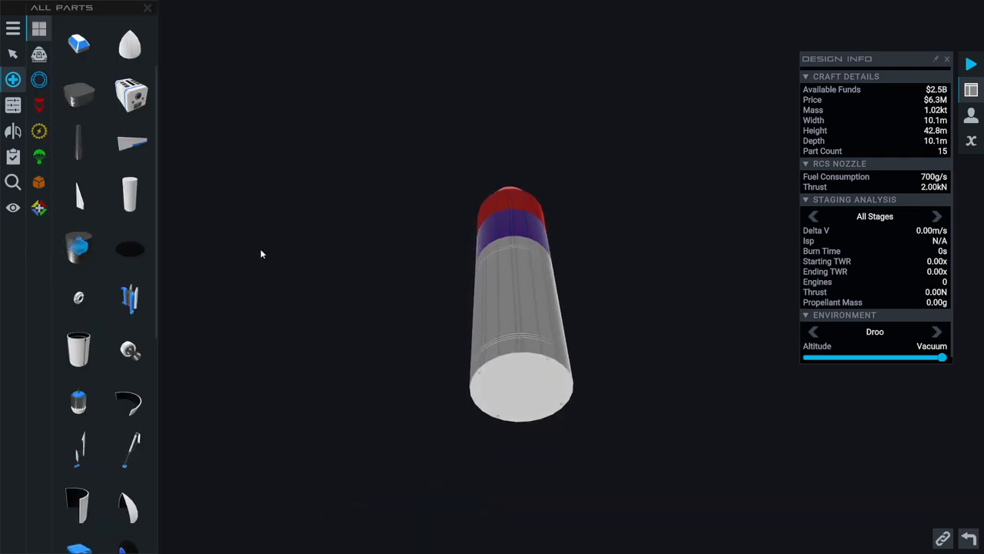
click(13, 105)
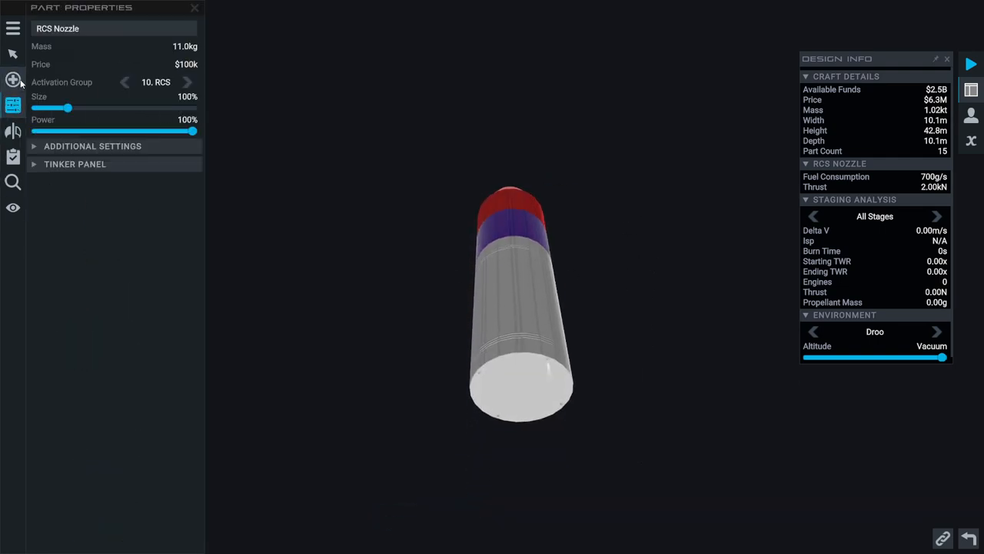
Attach a Mage engine under the tank, switch it to Hydrolox, then delete it again
click(12, 80)
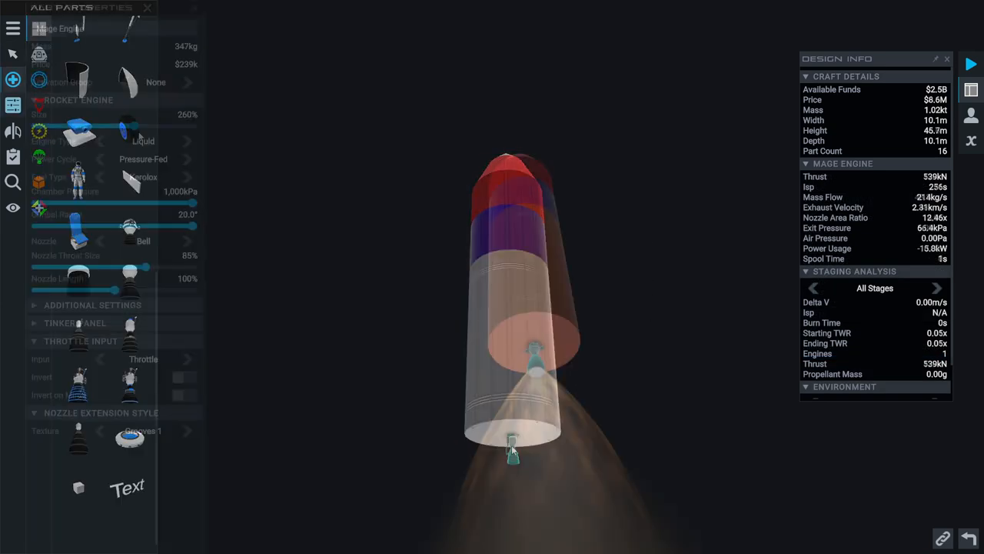
drag(129, 126, 194, 126)
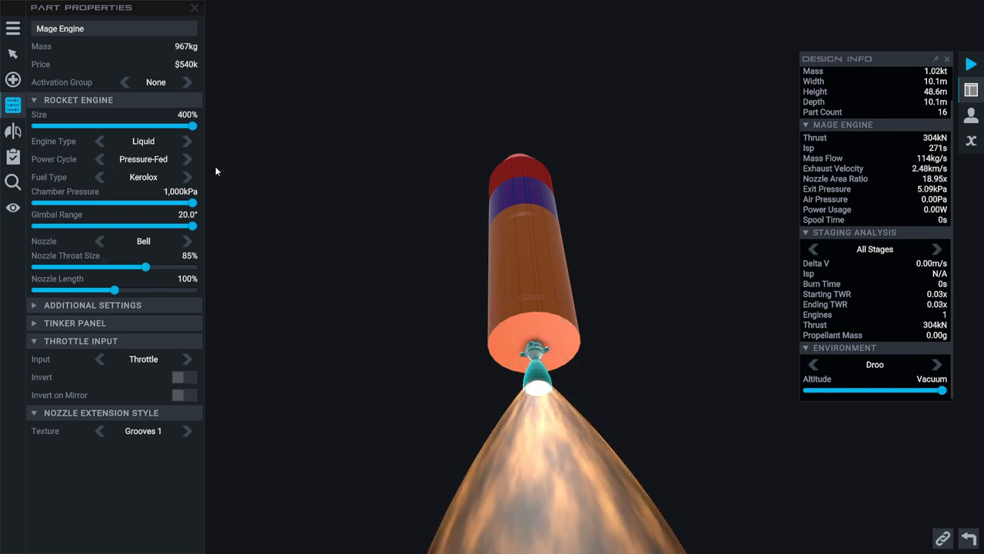
mouse_move(201, 209)
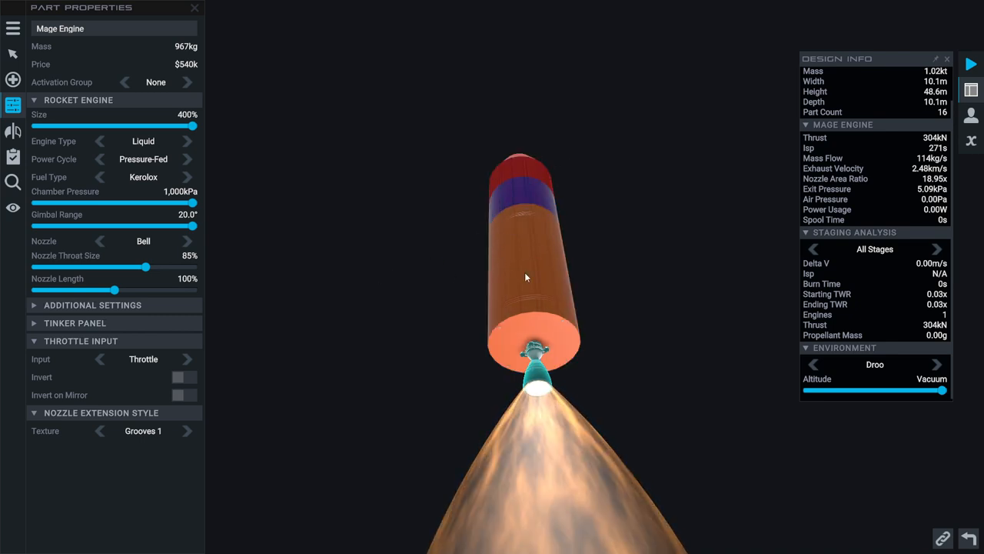
click(188, 177)
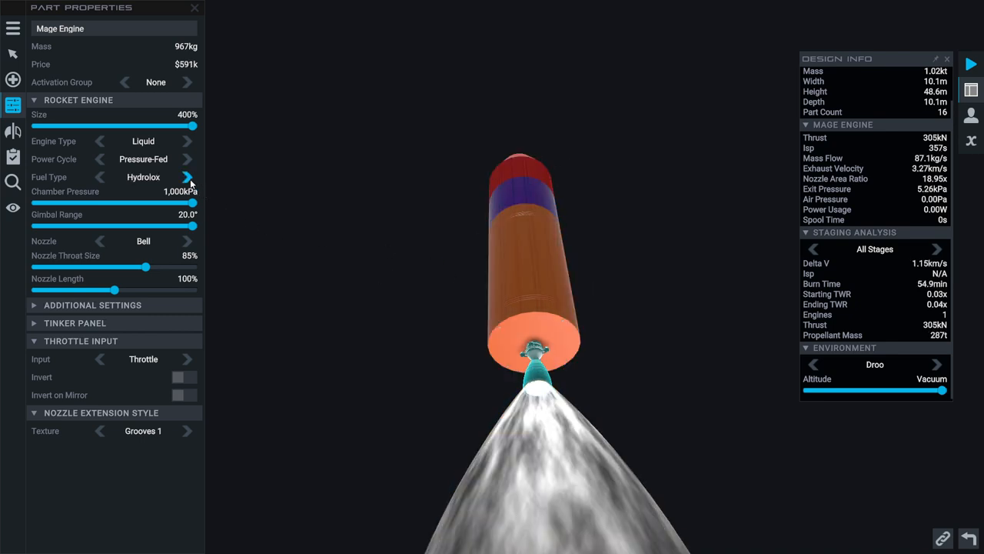
mouse_move(188, 141)
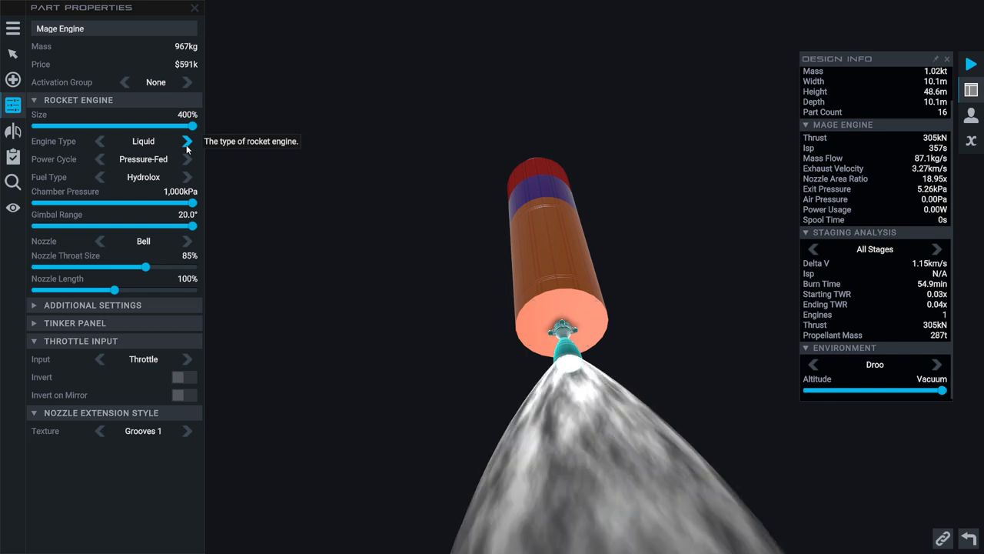
mouse_move(366, 262)
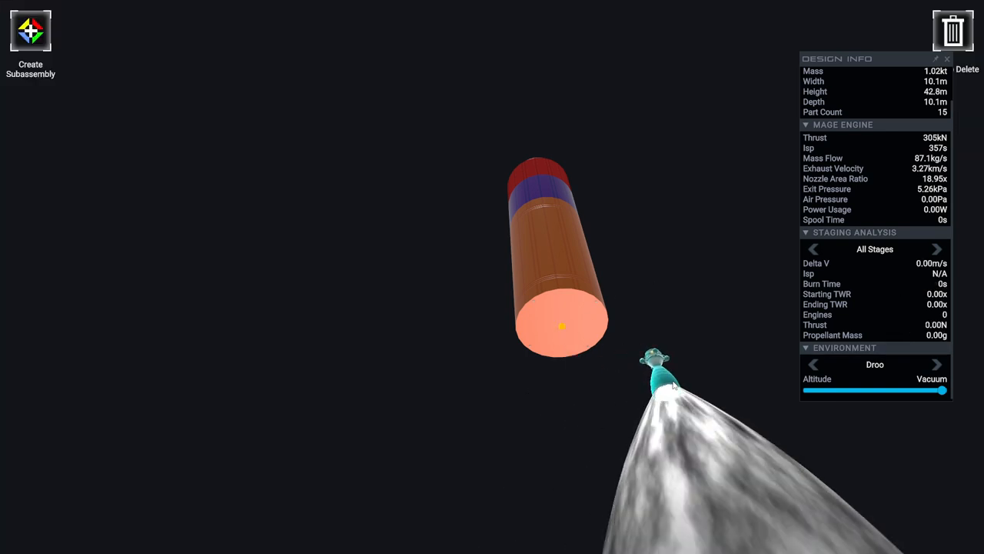
click(953, 31)
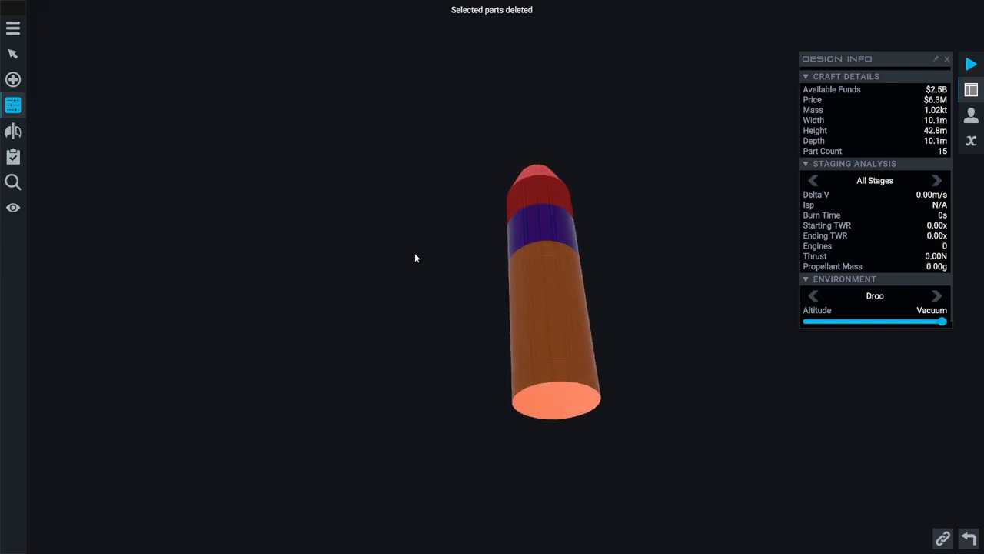
Attach an interstage and a 20 m wide empty fuel tank beneath the upper stage
click(12, 80)
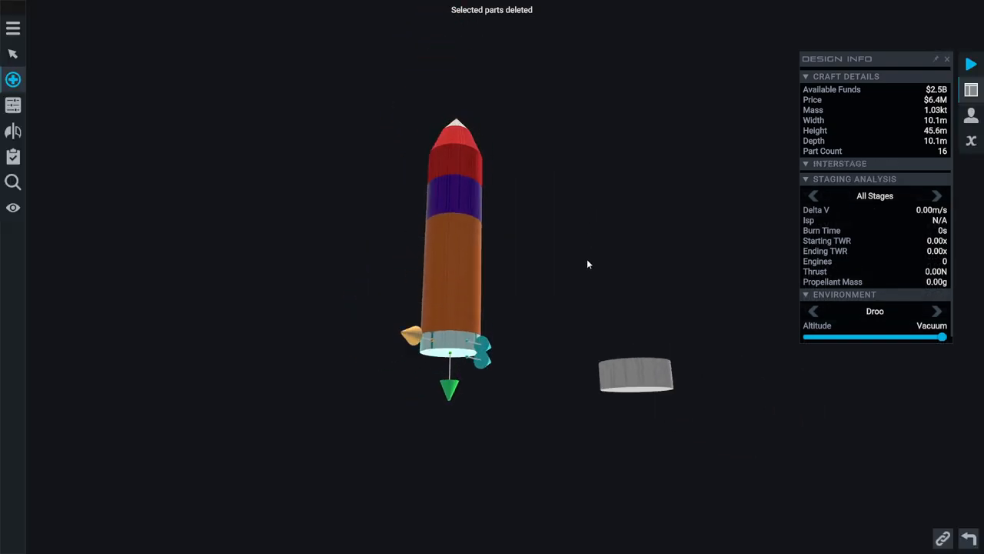
click(12, 80)
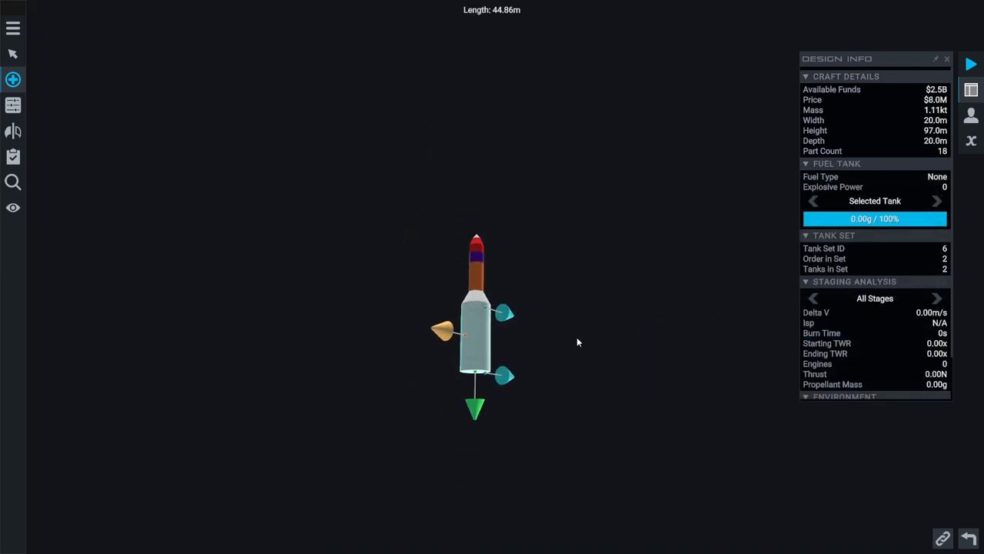
click(13, 80)
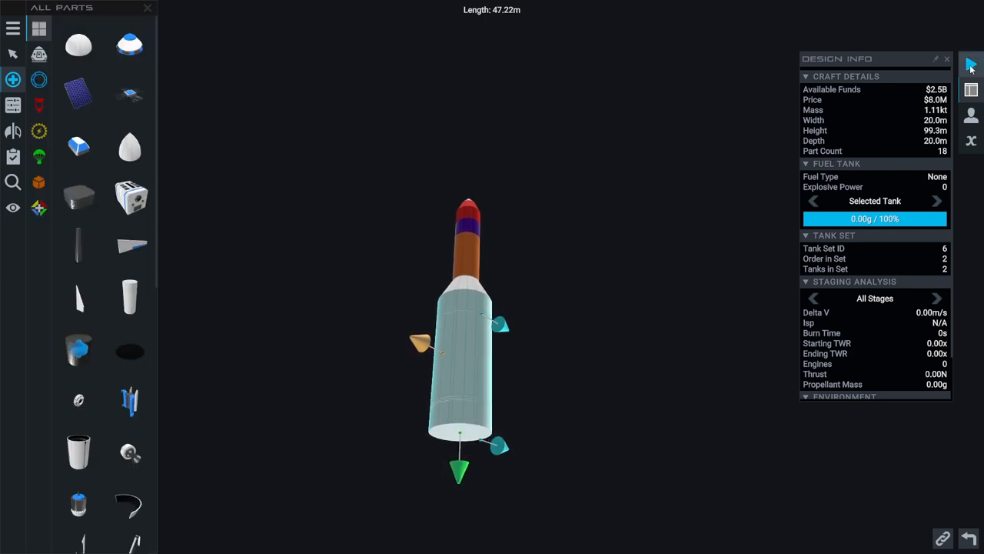
Dismiss the accidental Launch Location window and lengthen the wide lower tank to 48.7 m total
click(970, 65)
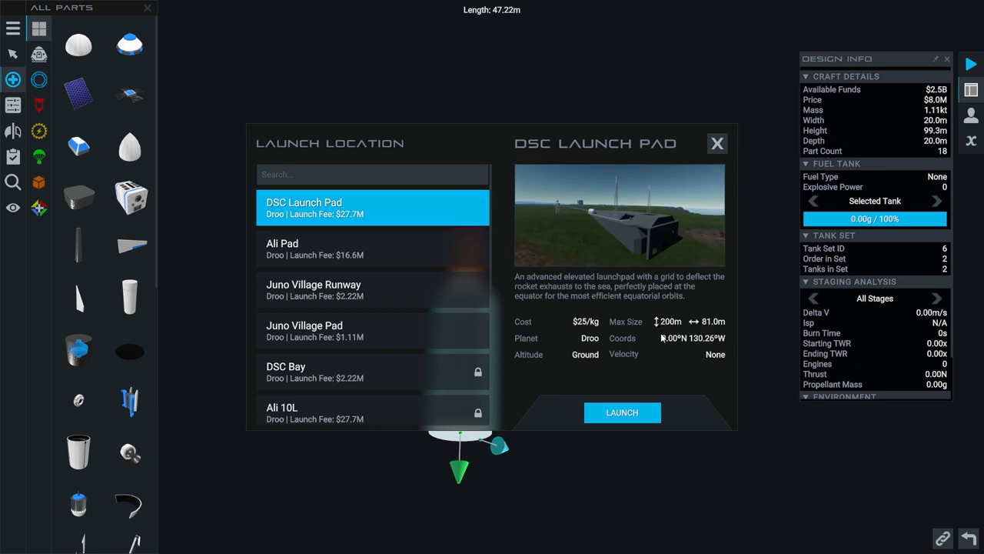
mouse_move(667, 330)
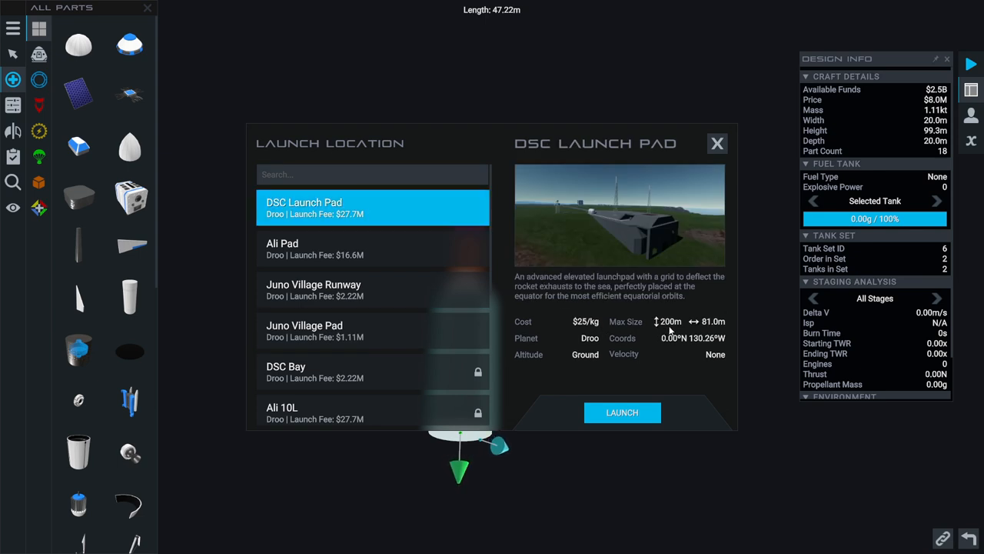
click(716, 143)
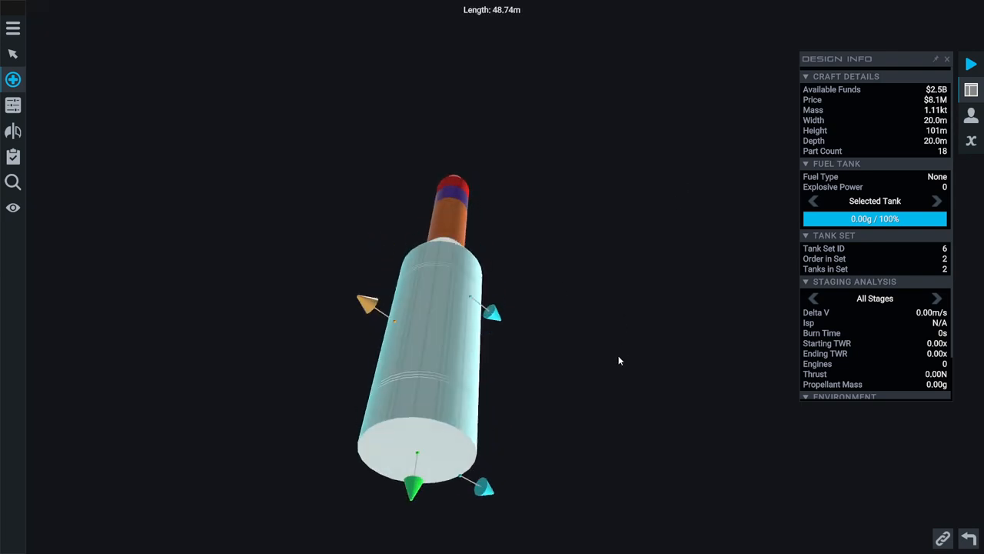
click(13, 80)
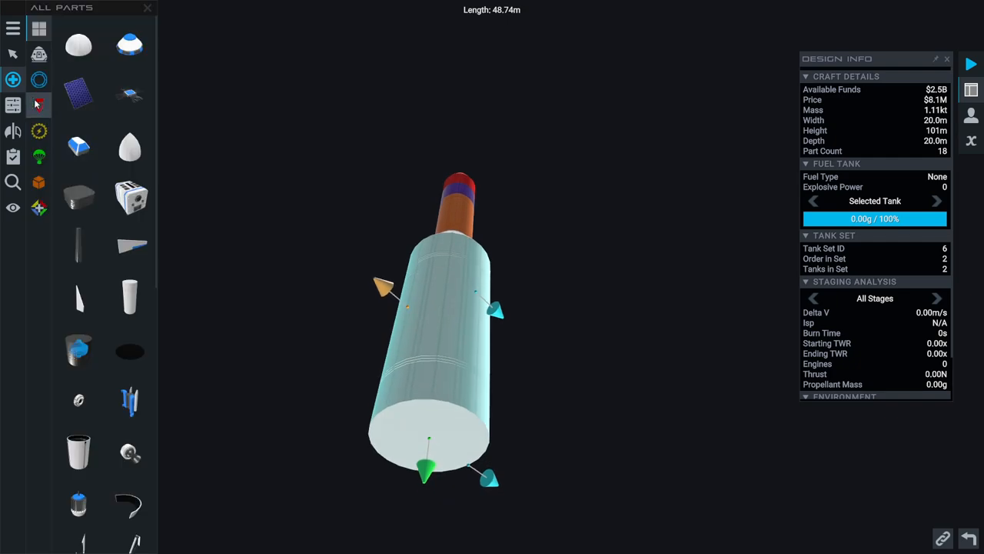
Fit a 200% staged Hydrolox Mage engine under the wide tank and clone it
scroll(down, 3)
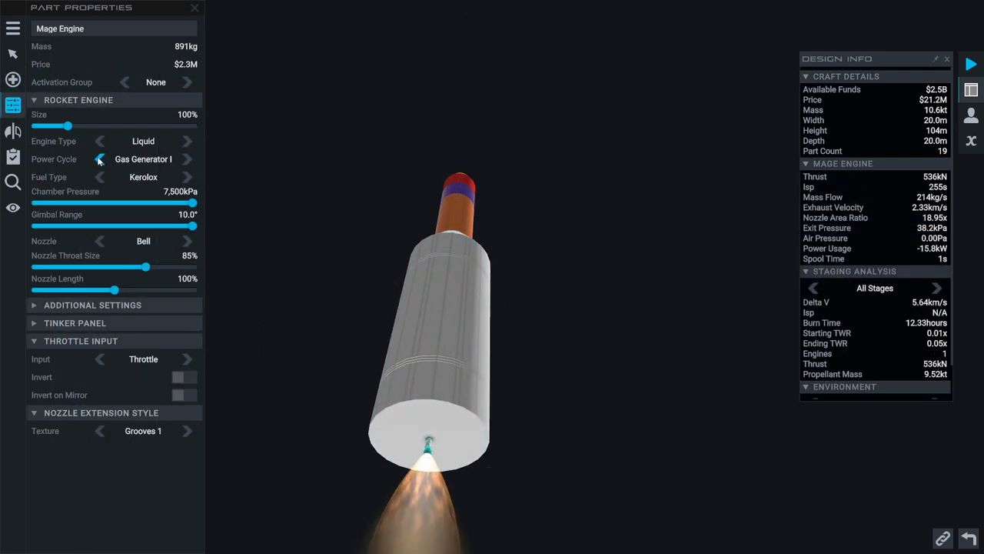
click(100, 176)
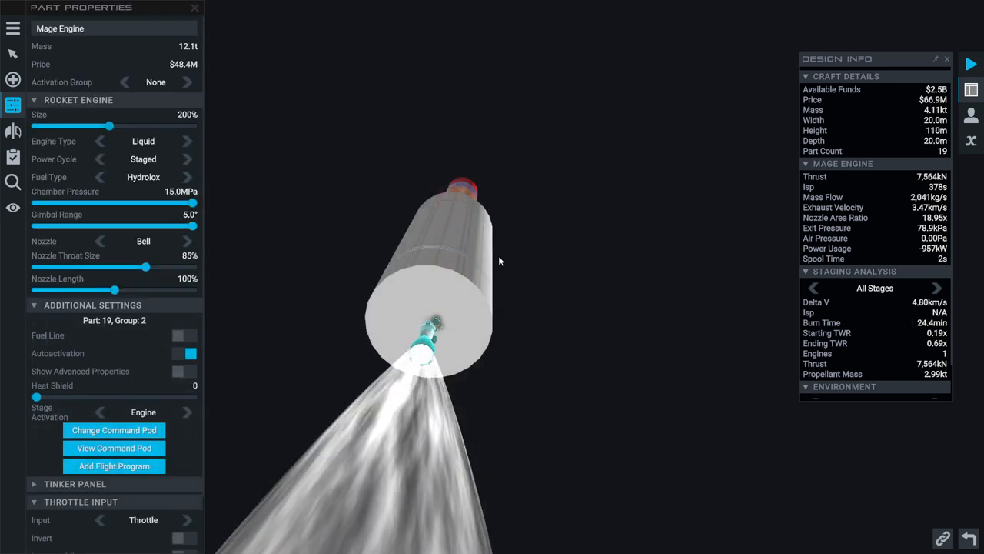
mouse_move(940, 259)
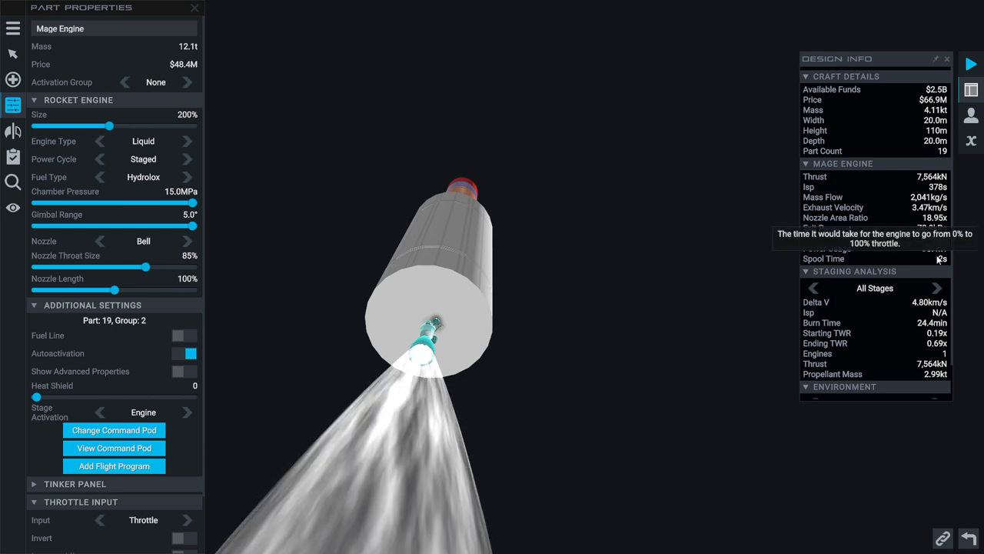
mouse_move(940, 249)
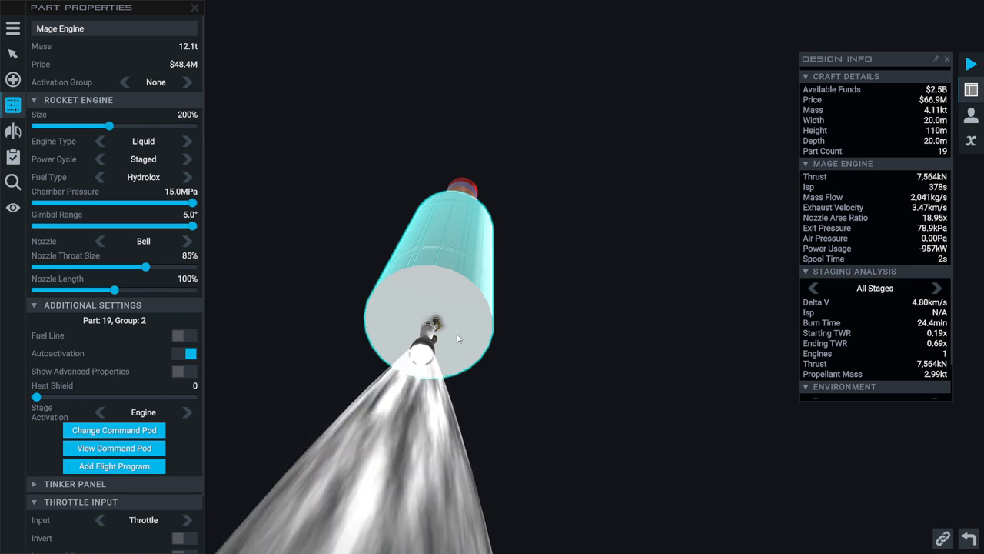
mouse_move(458, 334)
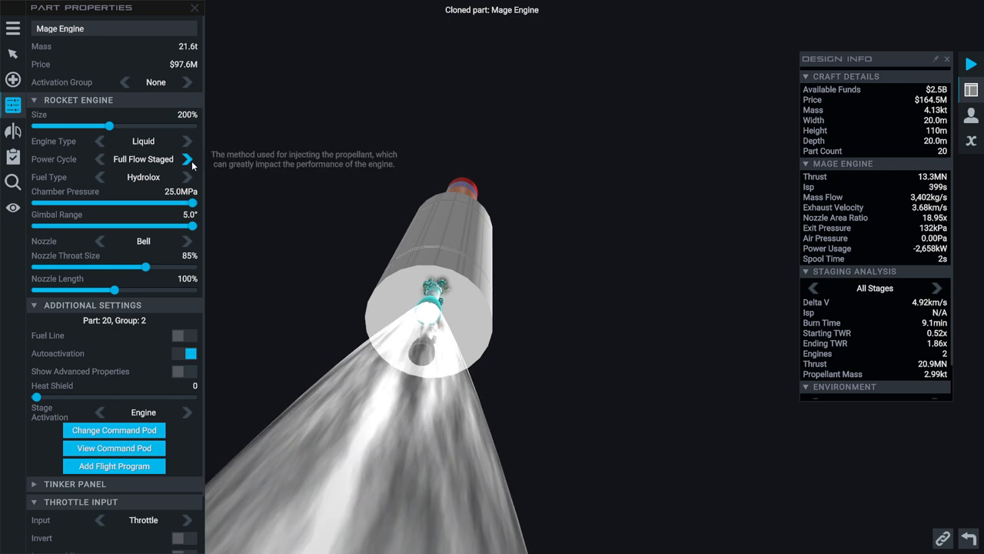
Place cloned staged Mage engines around the tank base until six are attached
click(187, 159)
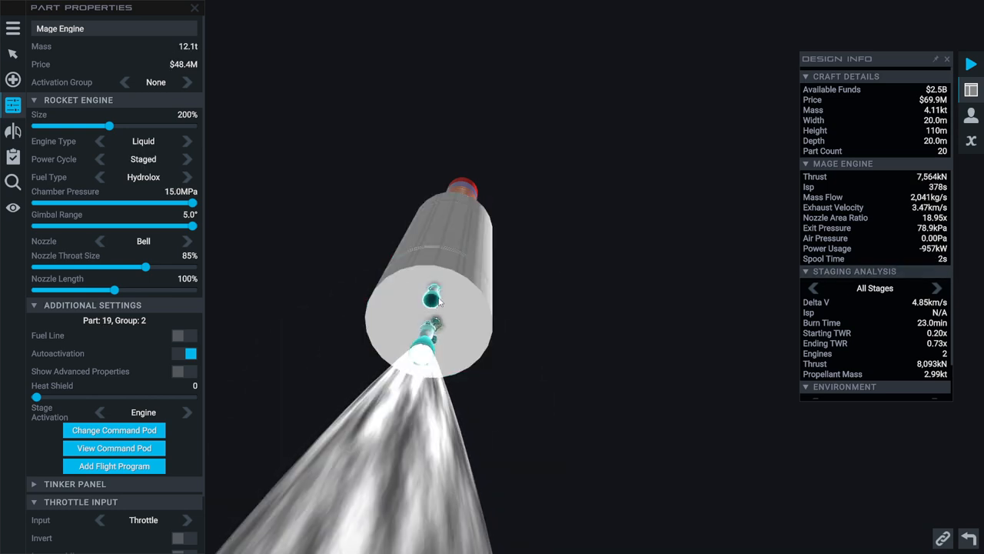
click(186, 158)
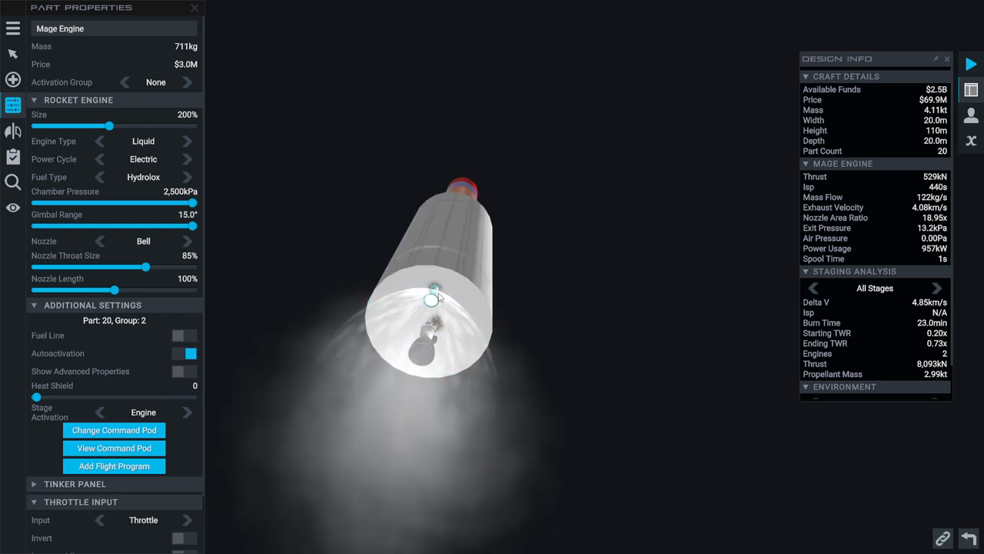
click(12, 131)
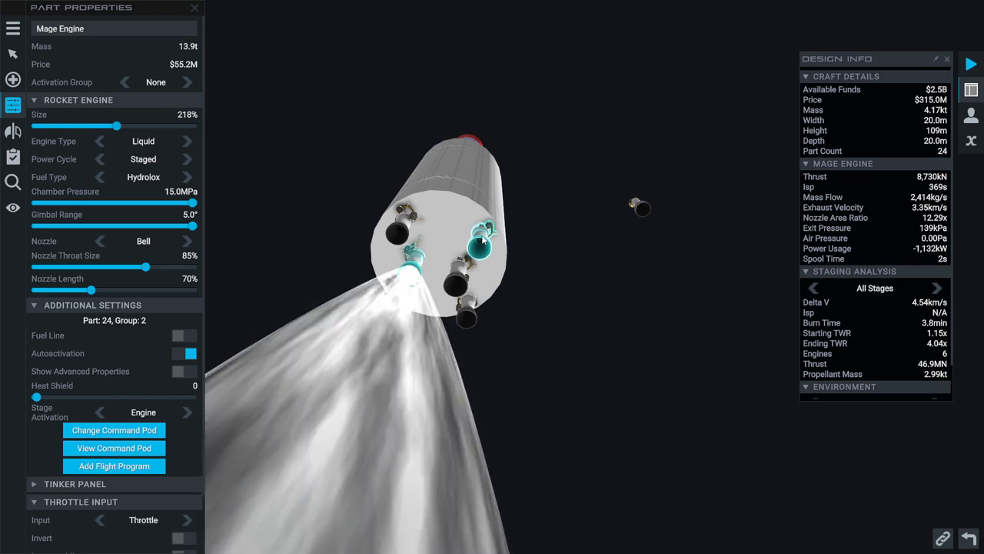
Delete the six-engine lower stage in favour of one 200% long-nozzle Mage engine stage
drag(115, 126, 98, 126)
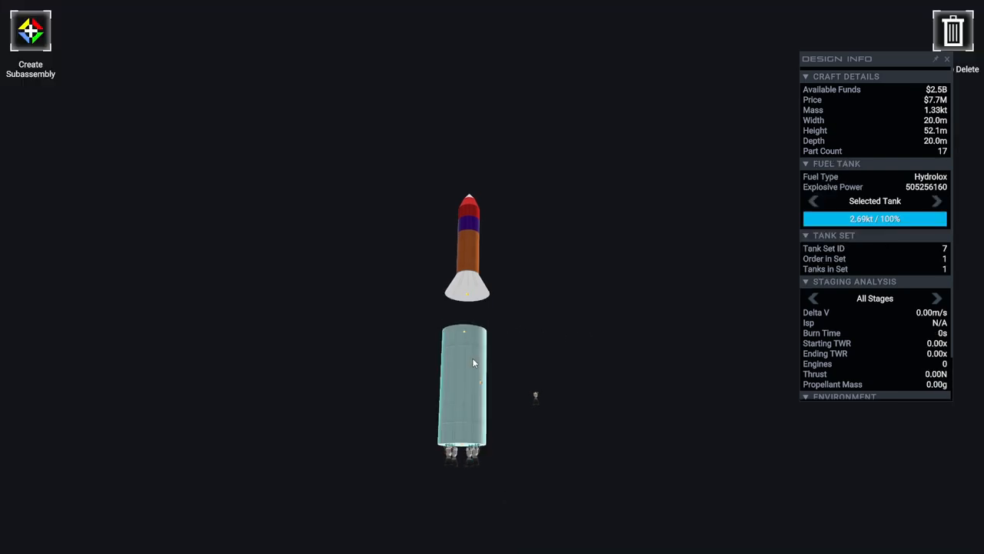
click(469, 246)
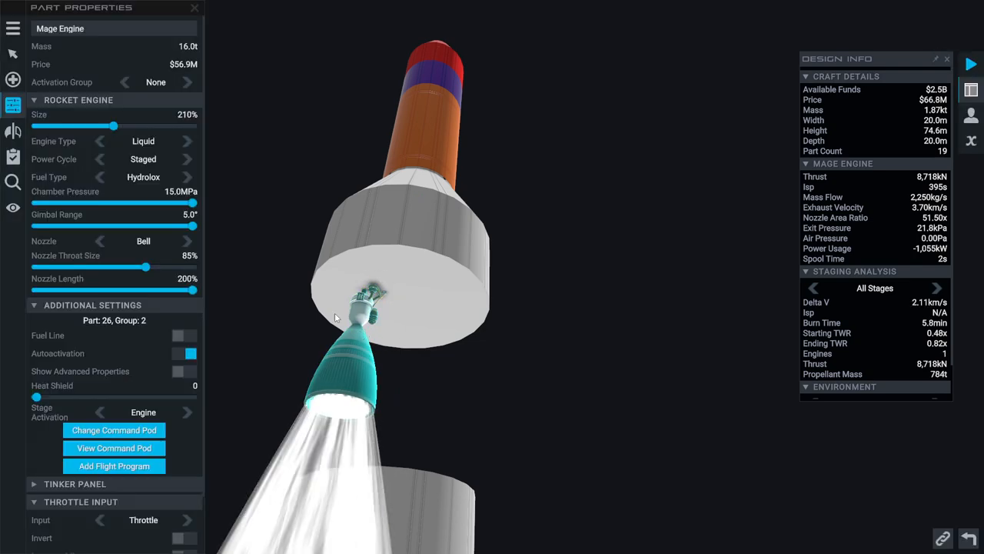
Set symmetry for the engines and slide the Design Info altitude to Vacuum, showing 4.85 km/s
click(12, 131)
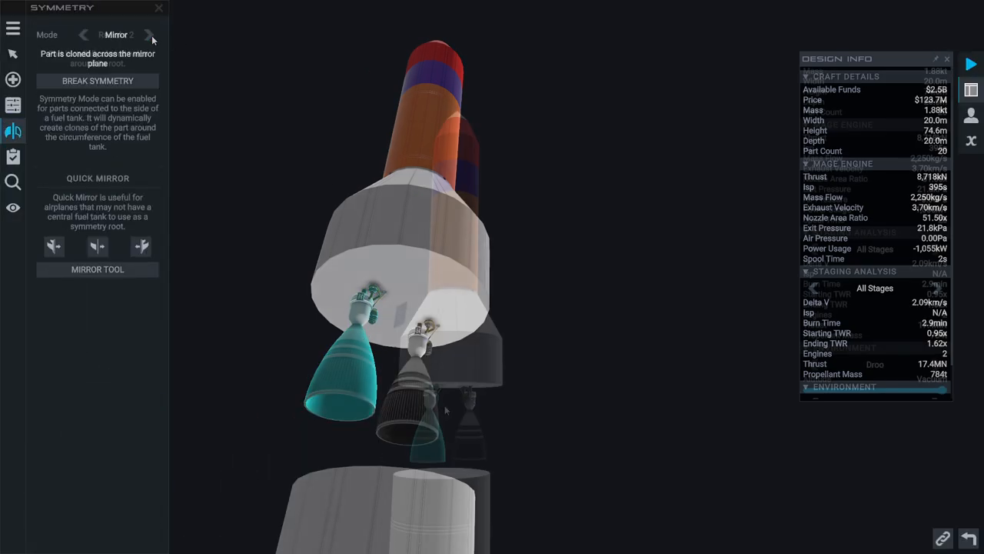
click(147, 34)
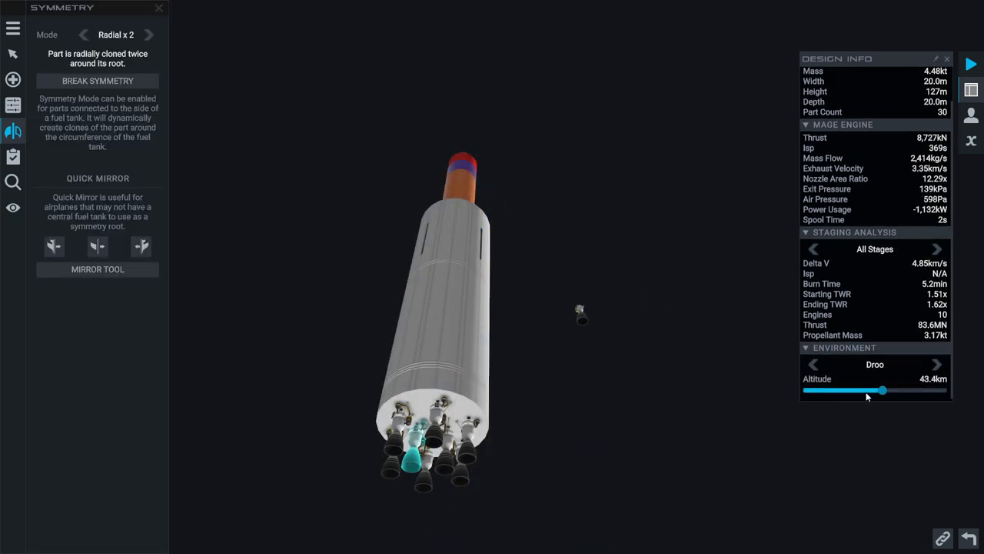
drag(882, 390, 941, 390)
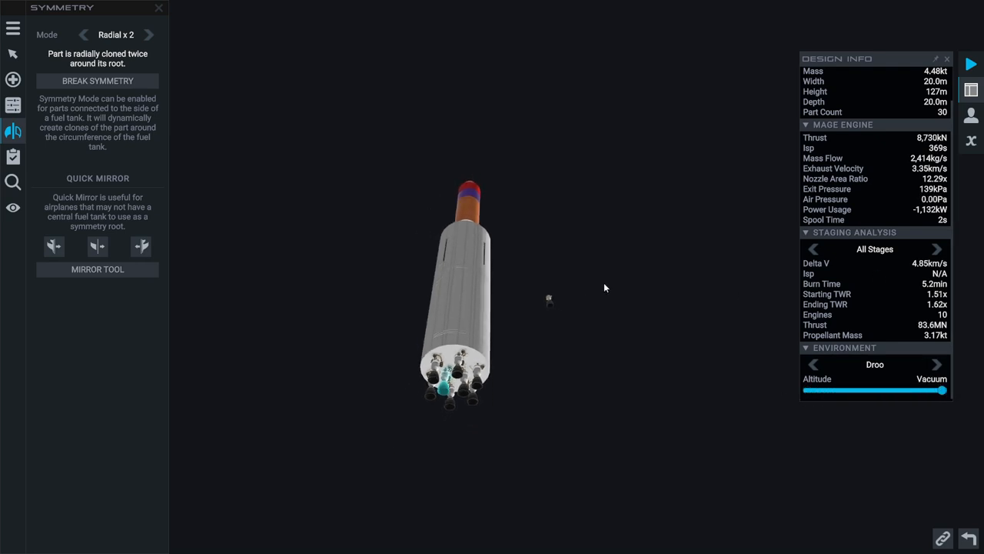
click(160, 7)
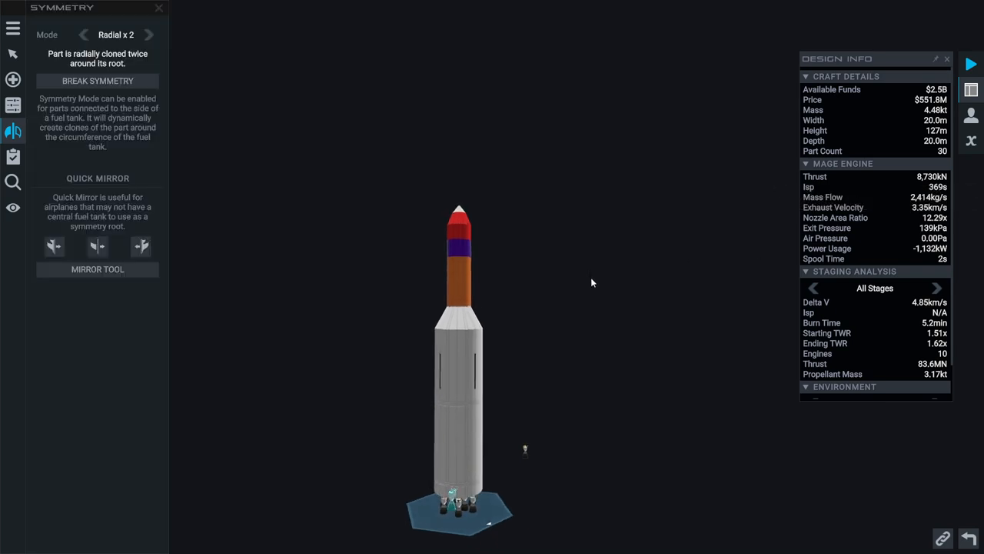
mouse_move(535, 443)
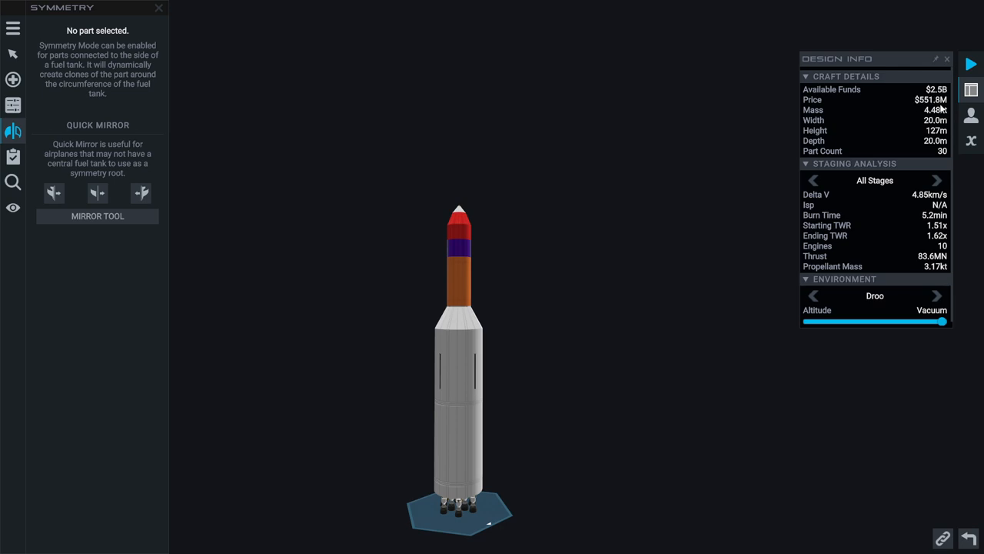
mouse_move(613, 262)
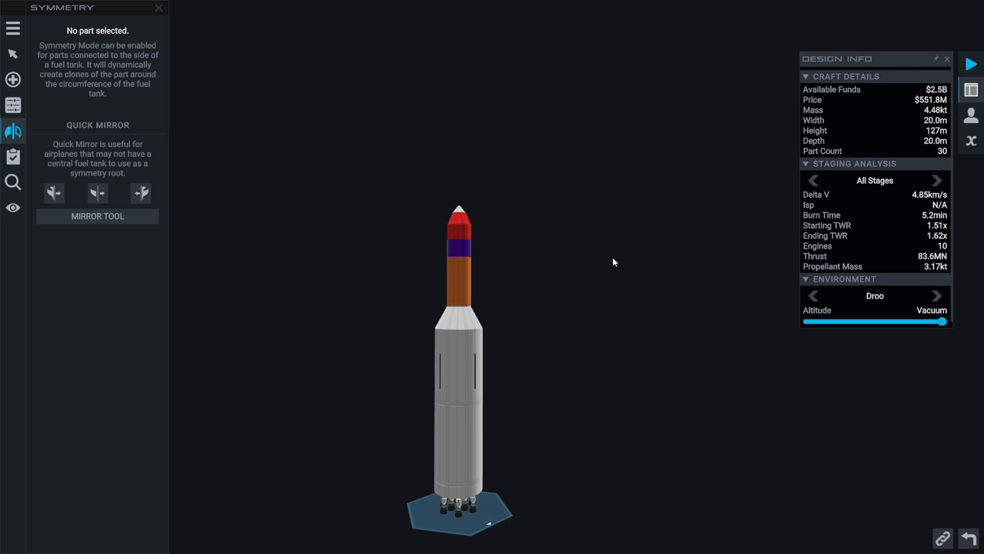
mouse_move(603, 277)
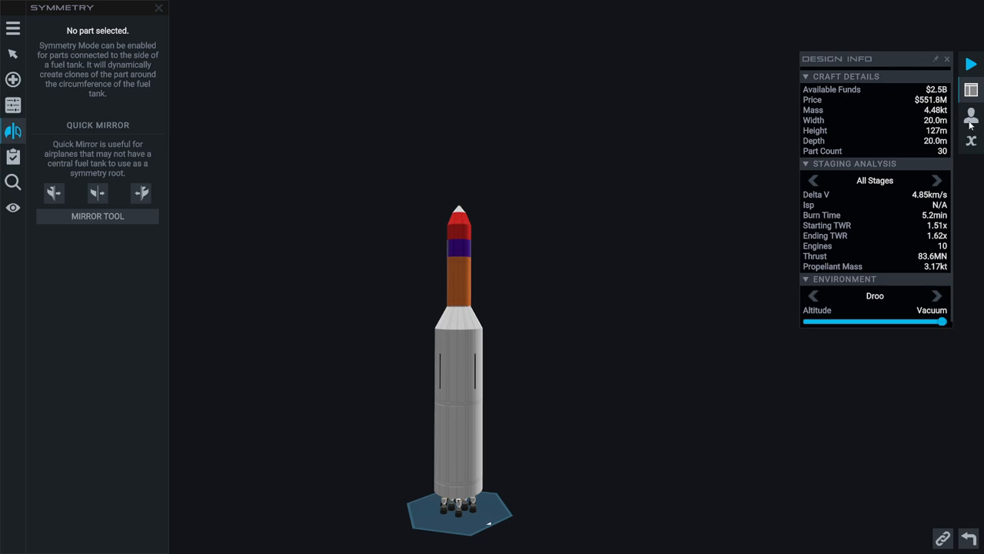
mouse_move(700, 240)
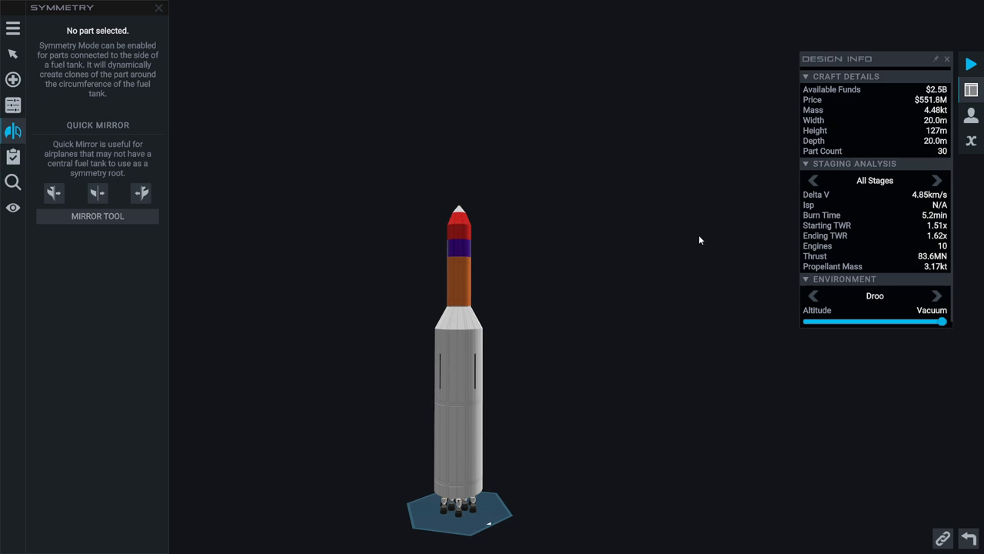
mouse_move(701, 224)
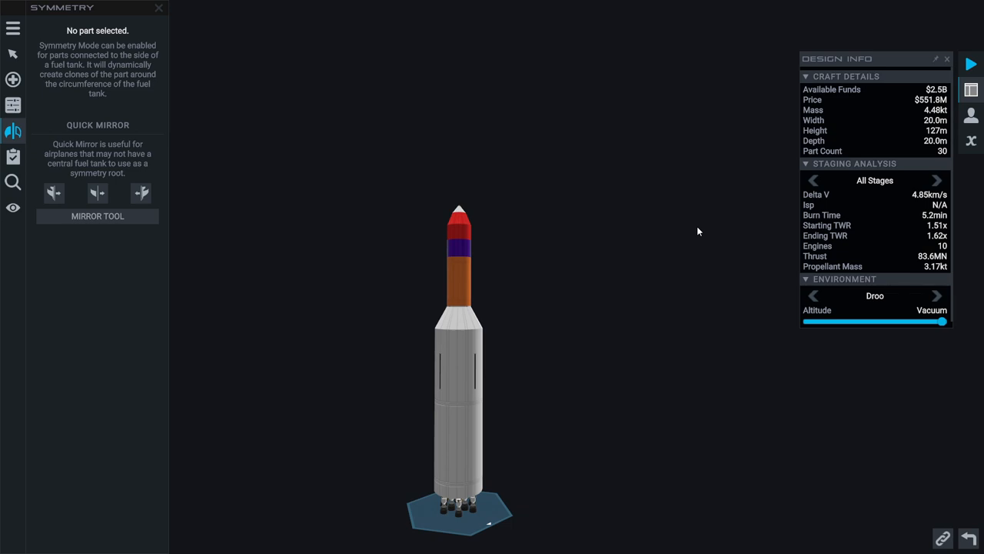
Open Launch Location showing the DSC Launch Pad for the 30-part rocket
click(12, 54)
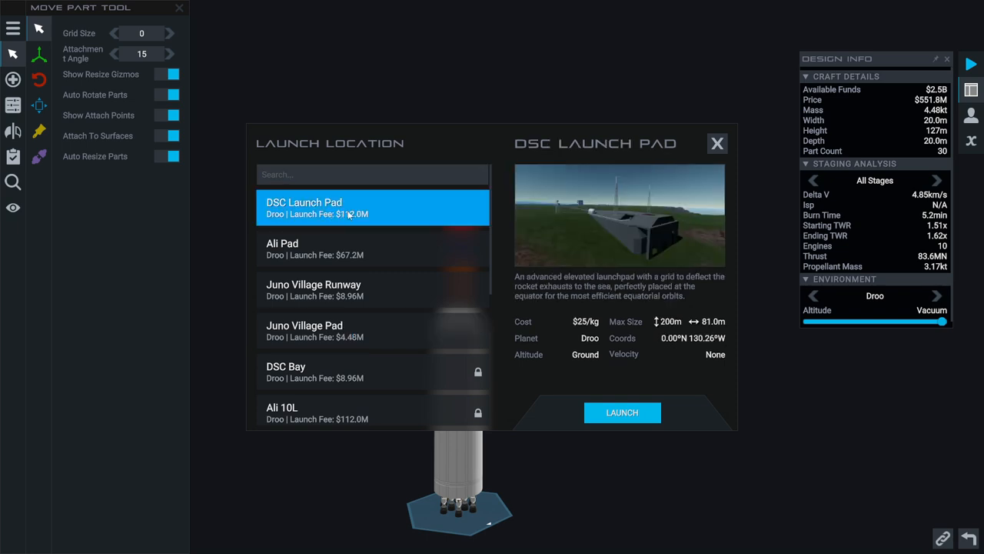
Launch the 30-part rocket from the DSC Launch Pad on Droo
click(346, 250)
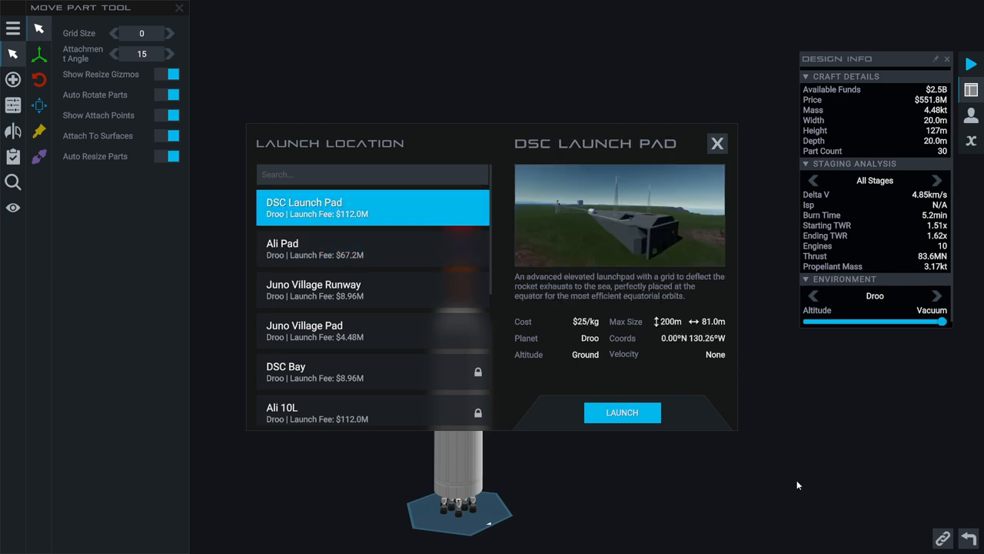
mouse_move(736, 436)
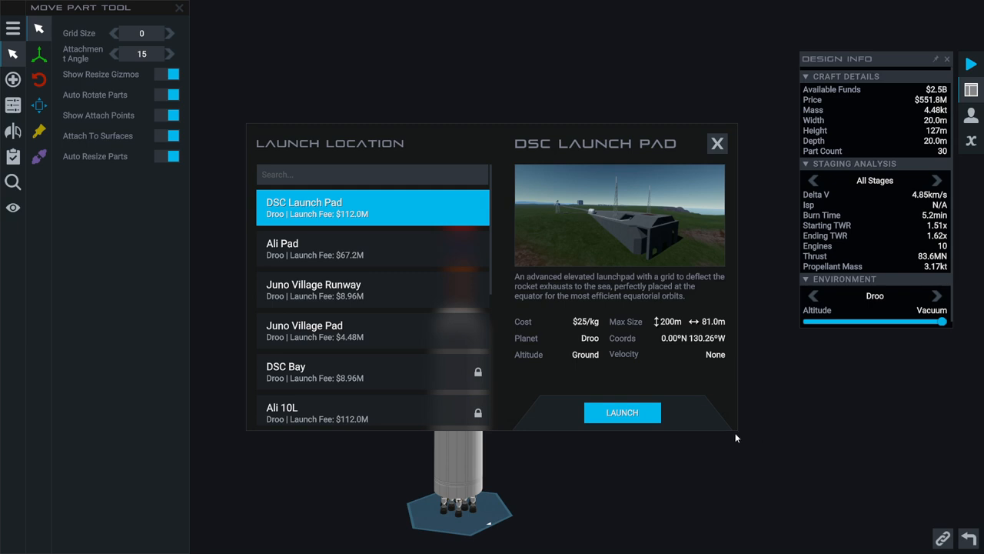
mouse_move(621, 412)
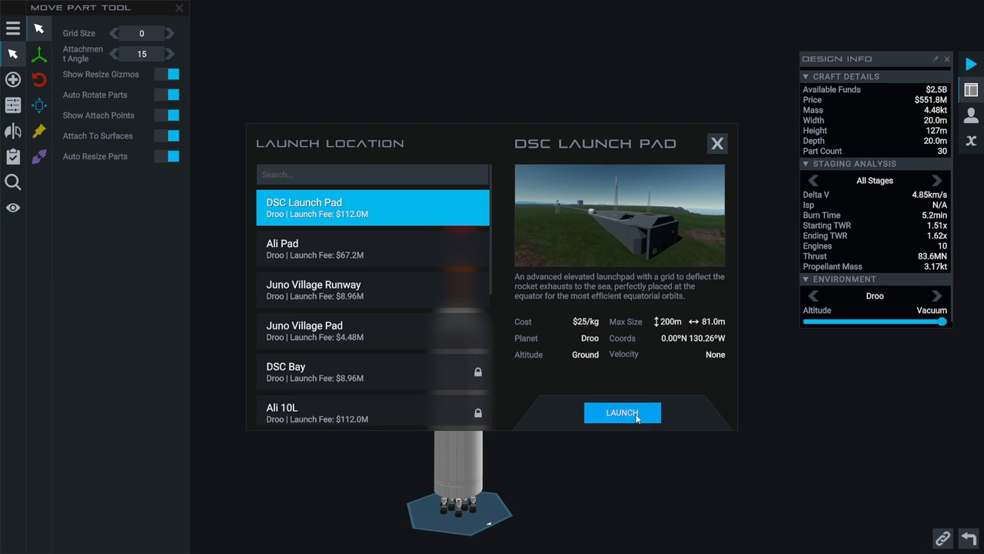
click(621, 412)
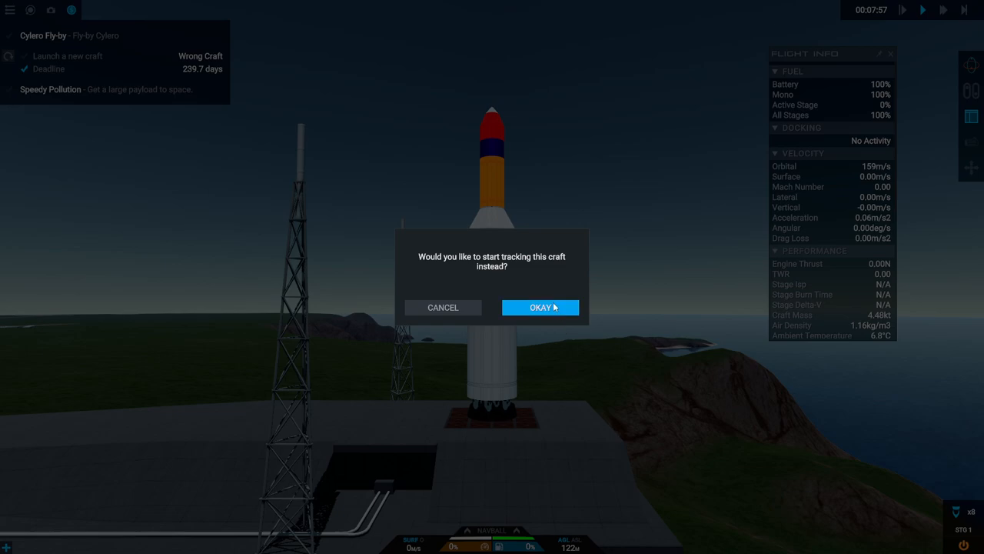
Accept tracking this craft for the Speedy Pollution contract
click(541, 307)
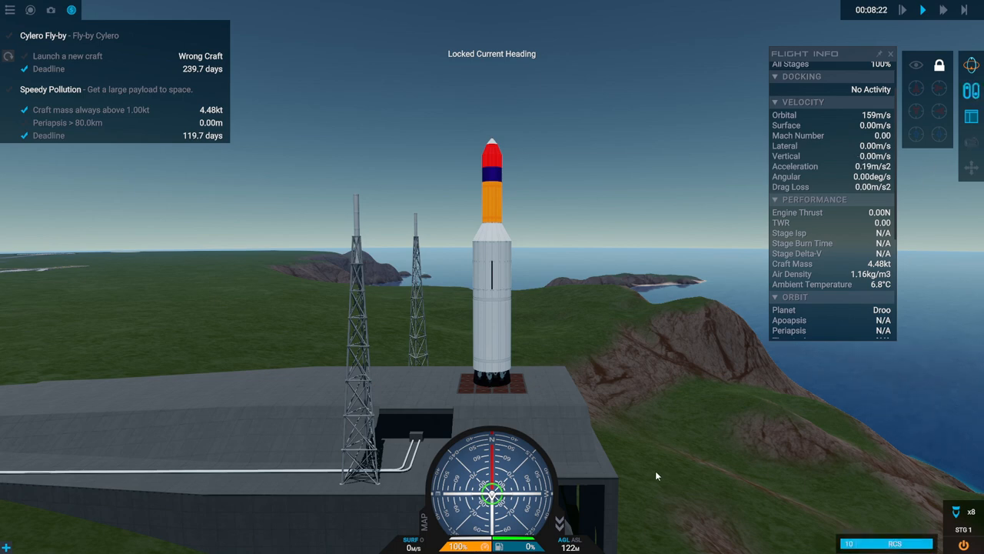
mouse_move(680, 454)
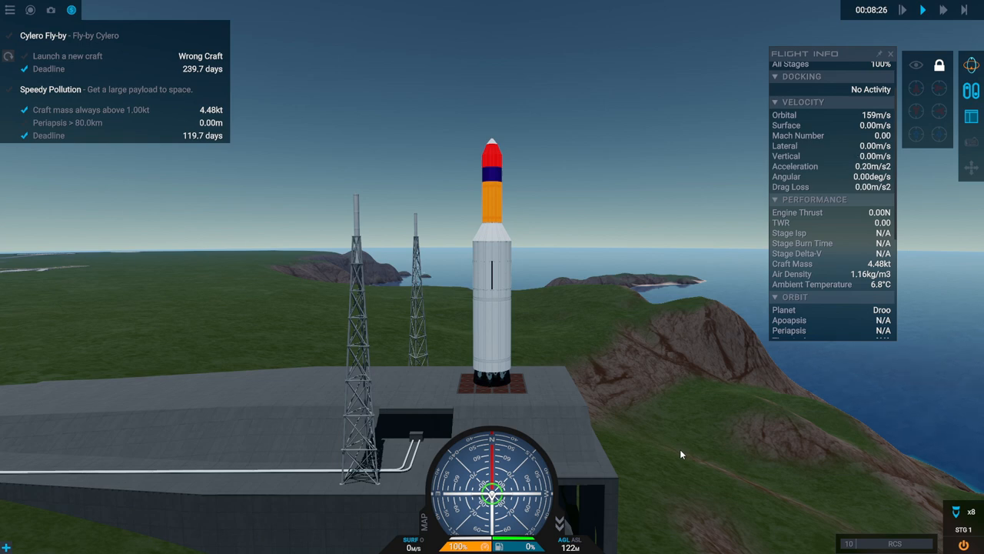
Stage and fly the payload into a 103 km by 89.9 km orbit around Droo
key(space)
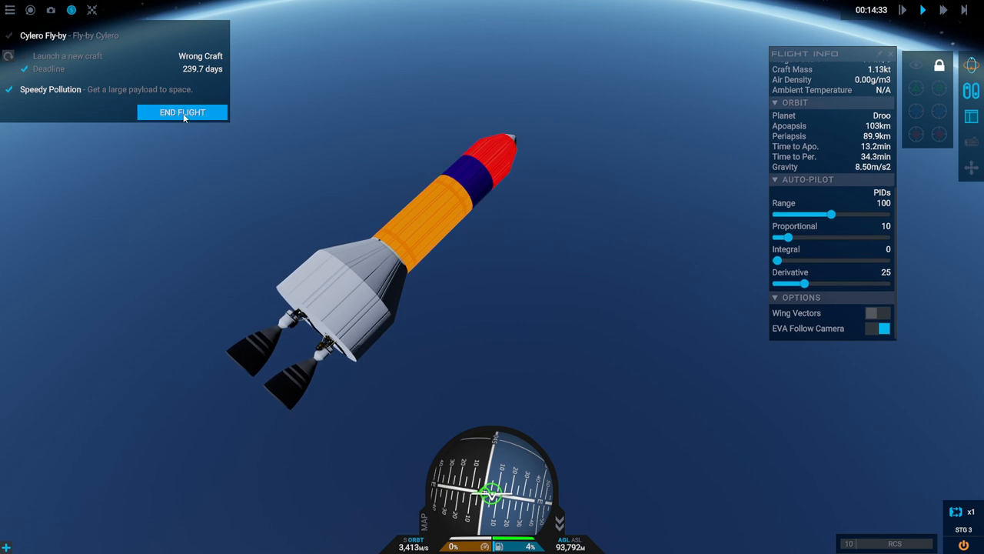
End the flight, saving it, and return to the space center
click(181, 113)
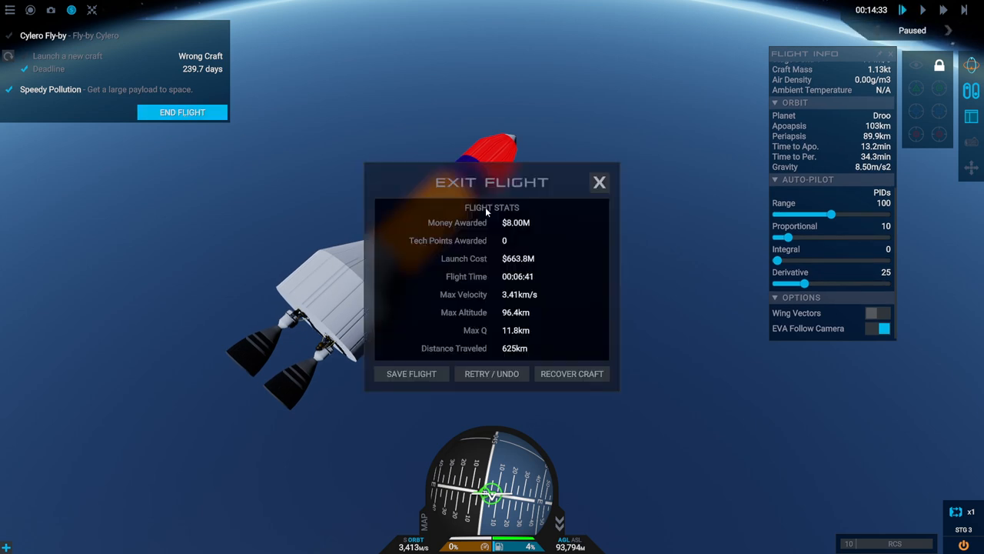
mouse_move(424, 354)
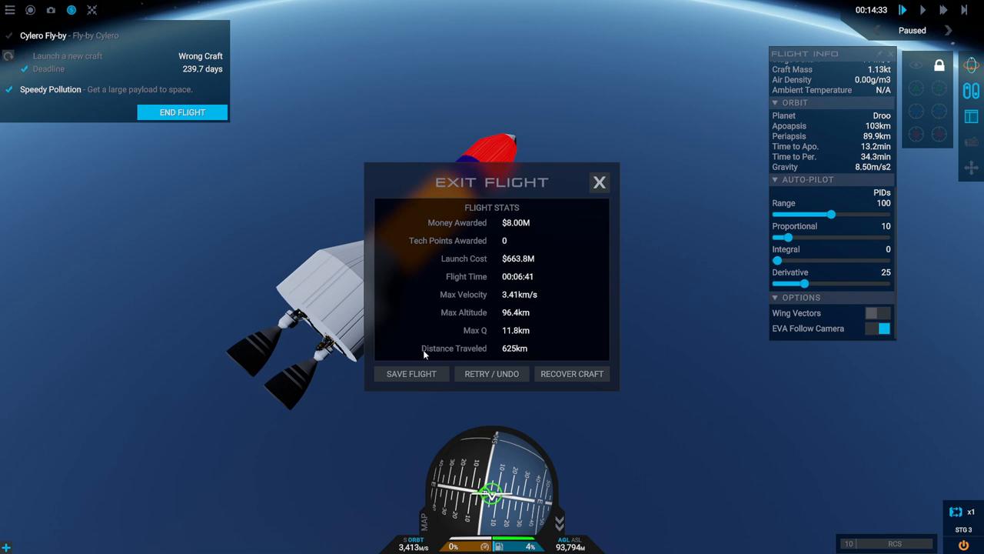
click(411, 374)
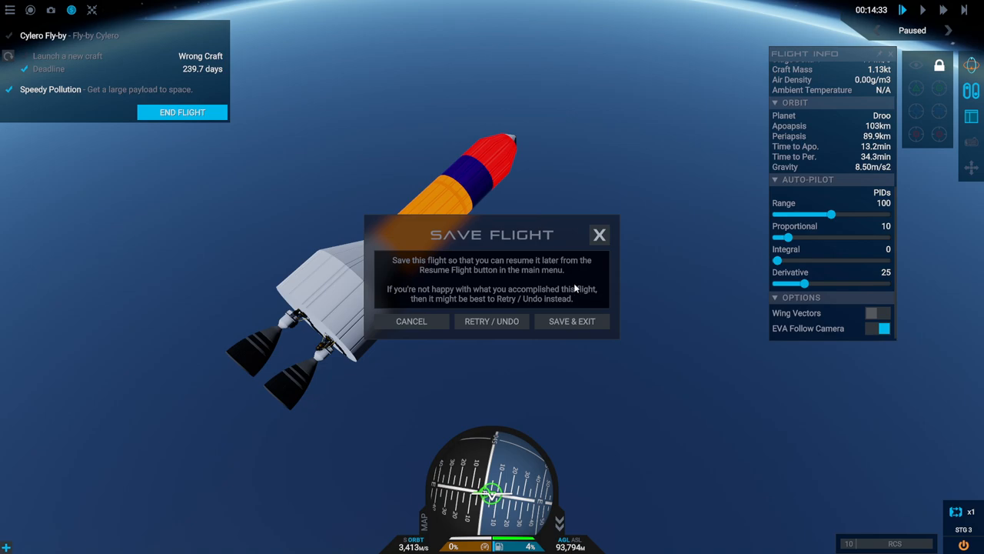
click(572, 321)
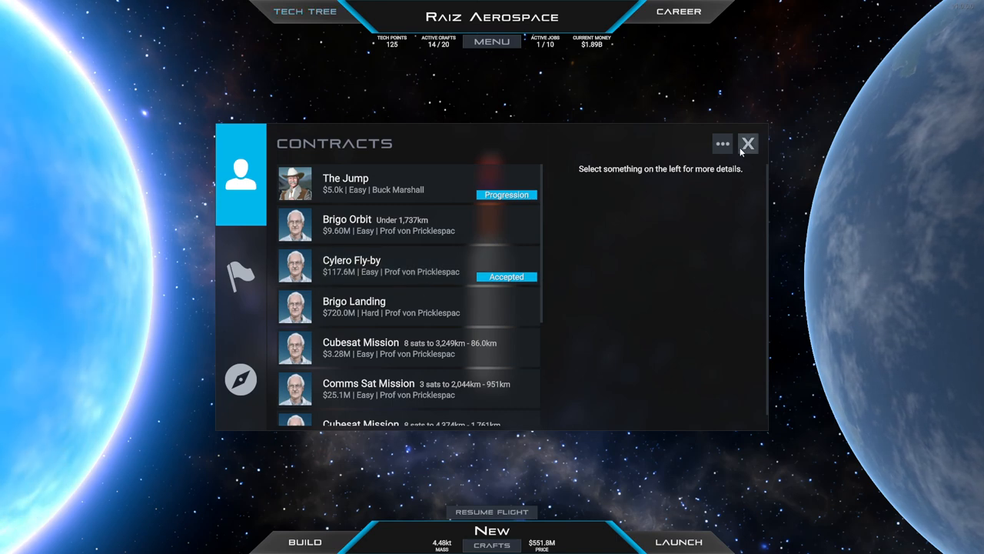
Close the Contracts window so the saved rocket shows at the space center
click(747, 144)
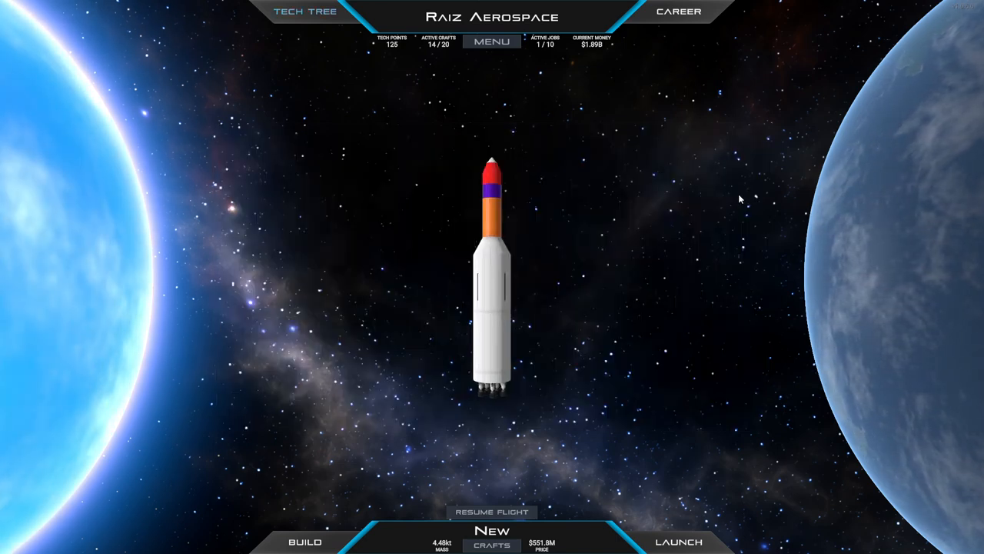